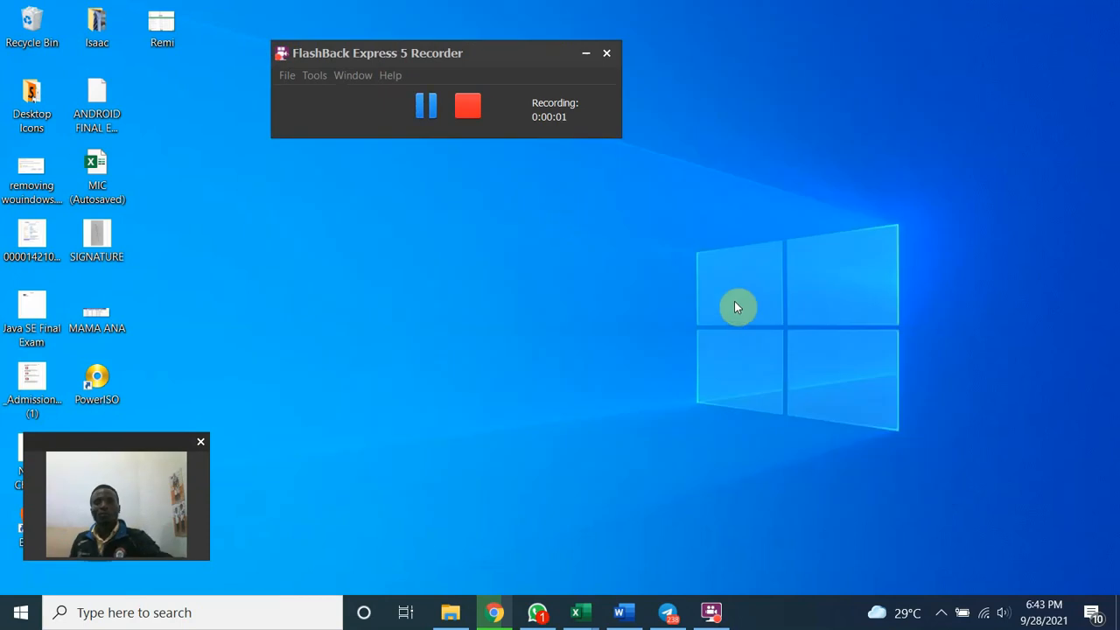
mouse_move(712, 600)
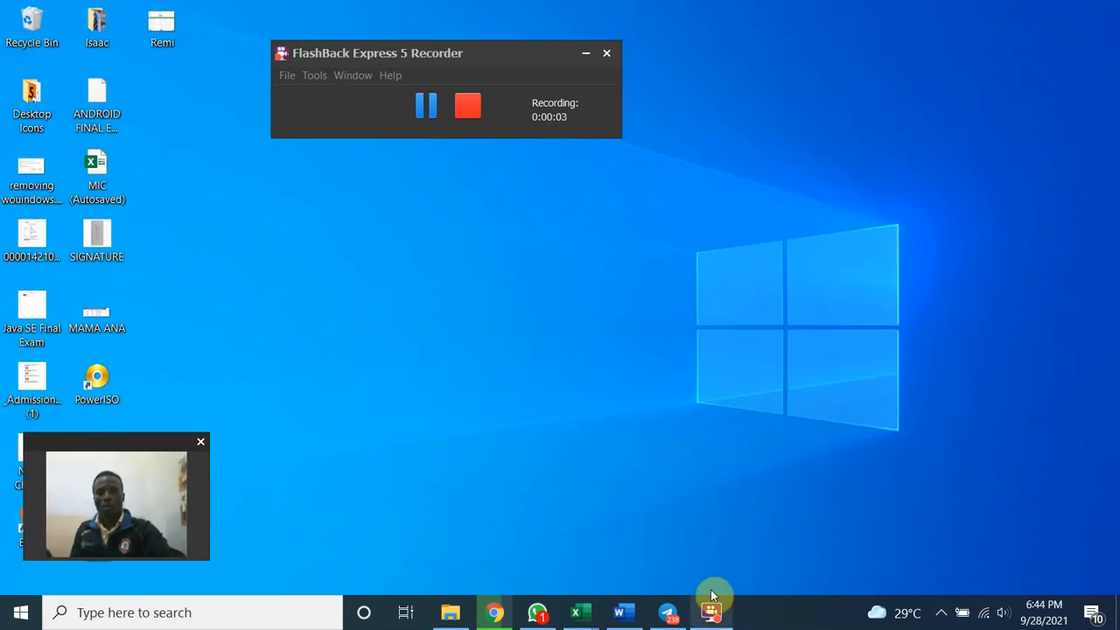
mouse_move(619, 413)
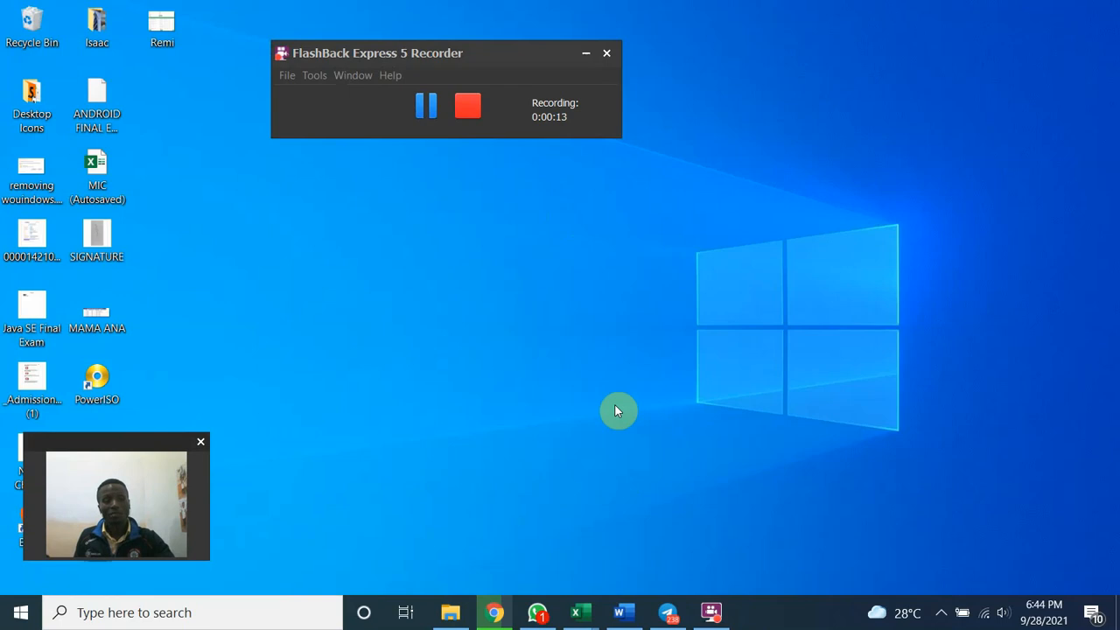
mouse_move(274, 612)
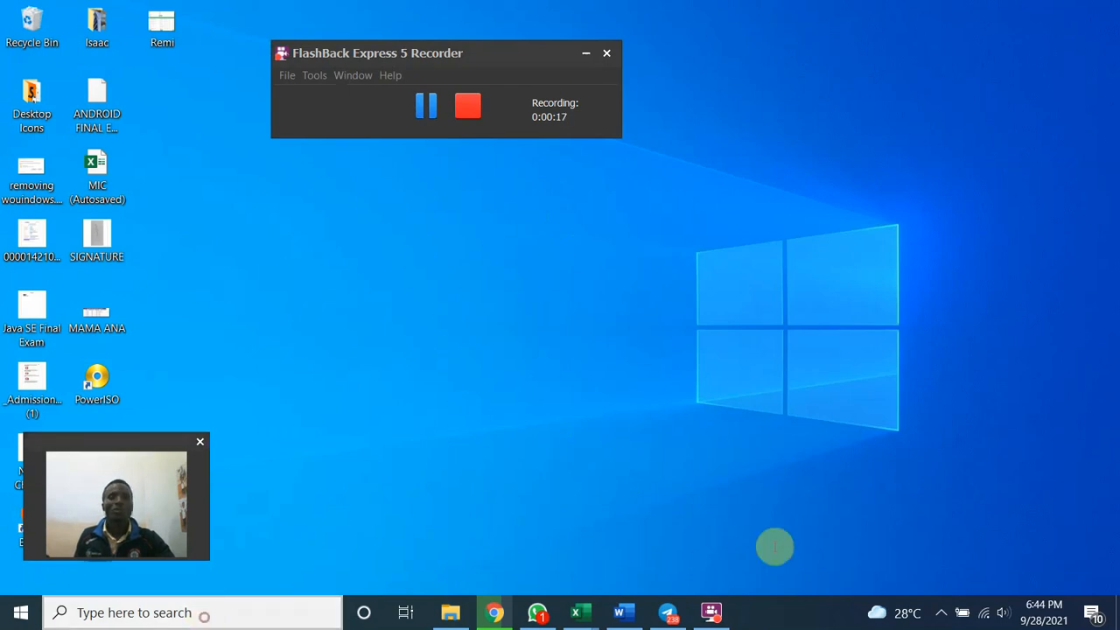
Step: Search Windows for 'envi' to open 'Edit the system environment variables'
click(191, 611)
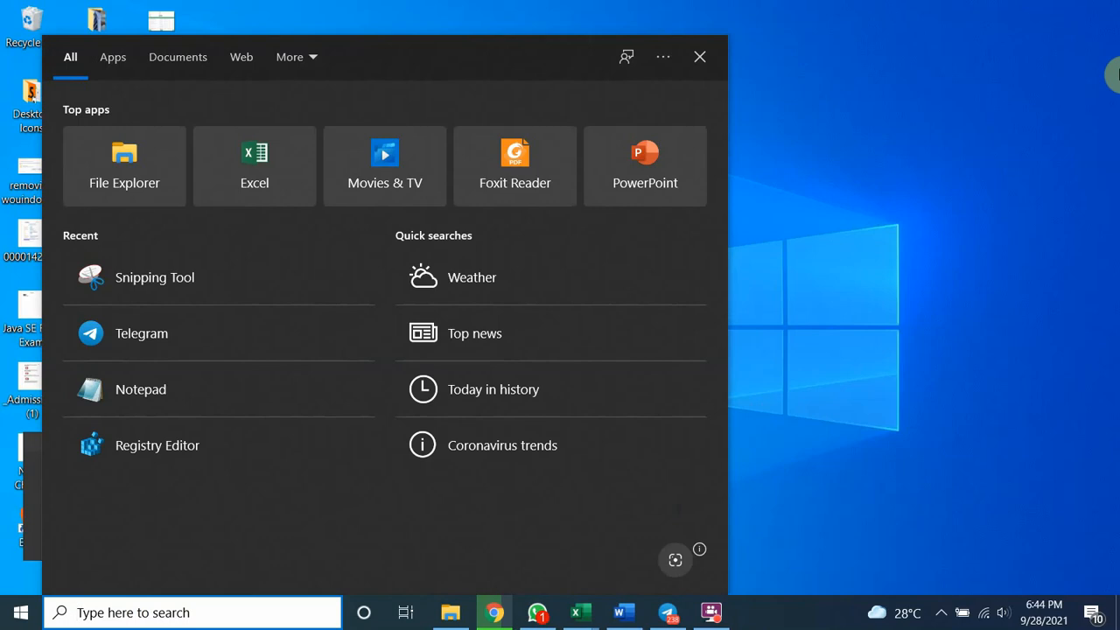
text(e)
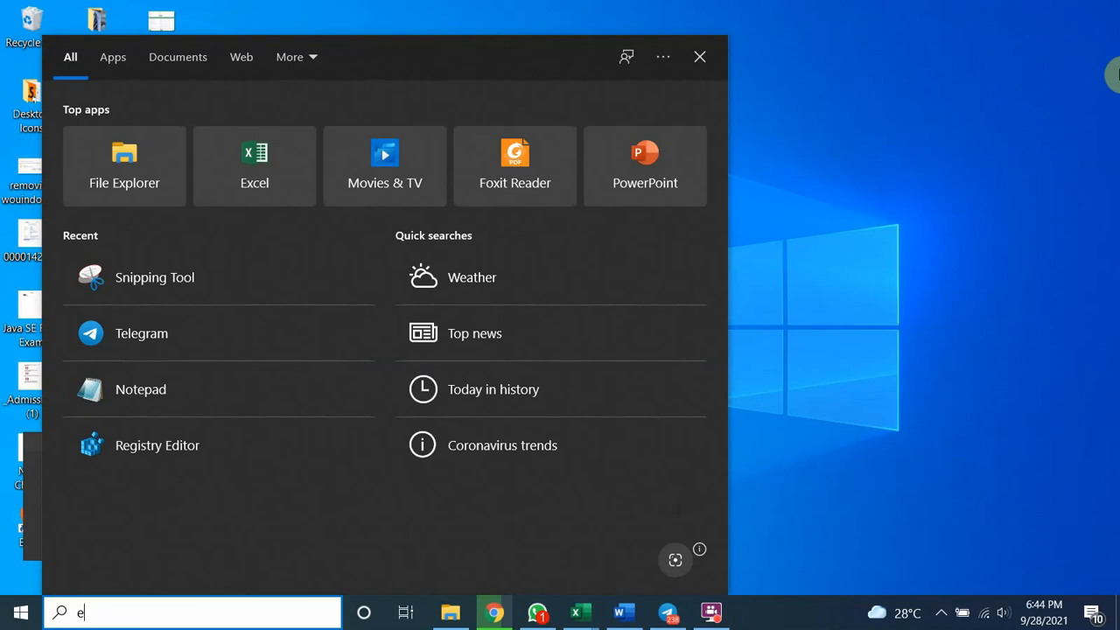
text(nvi)
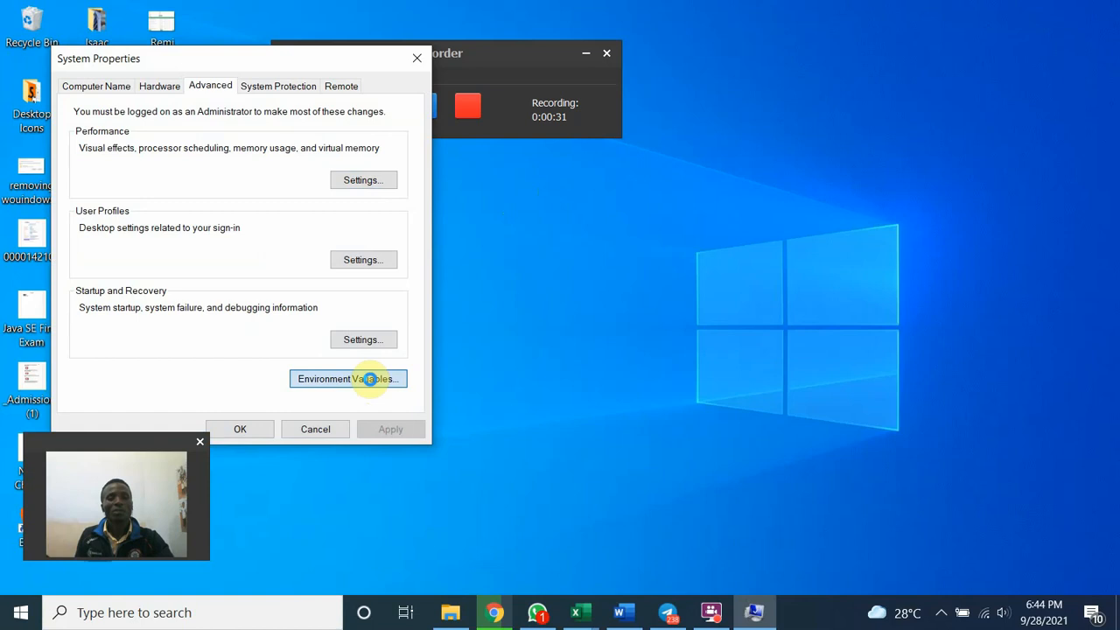
Step: Open Environment Variables and edit the system Path variable
click(348, 378)
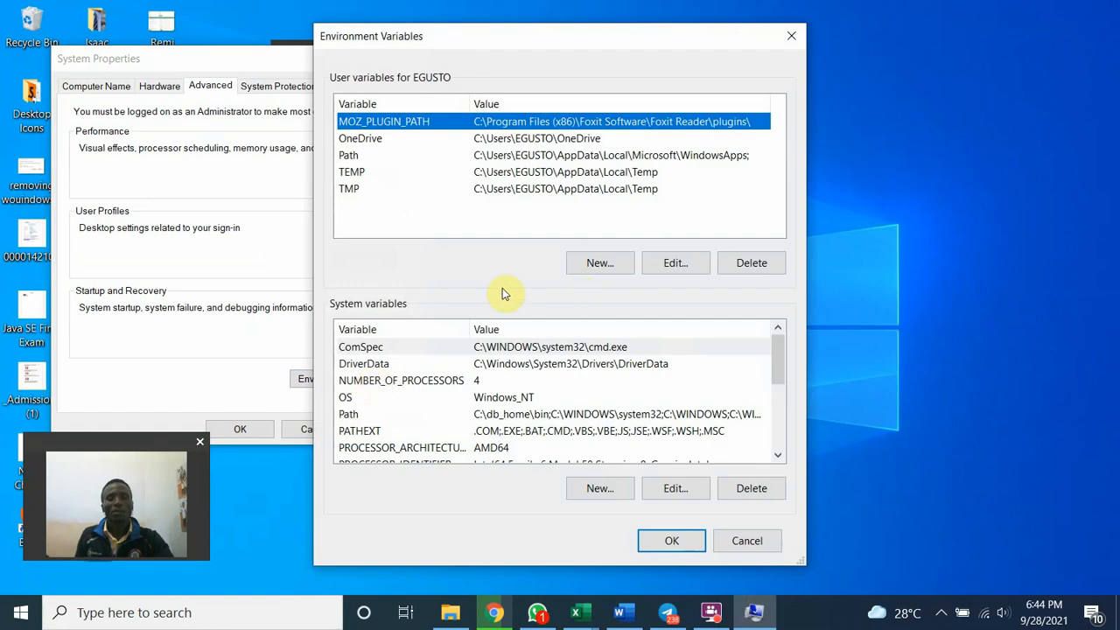
mouse_move(345, 86)
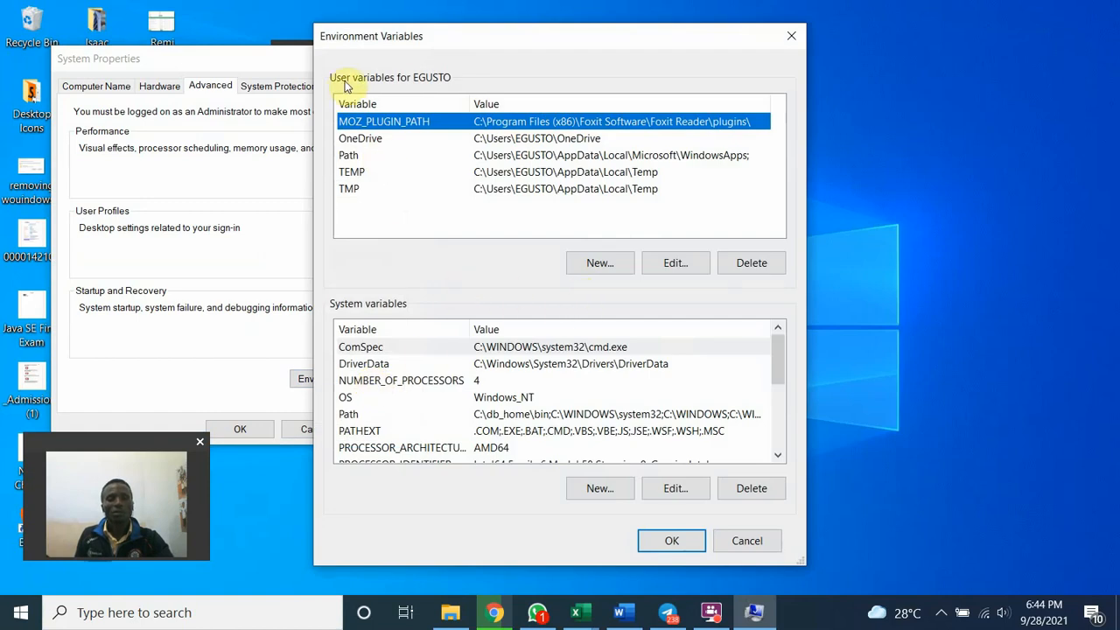
mouse_move(394, 88)
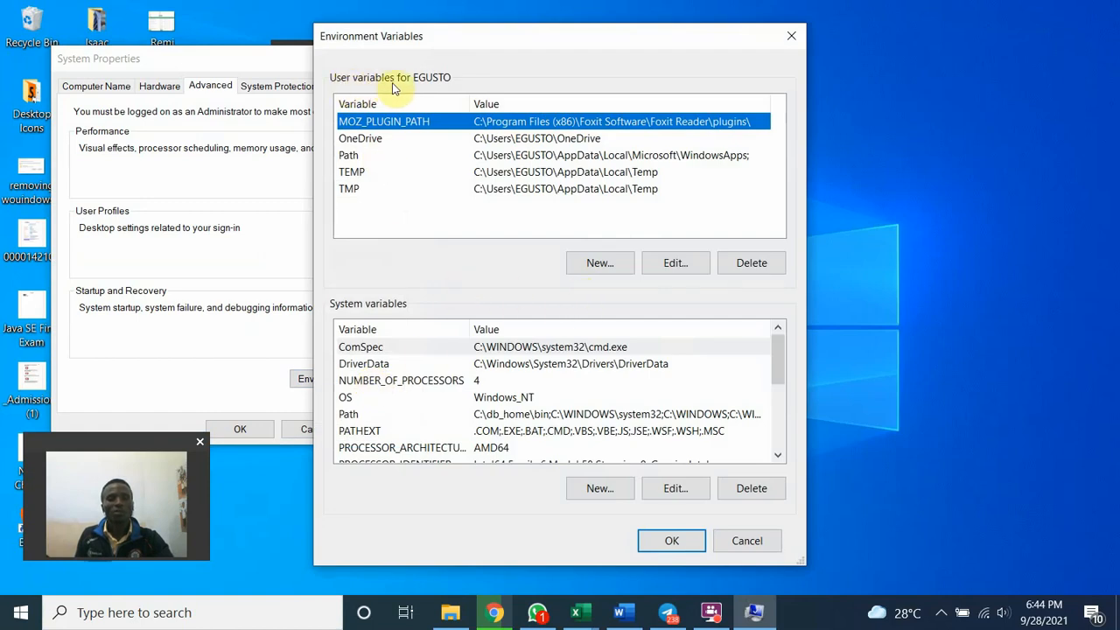
mouse_move(350, 313)
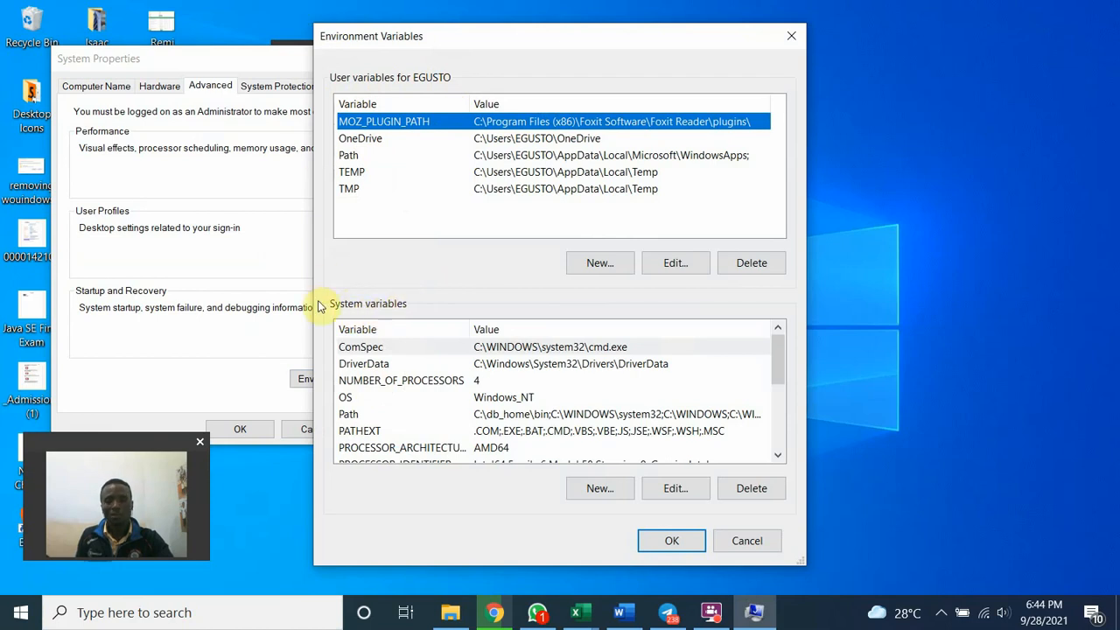
click(348, 414)
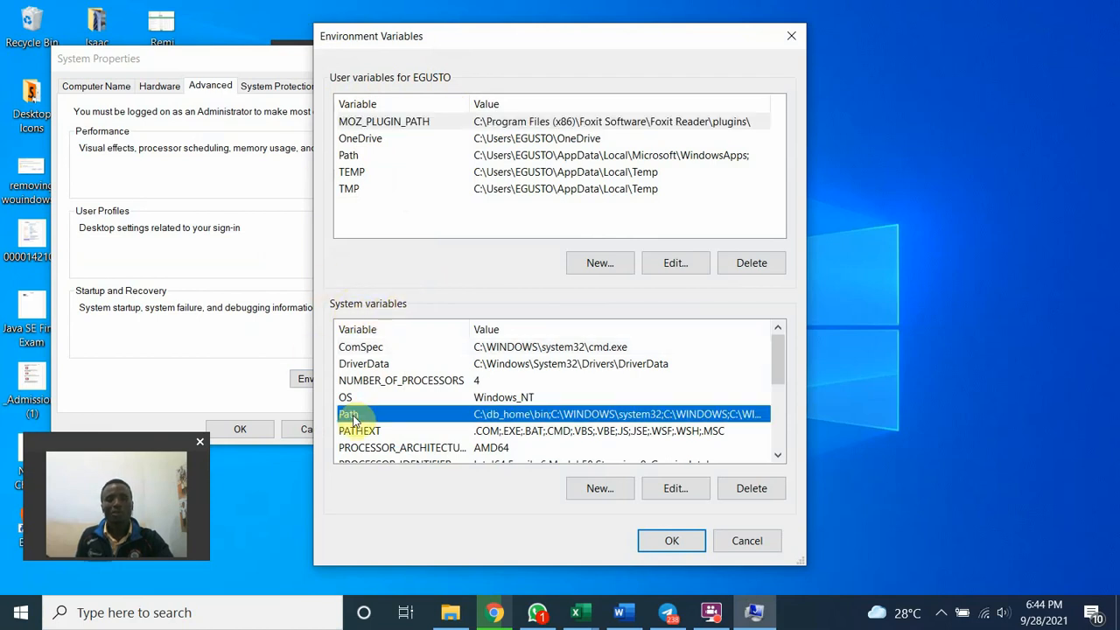
click(674, 489)
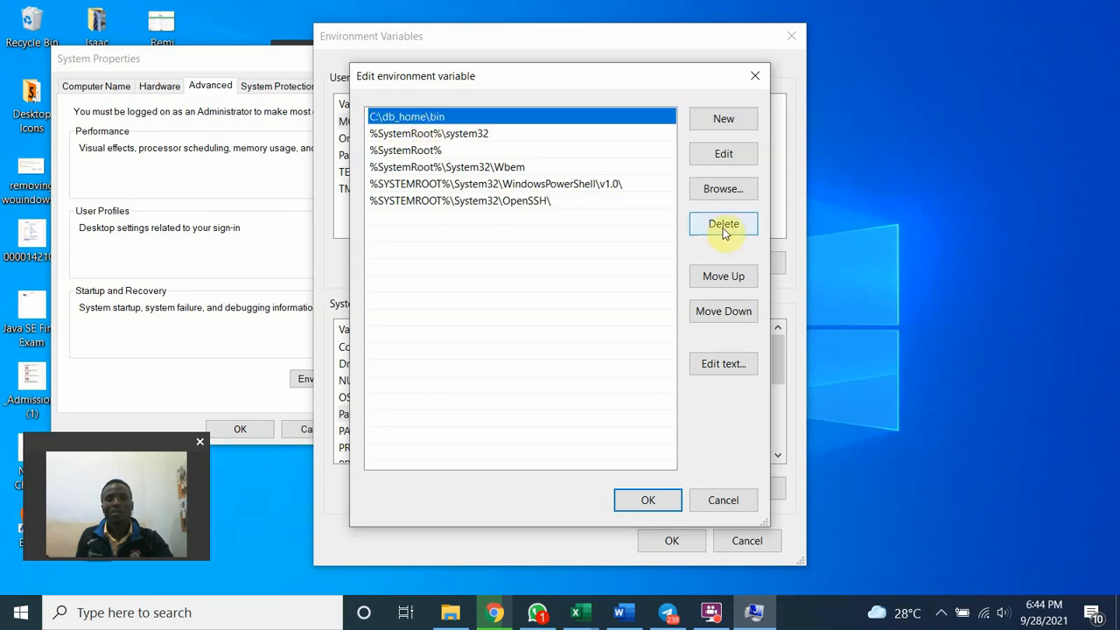
Step: Delete C:\db_home\bin from the system Path and confirm the change
click(723, 223)
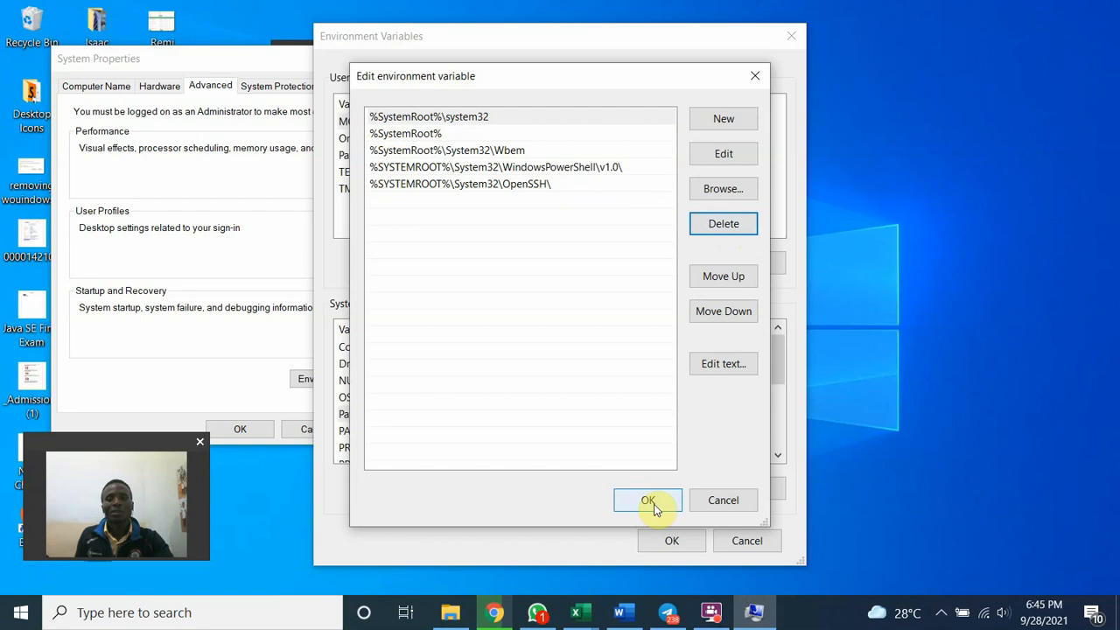
click(647, 499)
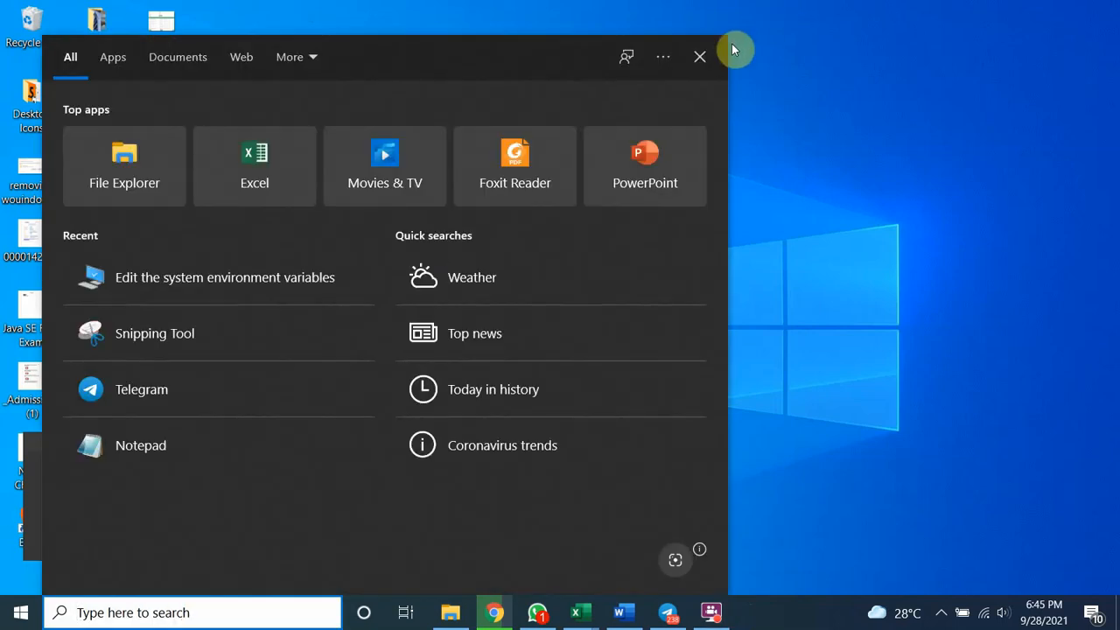
Step: Search for 'registry editor' and launch Registry Editor
text(reg)
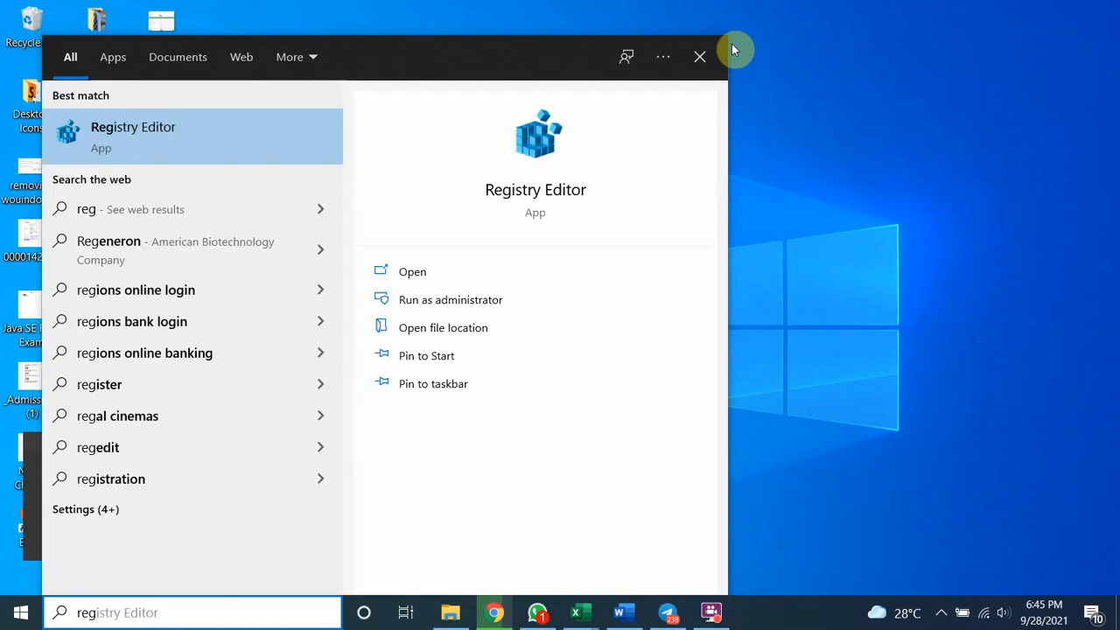
click(699, 56)
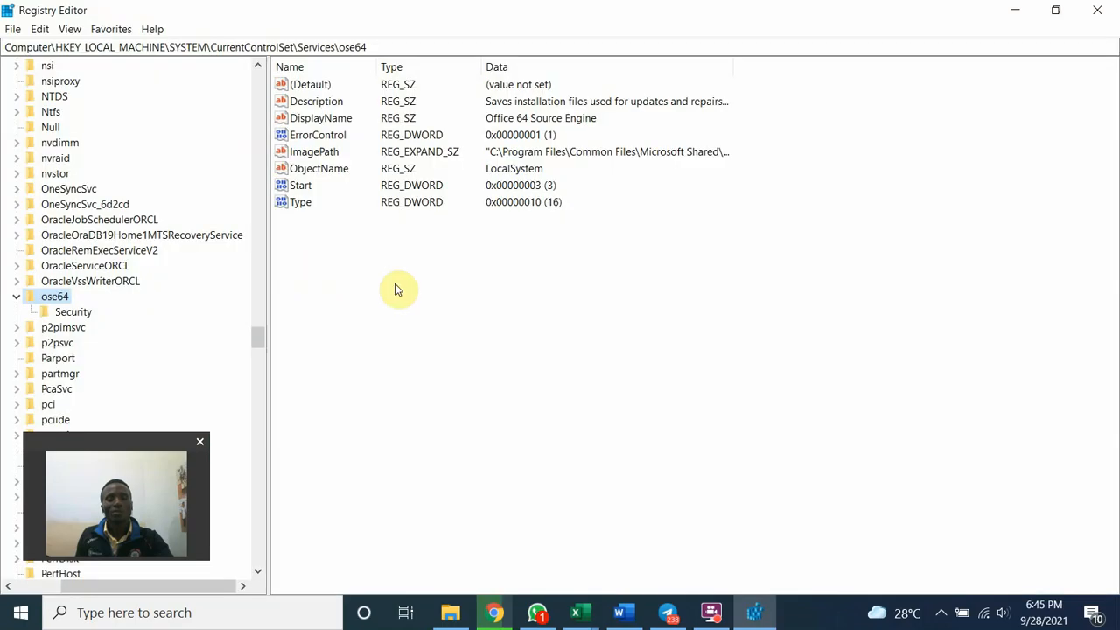
mouse_move(149, 234)
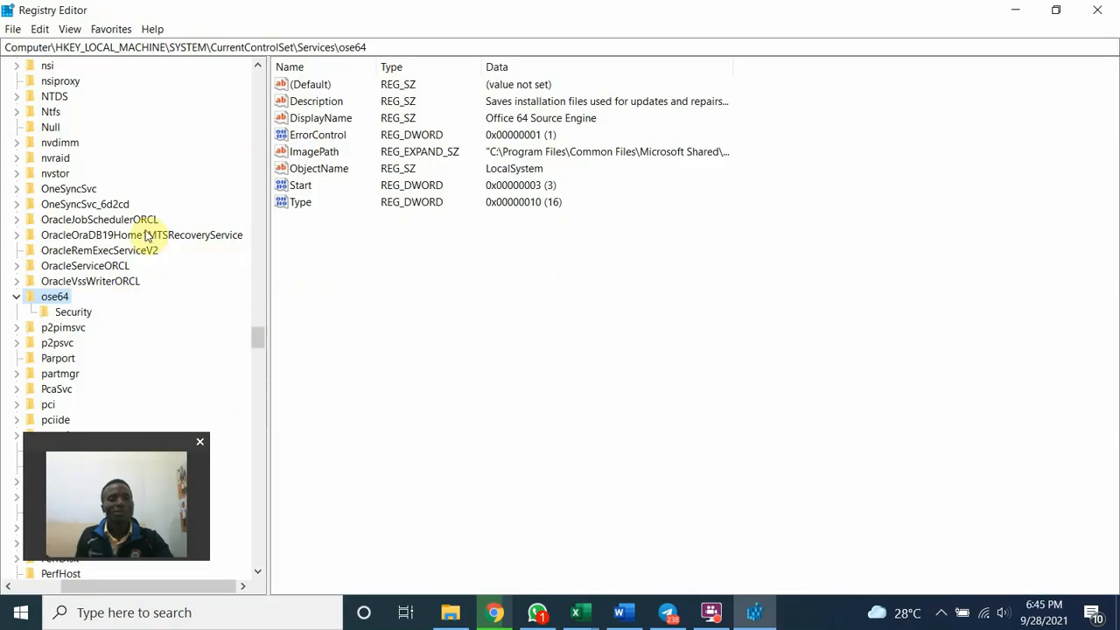
Step: Collapse the ose64 key, dismiss the chat notification, and scroll the key tree up
click(15, 295)
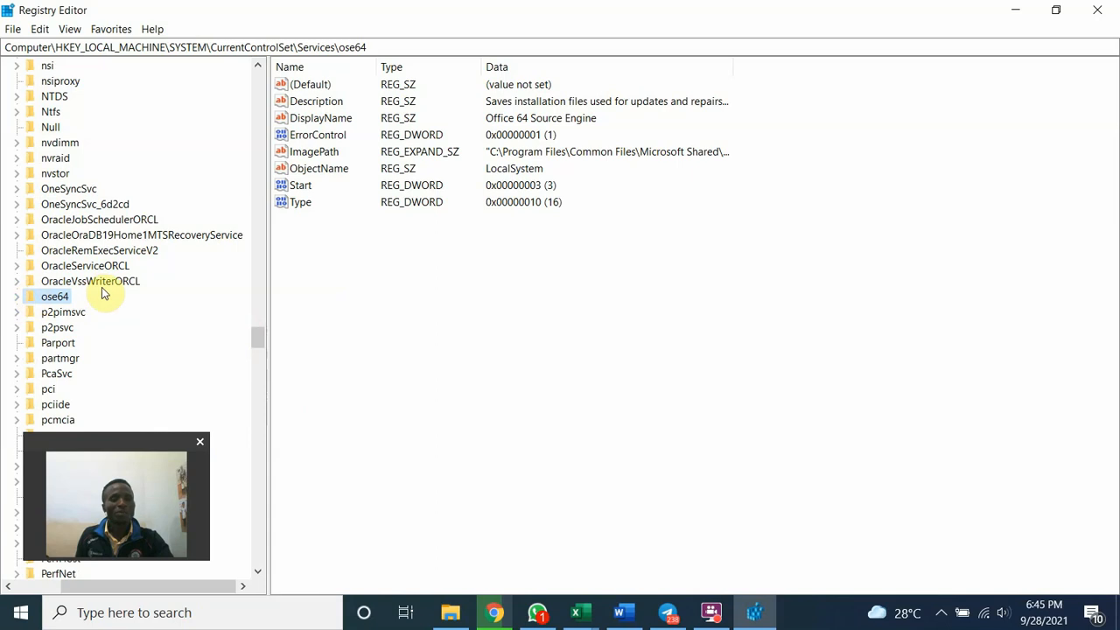
scroll(up, 3)
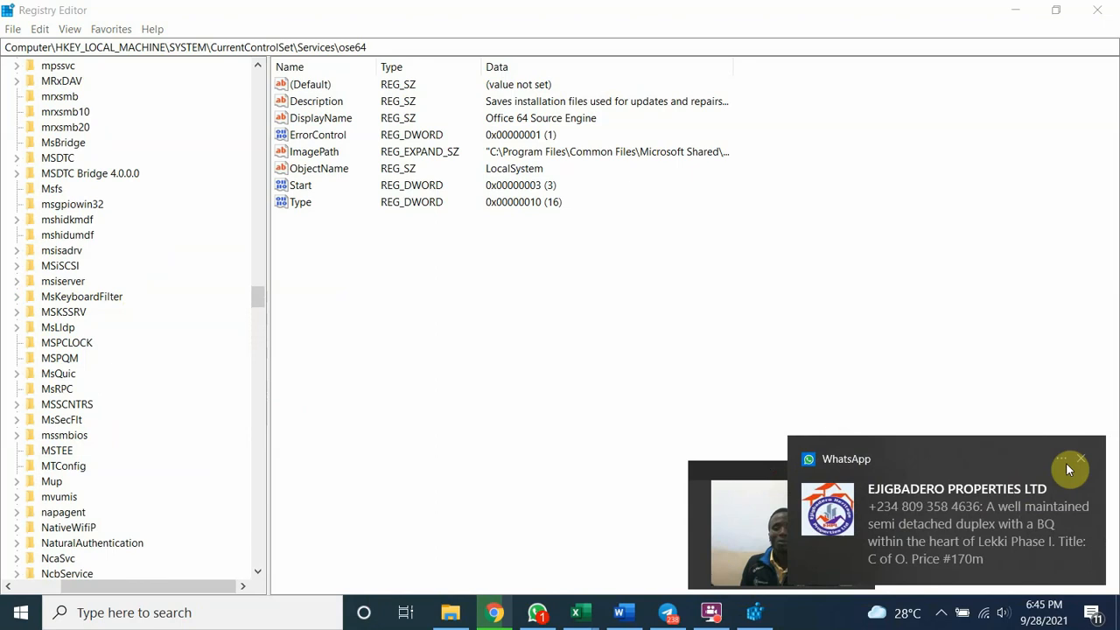
click(1081, 459)
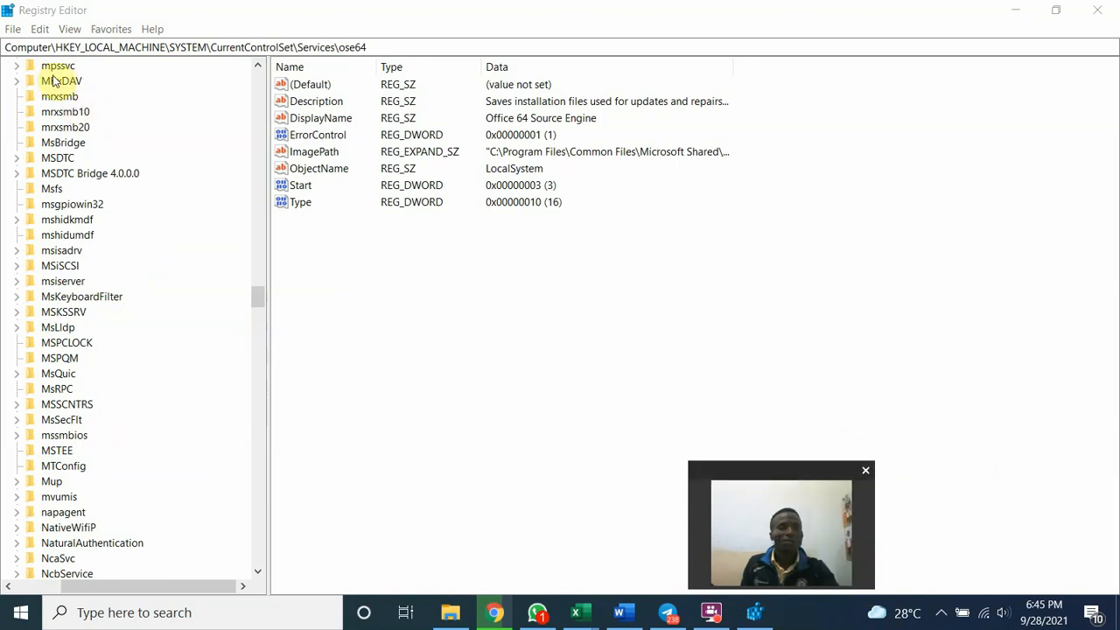
scroll(up, 3)
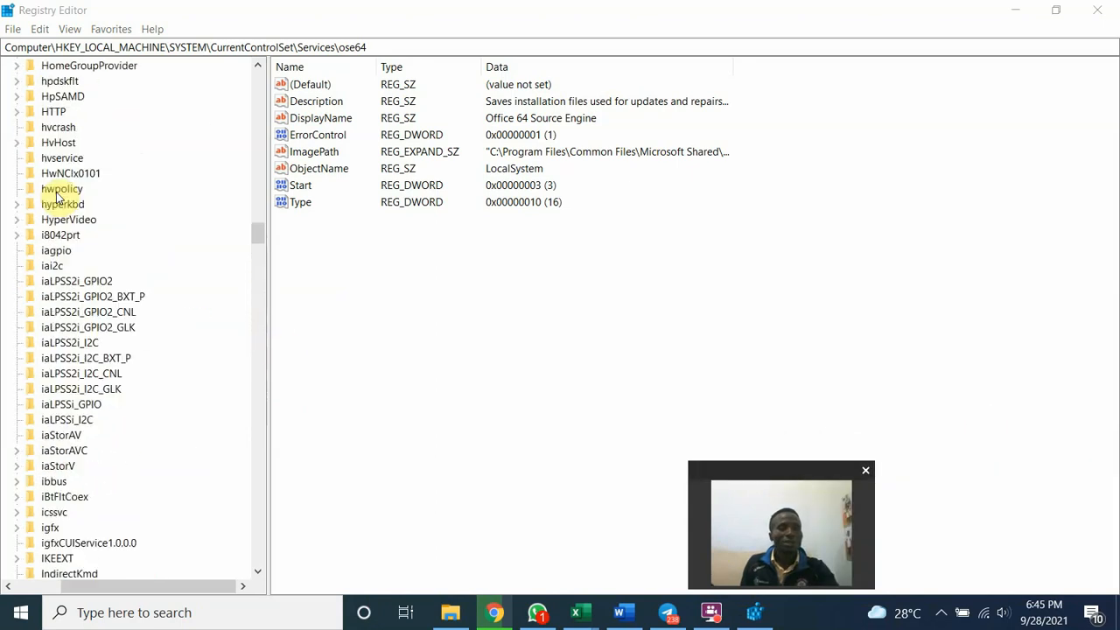
scroll(up, 3)
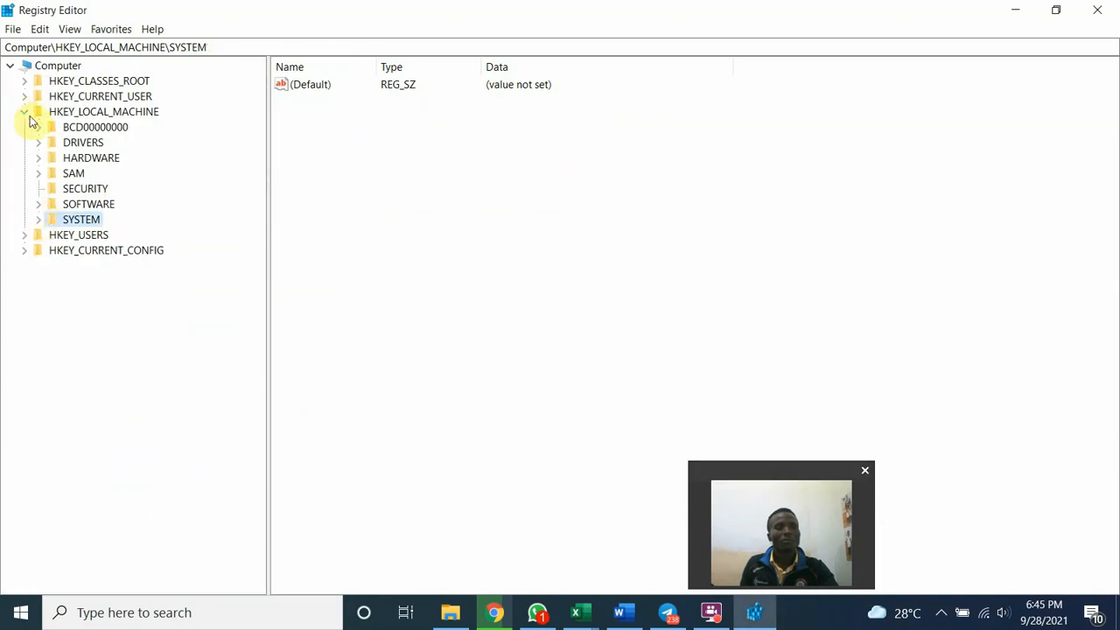
Step: Delete the HKEY_LOCAL_MACHINE\SOFTWARE\ORACLE registry key
click(24, 111)
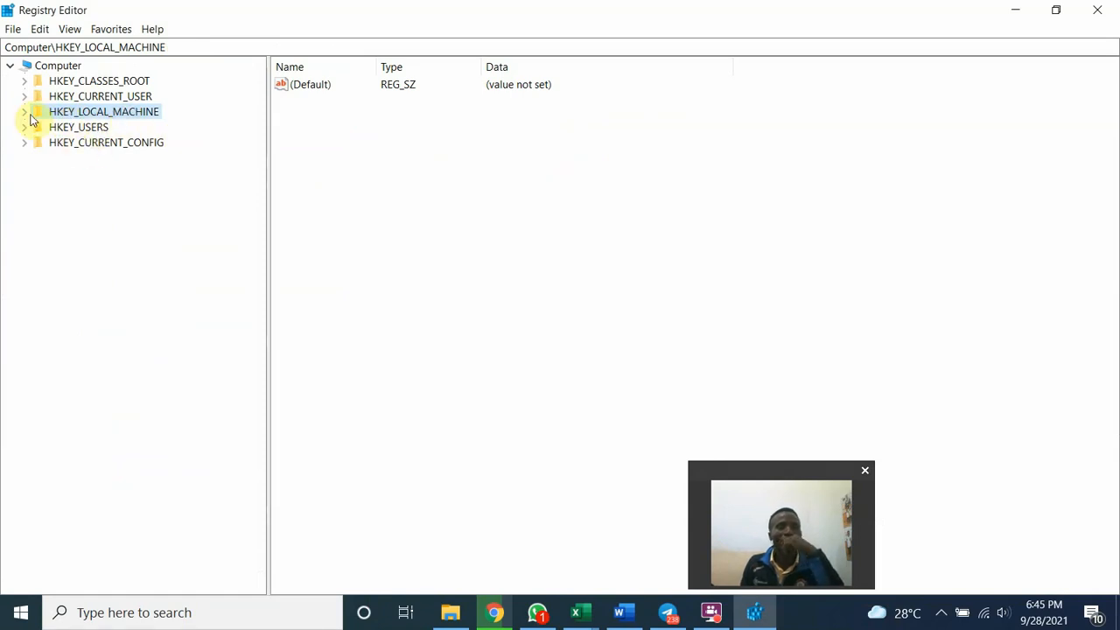
click(25, 111)
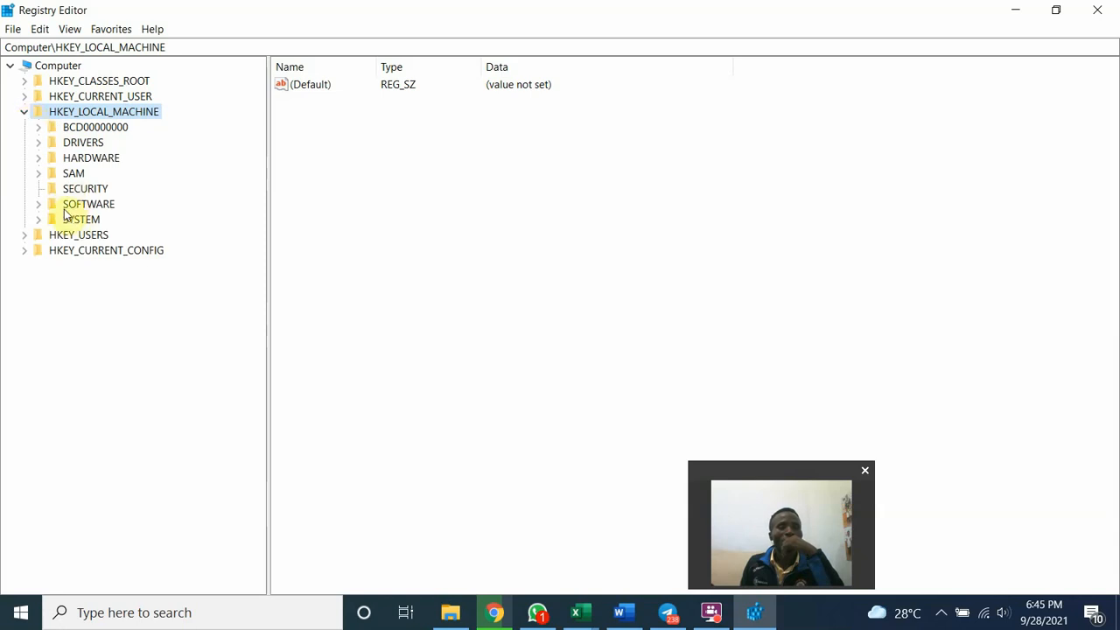
mouse_move(69, 223)
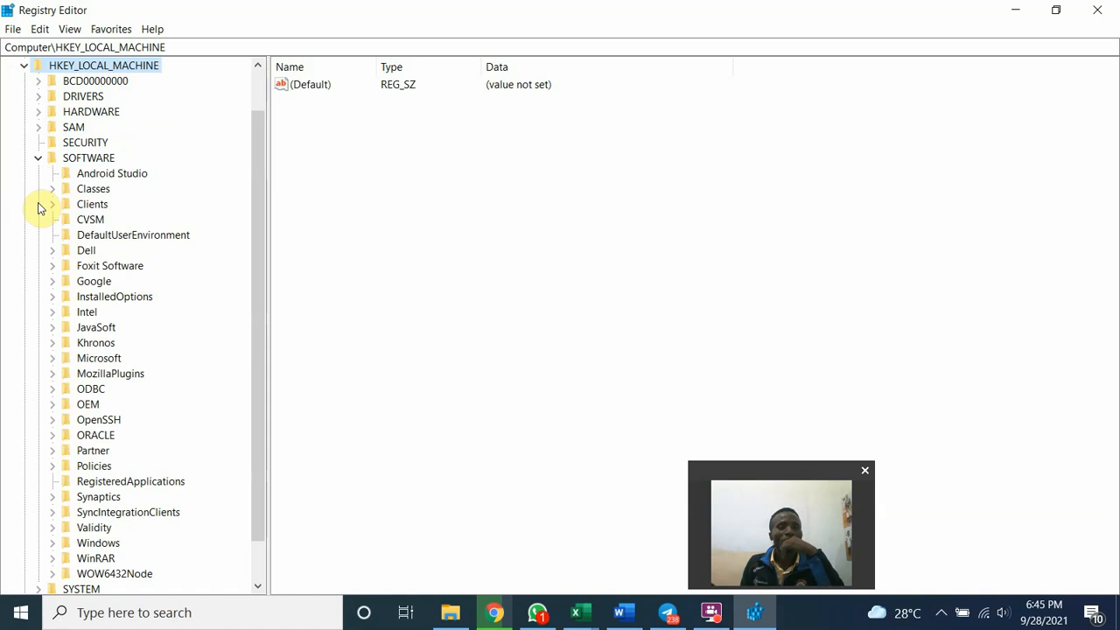
mouse_move(119, 235)
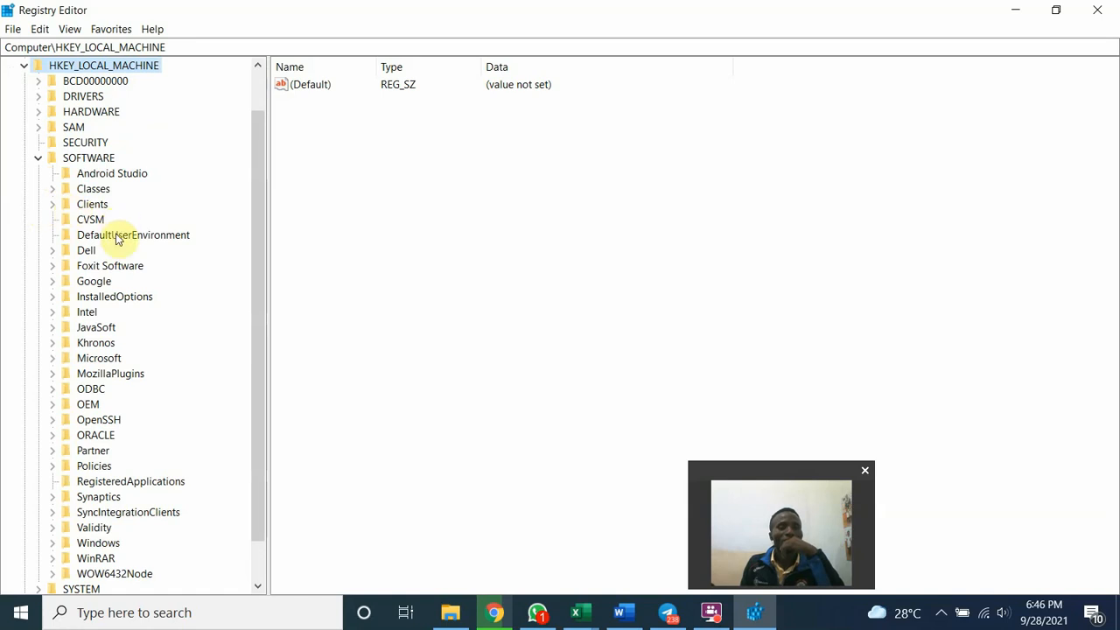
mouse_move(92, 442)
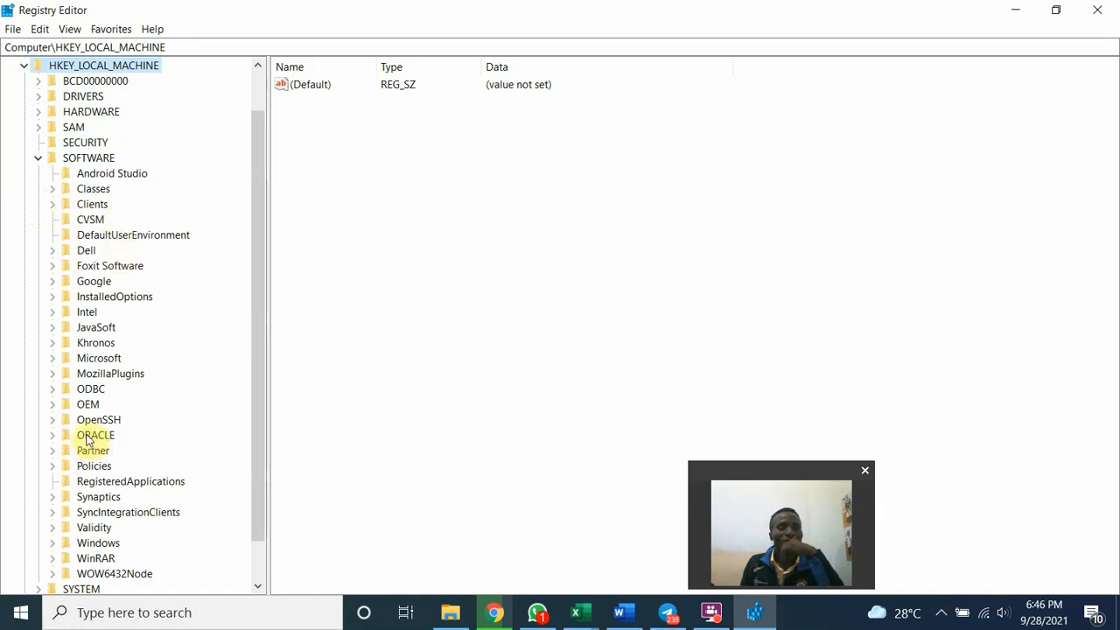
click(95, 434)
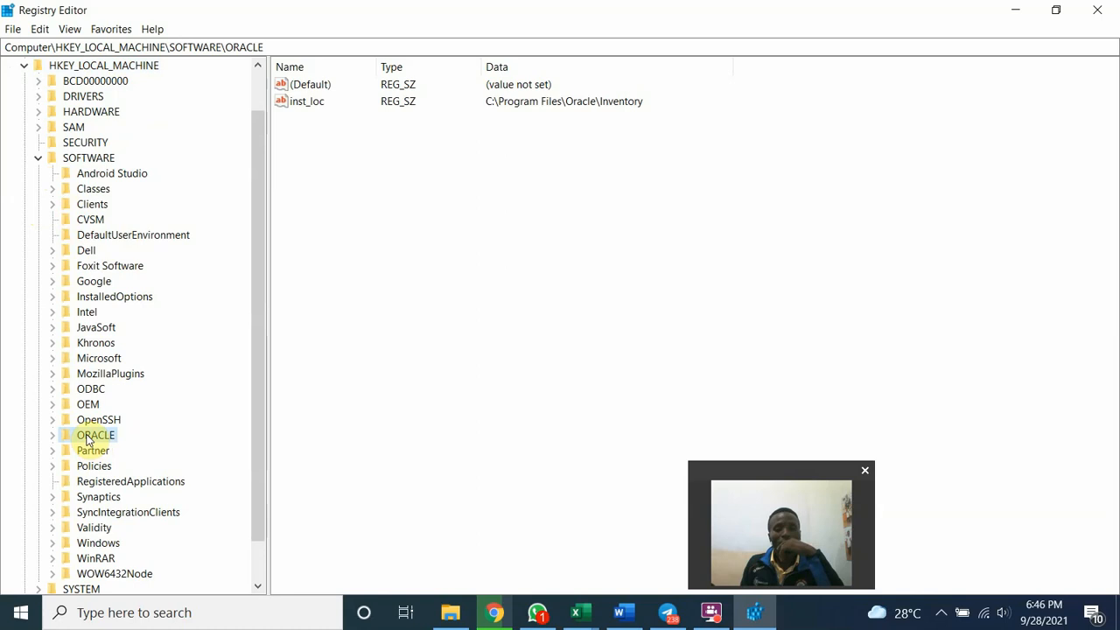
right_click(95, 435)
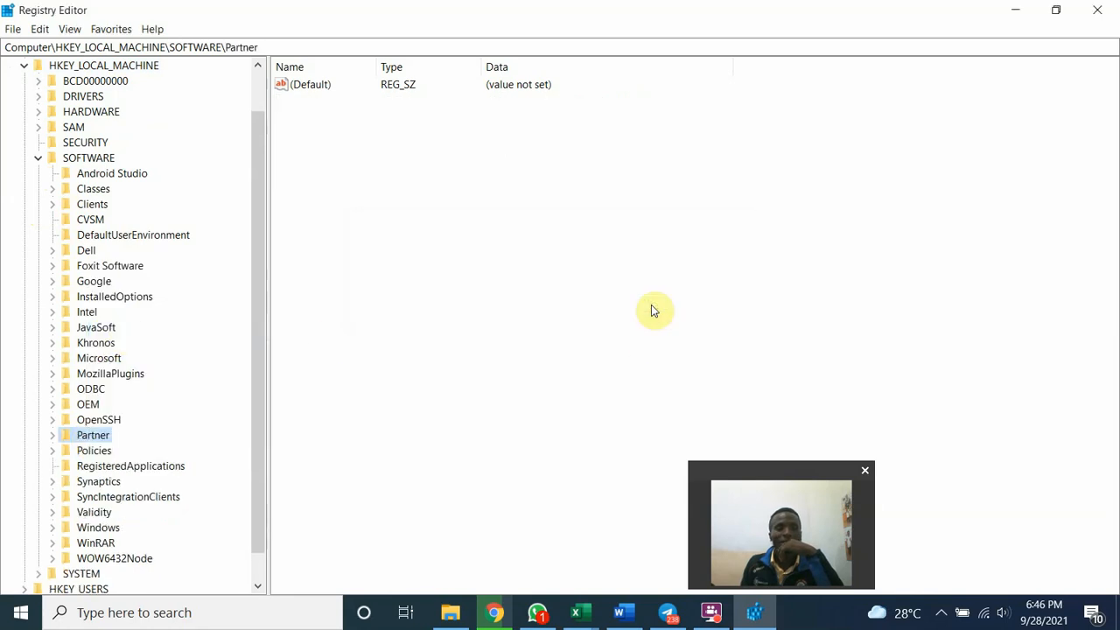
mouse_move(203, 412)
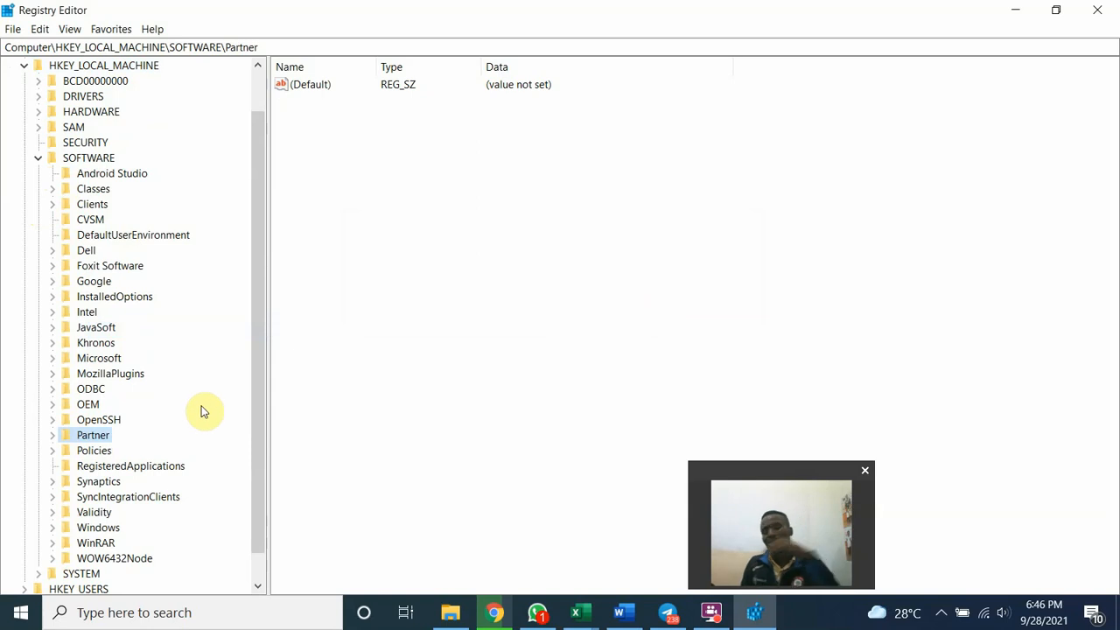
mouse_move(43, 158)
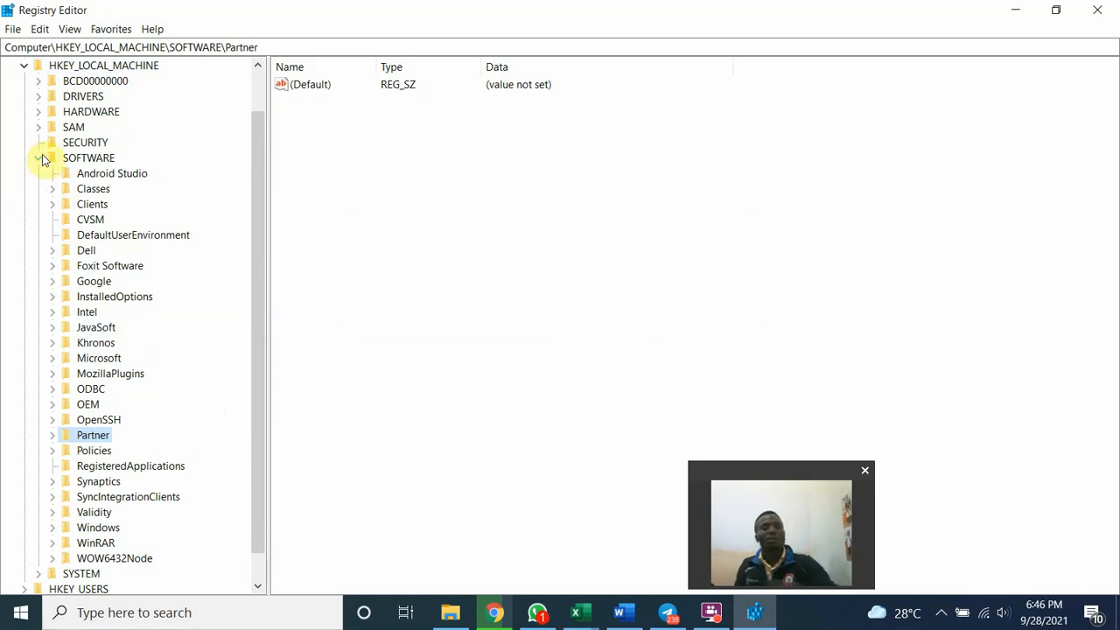
Step: Collapse SOFTWARE and expand SYSTEM\CurrentControlSet in the key tree
click(40, 157)
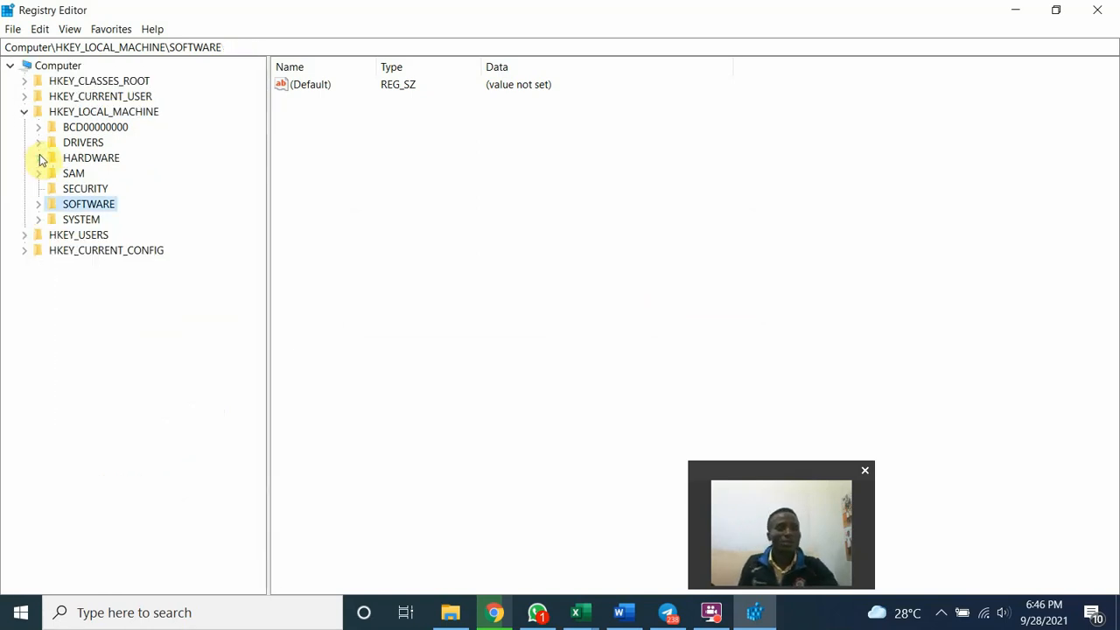
click(38, 220)
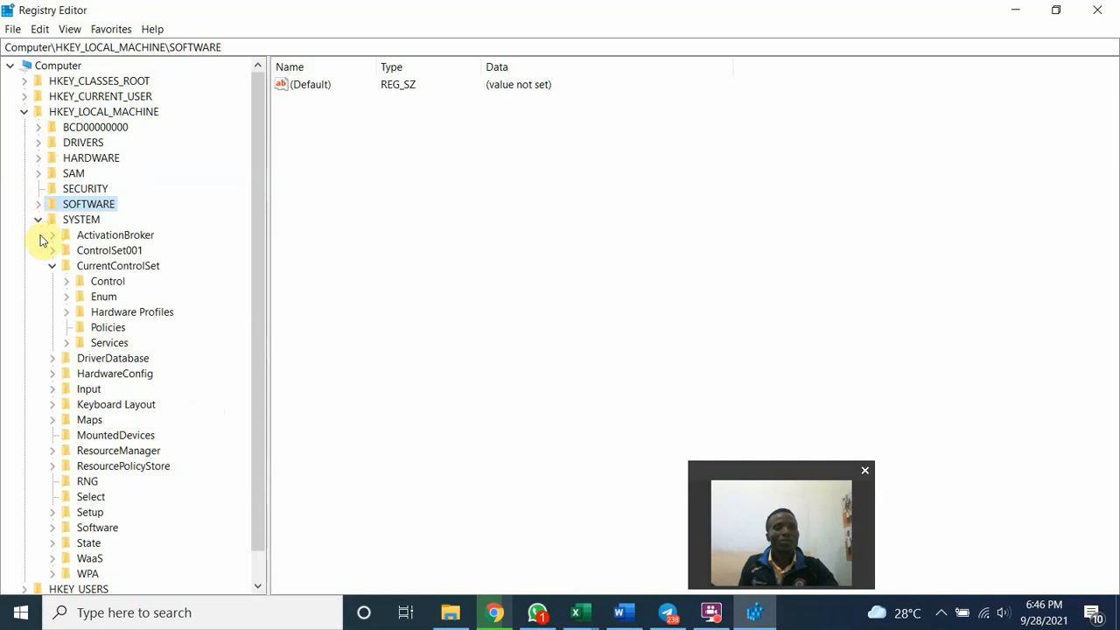
click(52, 265)
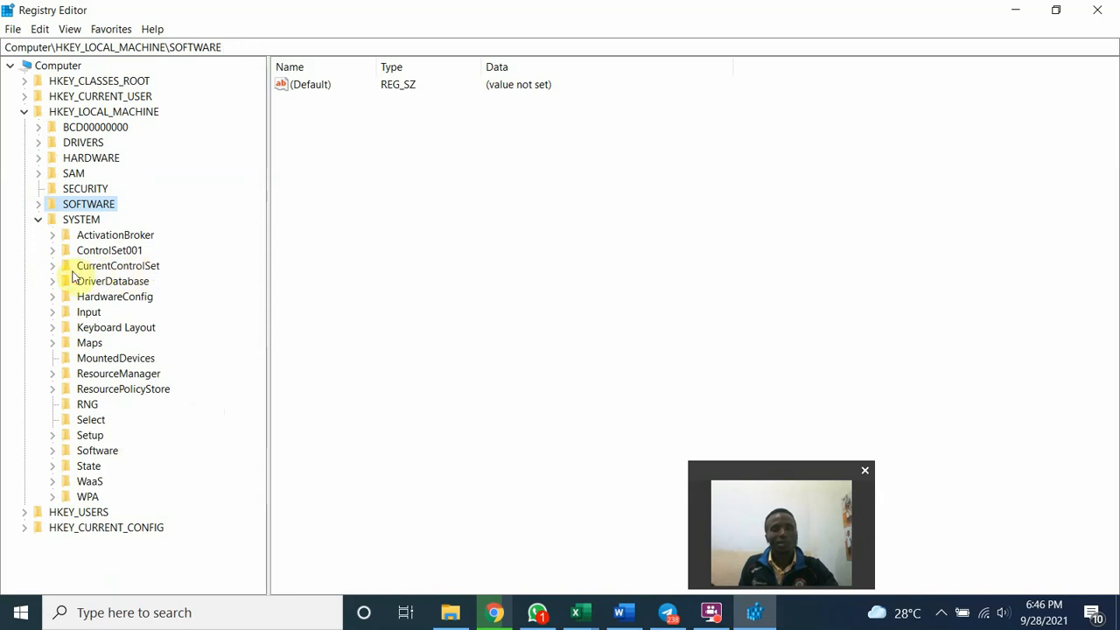
click(53, 265)
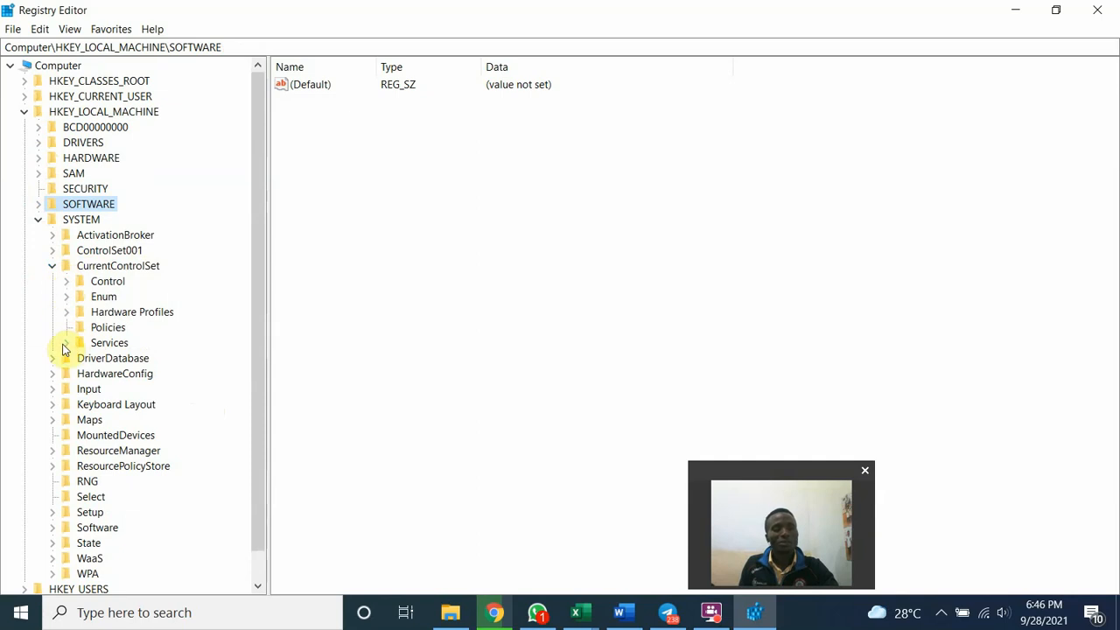
Step: Expand Services, scroll to the Oracle service keys, and widen the key tree pane
click(66, 342)
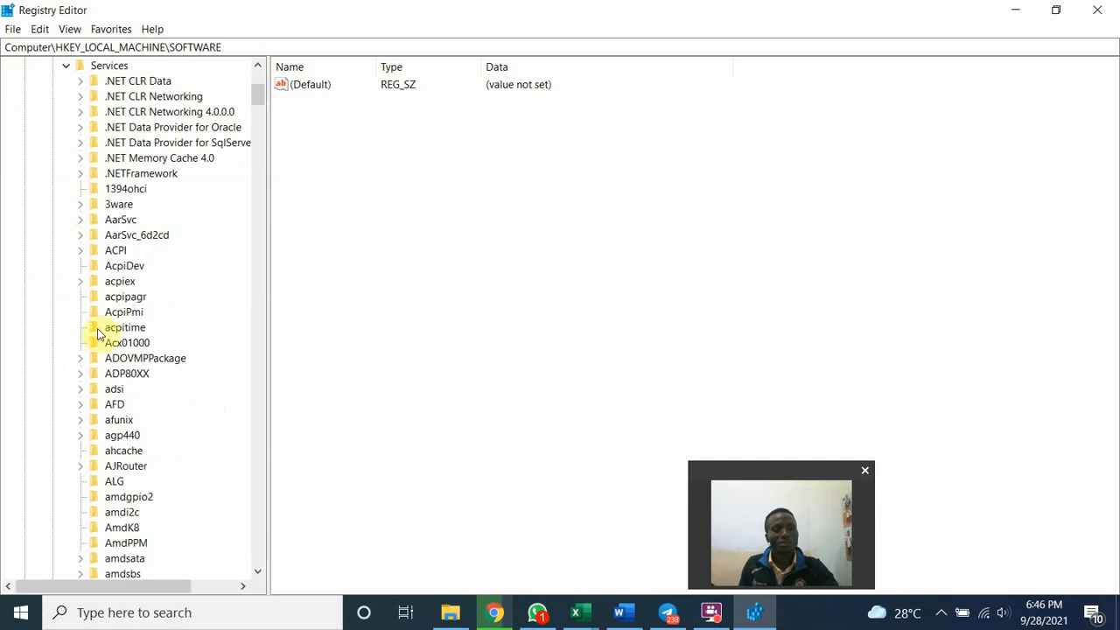
scroll(down, 3)
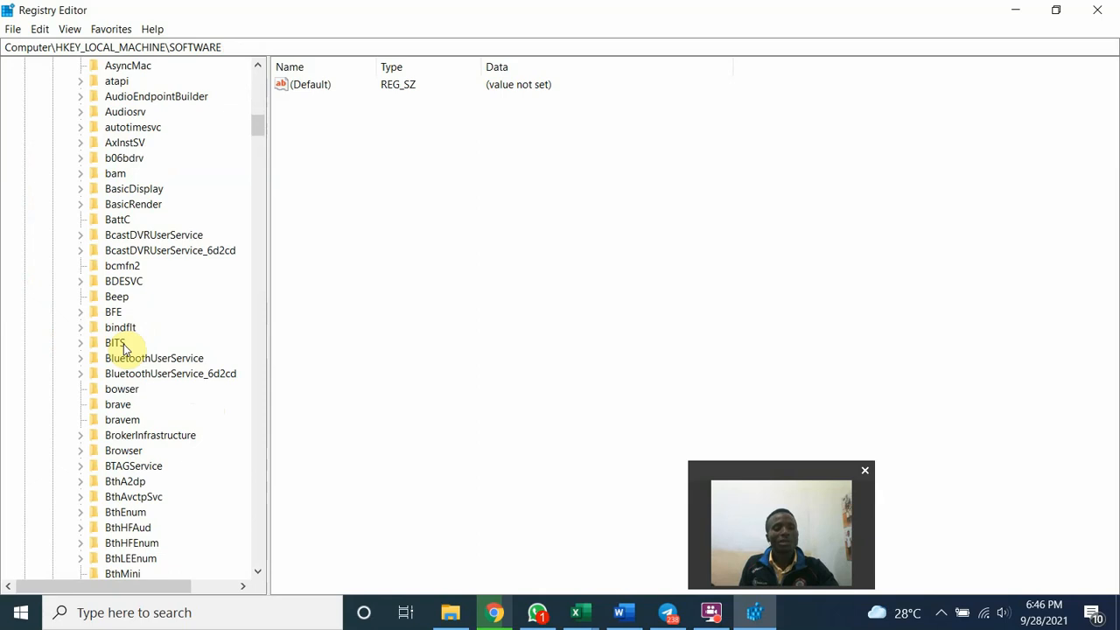
scroll(down, 3)
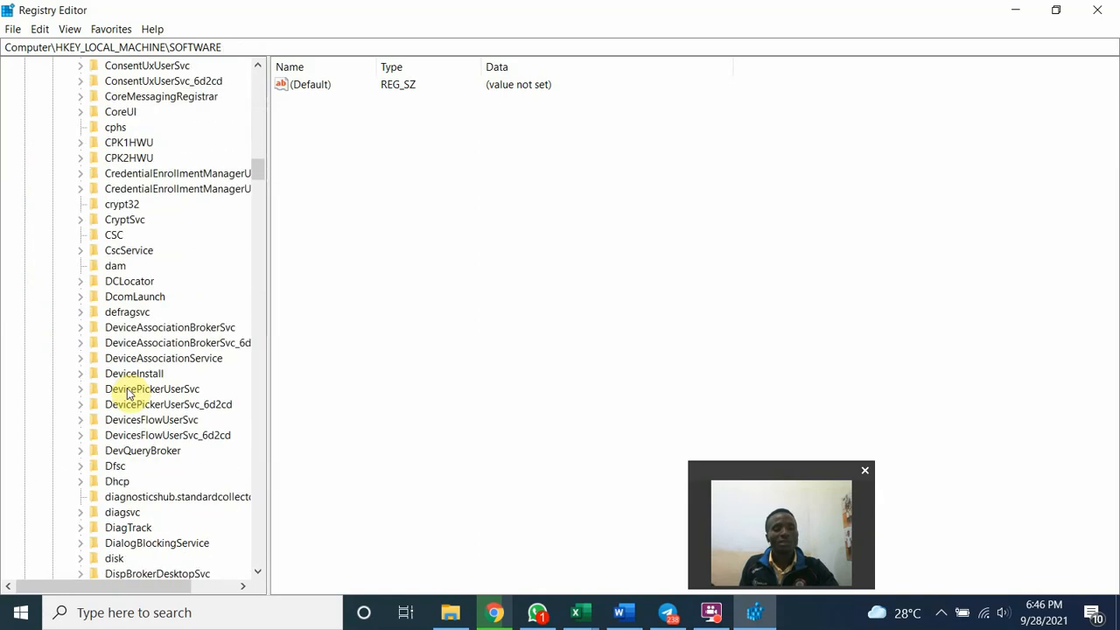
scroll(down, 3)
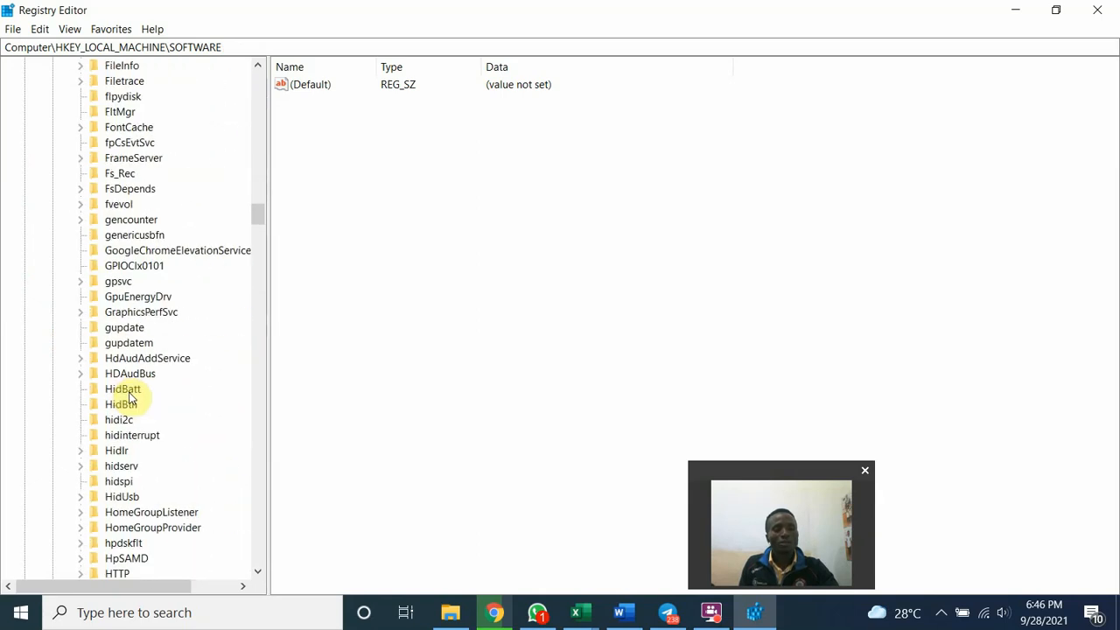
scroll(down, 3)
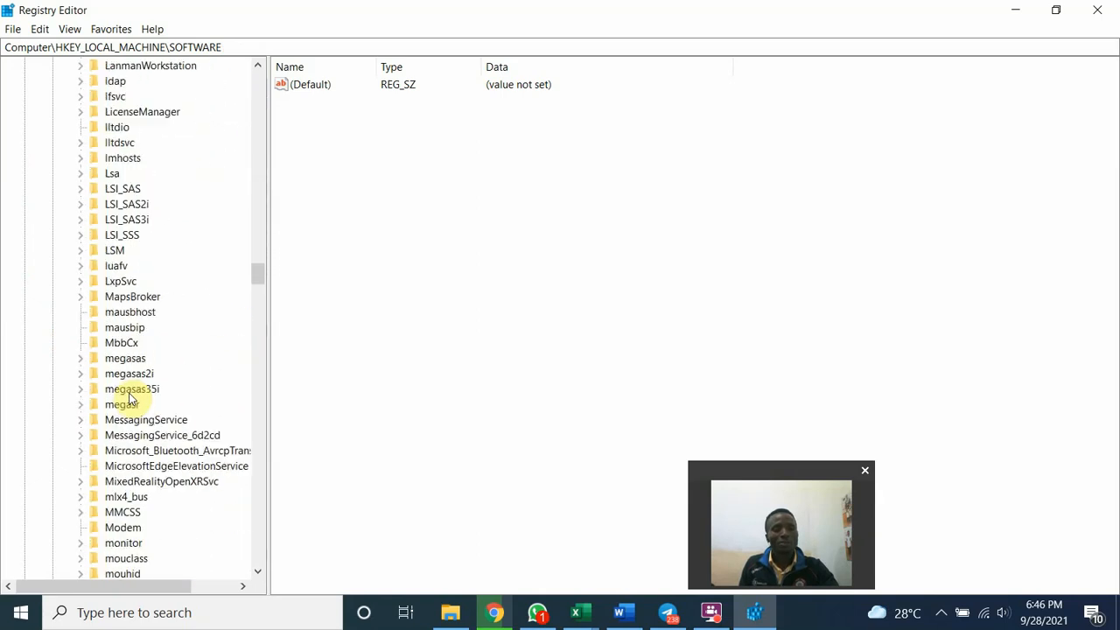
scroll(down, 3)
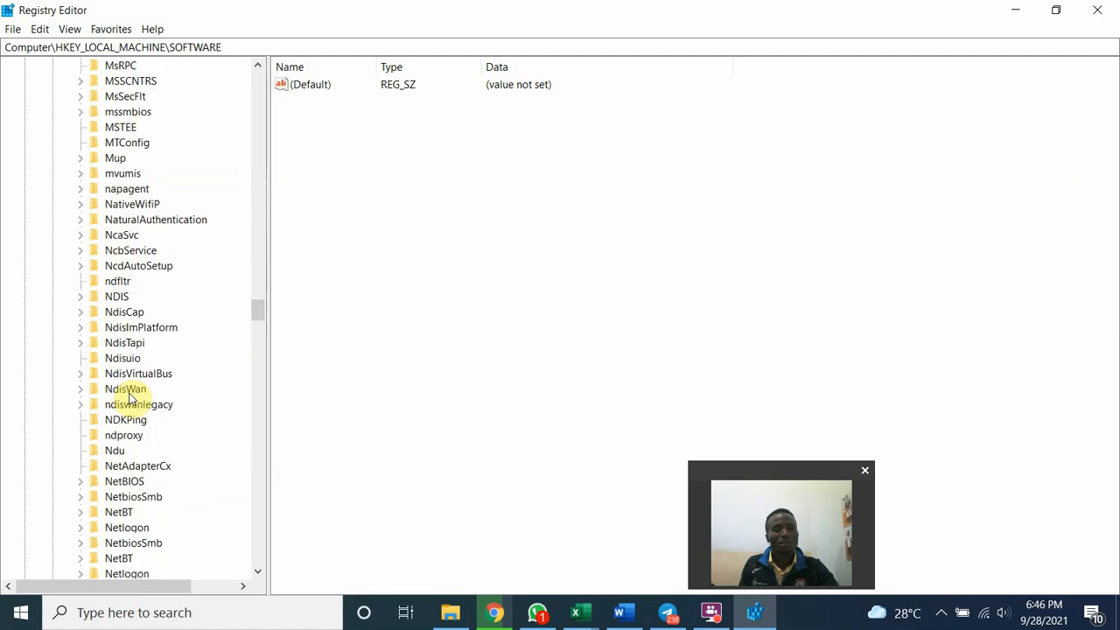
scroll(down, 3)
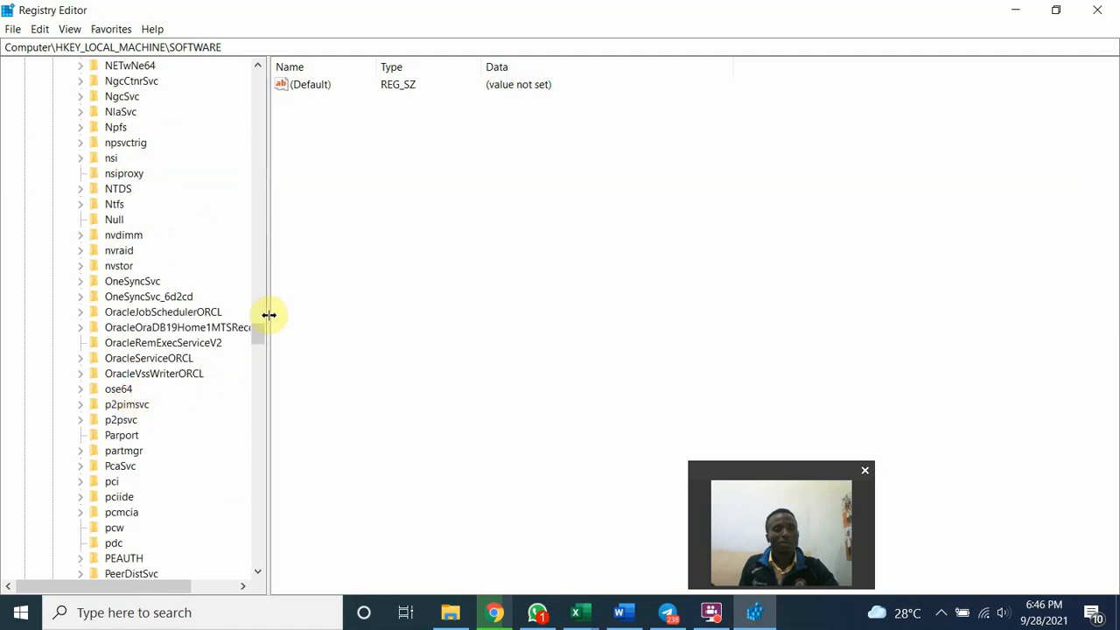
mouse_move(269, 306)
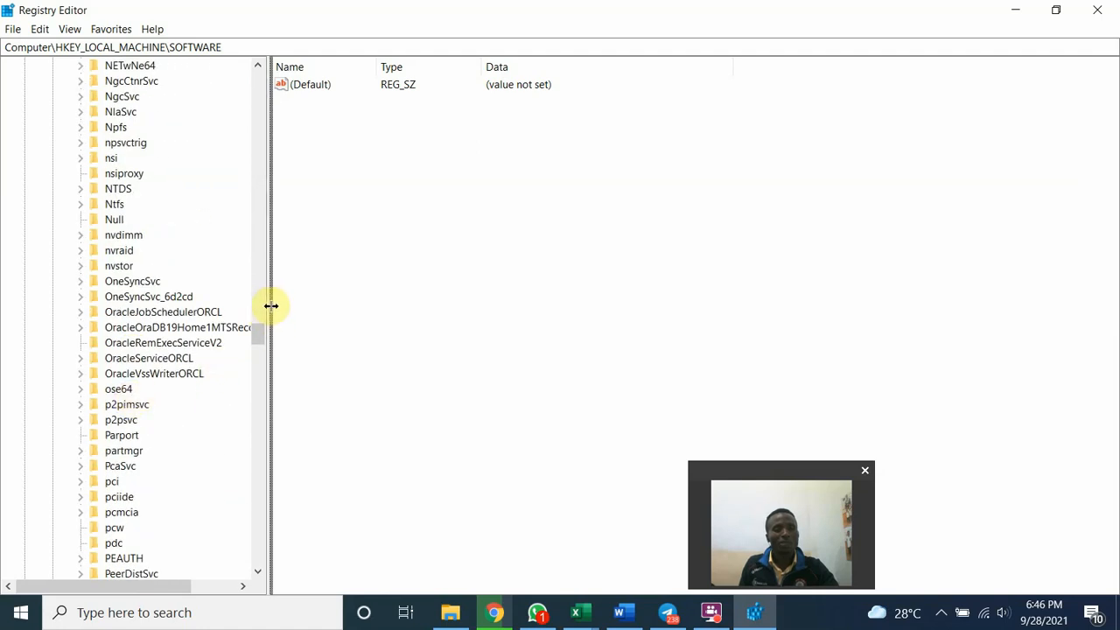
drag(269, 306, 309, 307)
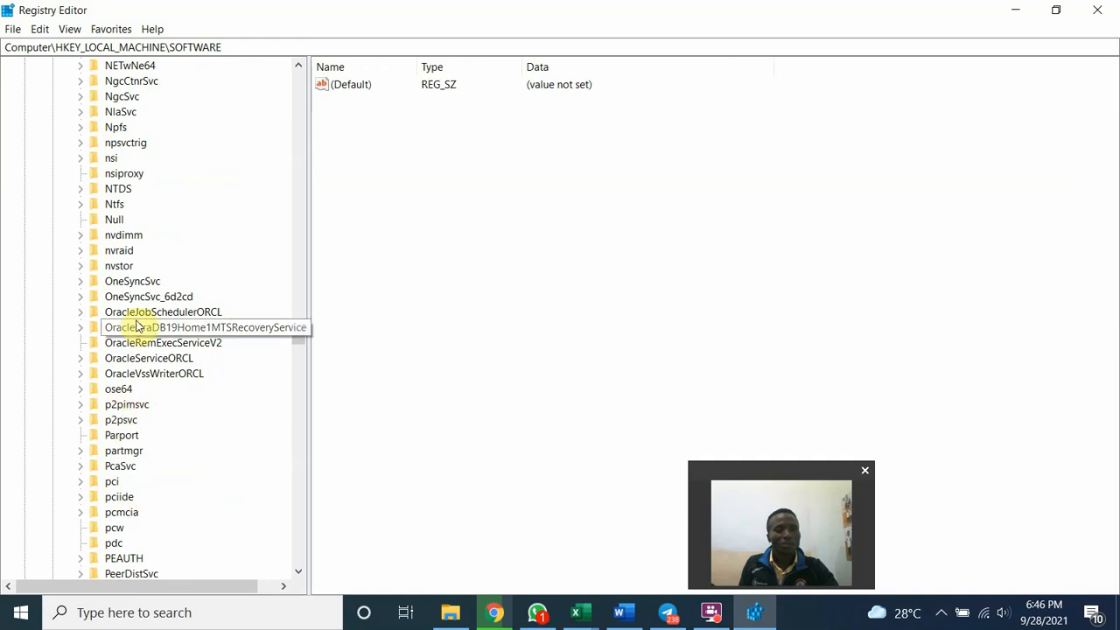
Step: Delete the OracleJobSchedulerORCL service key
click(162, 312)
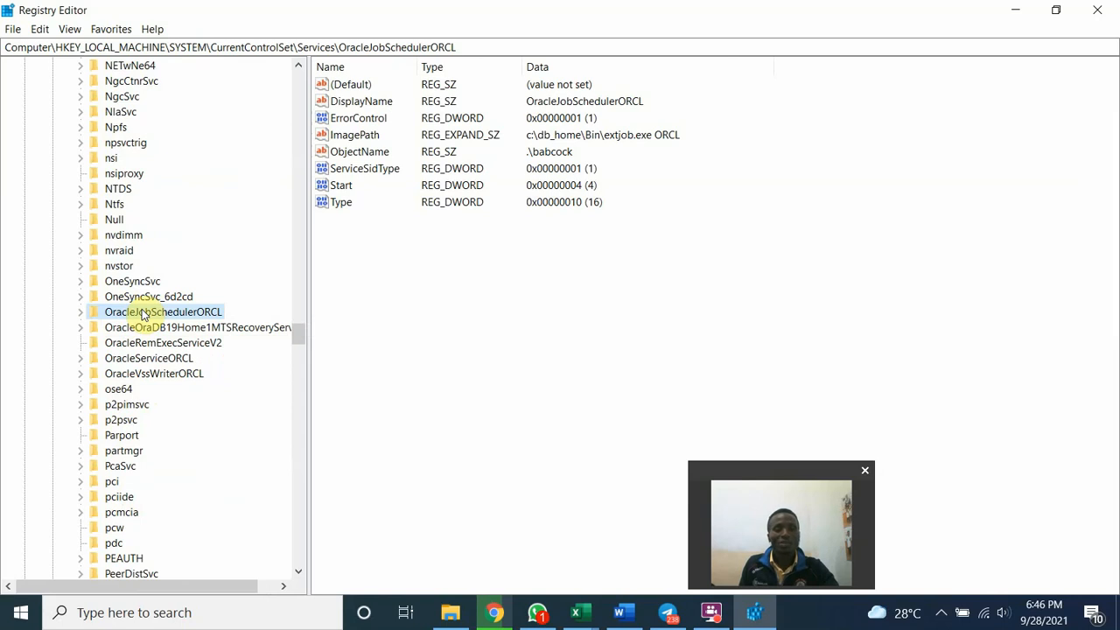
right_click(163, 311)
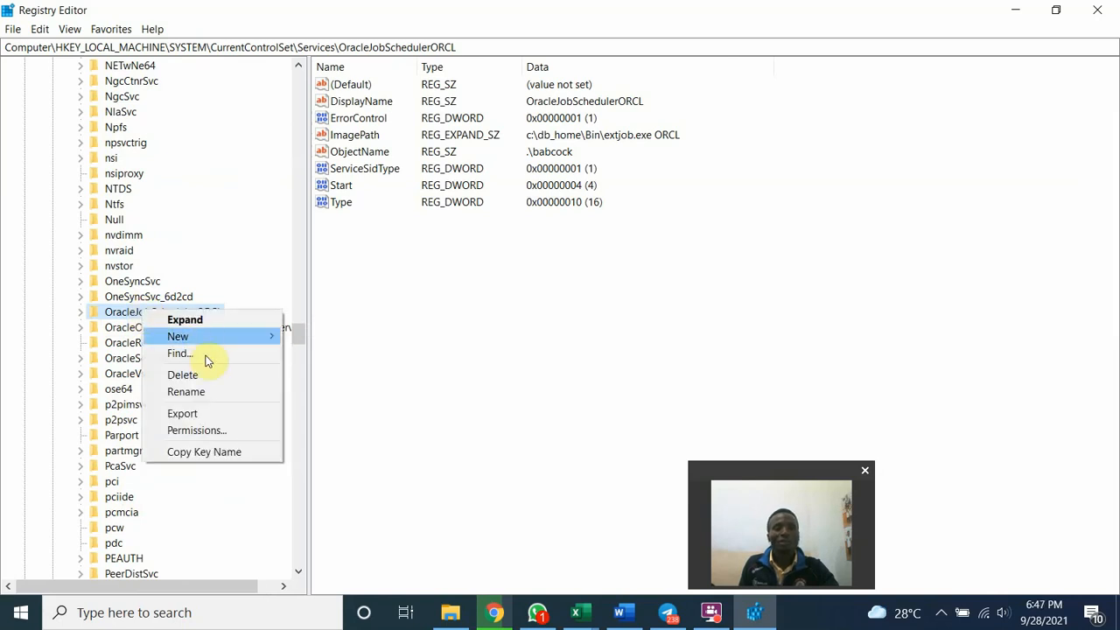
click(183, 374)
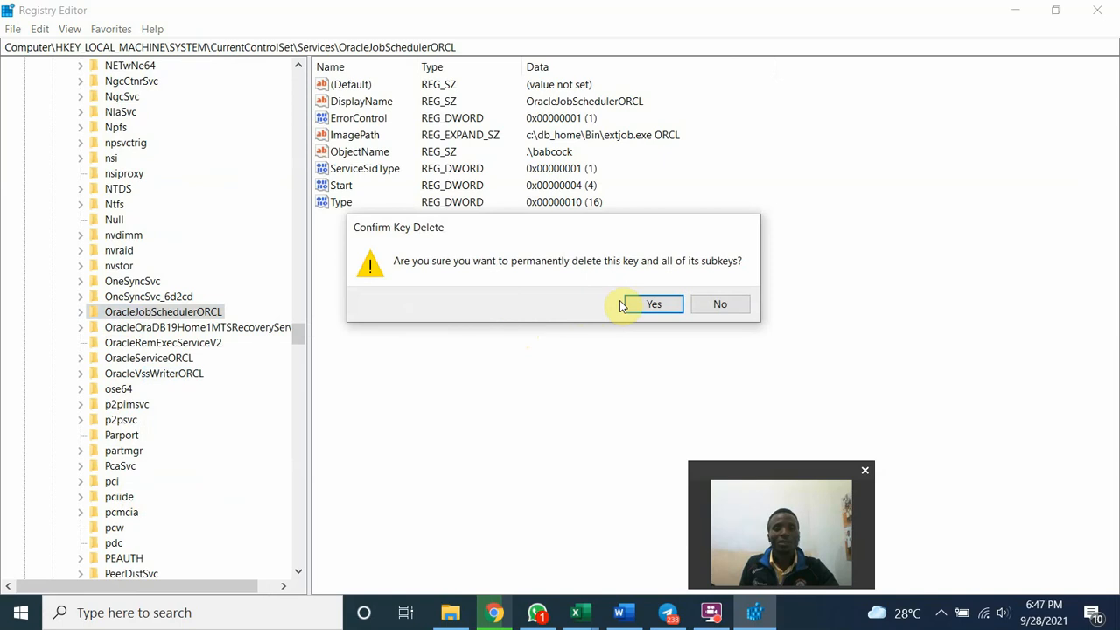
click(652, 304)
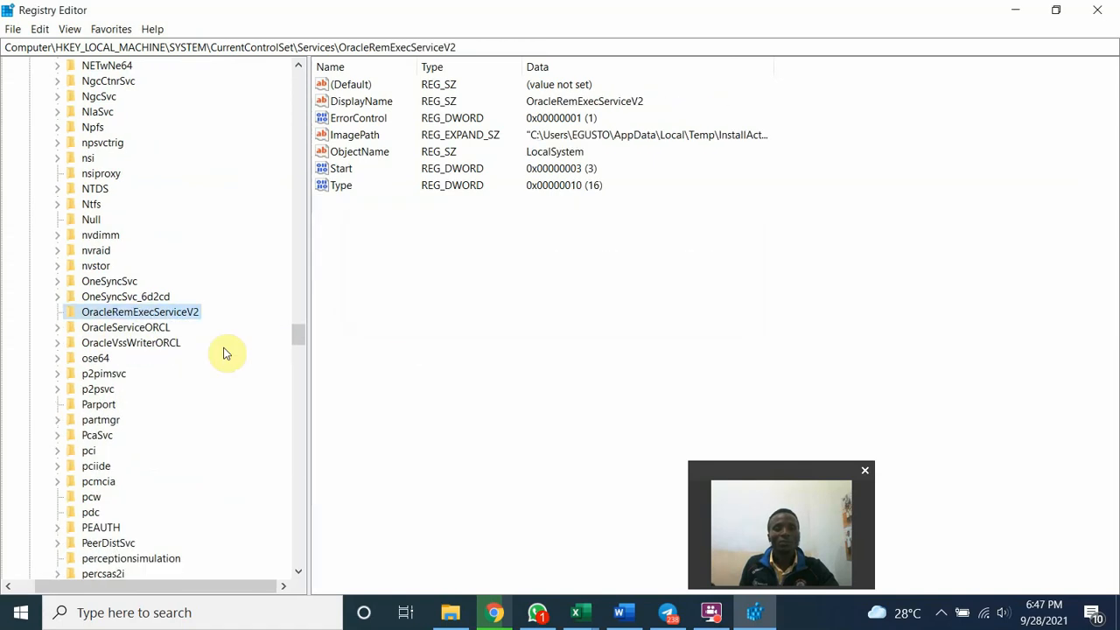
Step: Delete the OracleRemExecServiceV2, OracleServiceORCL and OracleVssWriterORCL service keys
right_click(140, 312)
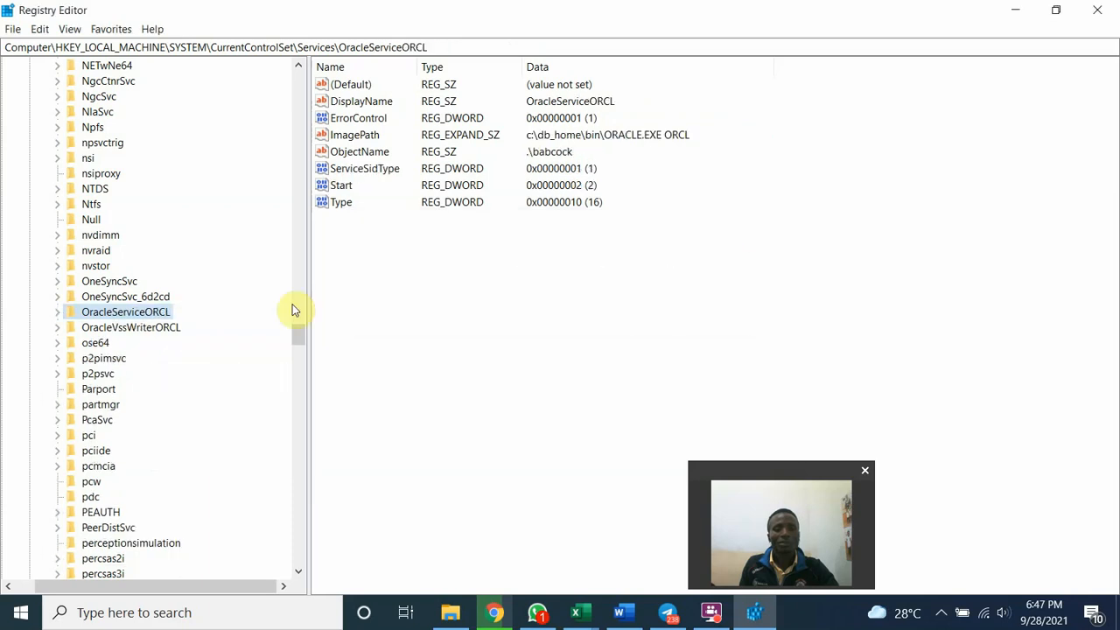
right_click(125, 311)
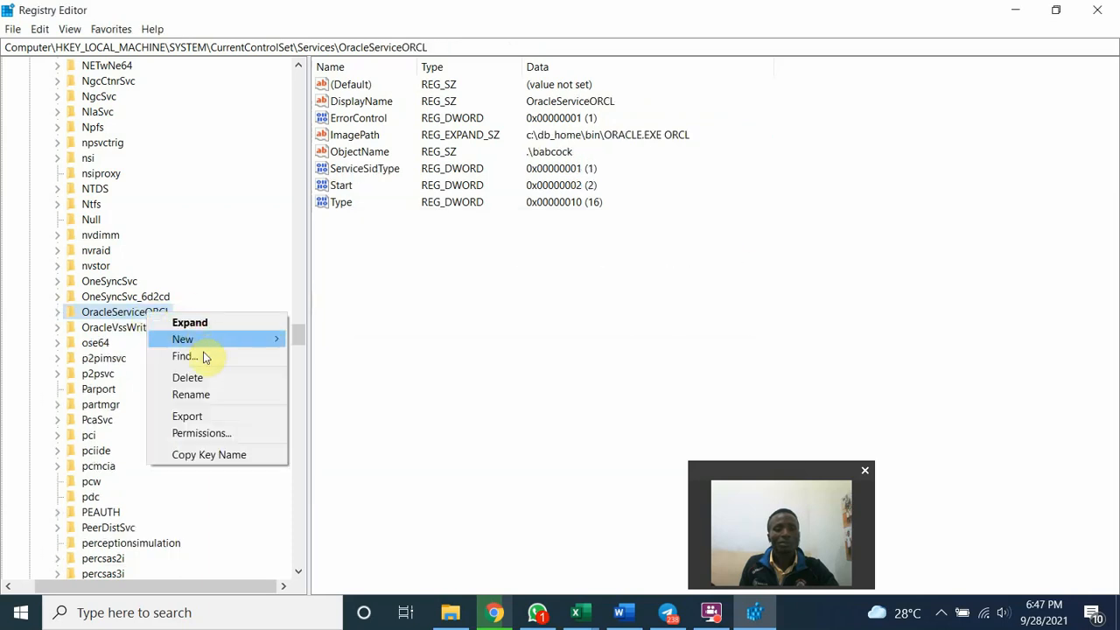
click(130, 311)
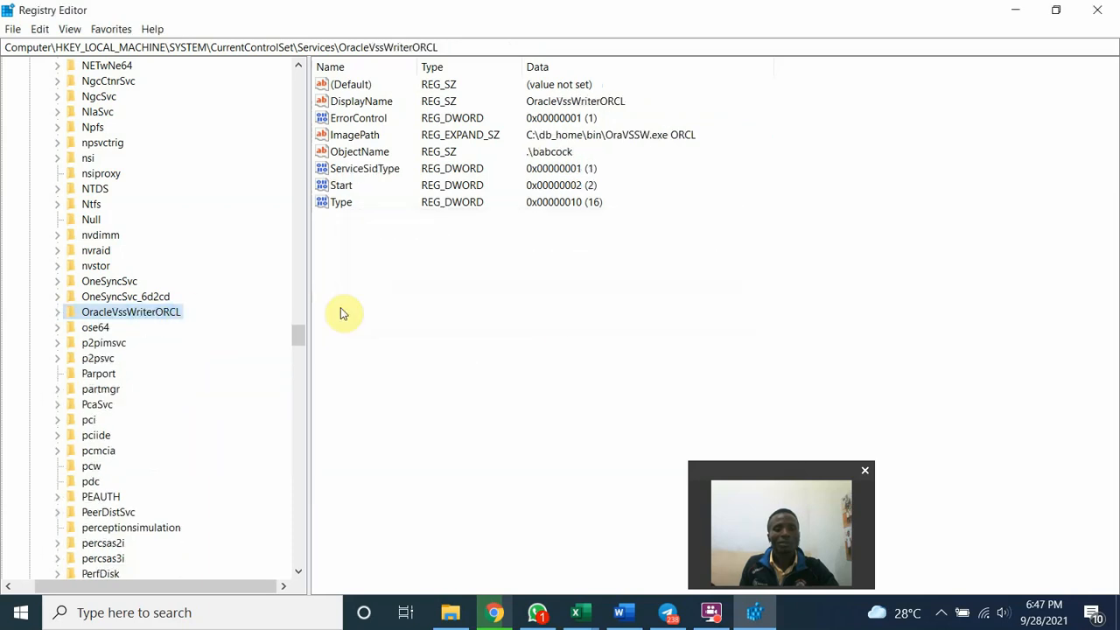
right_click(131, 311)
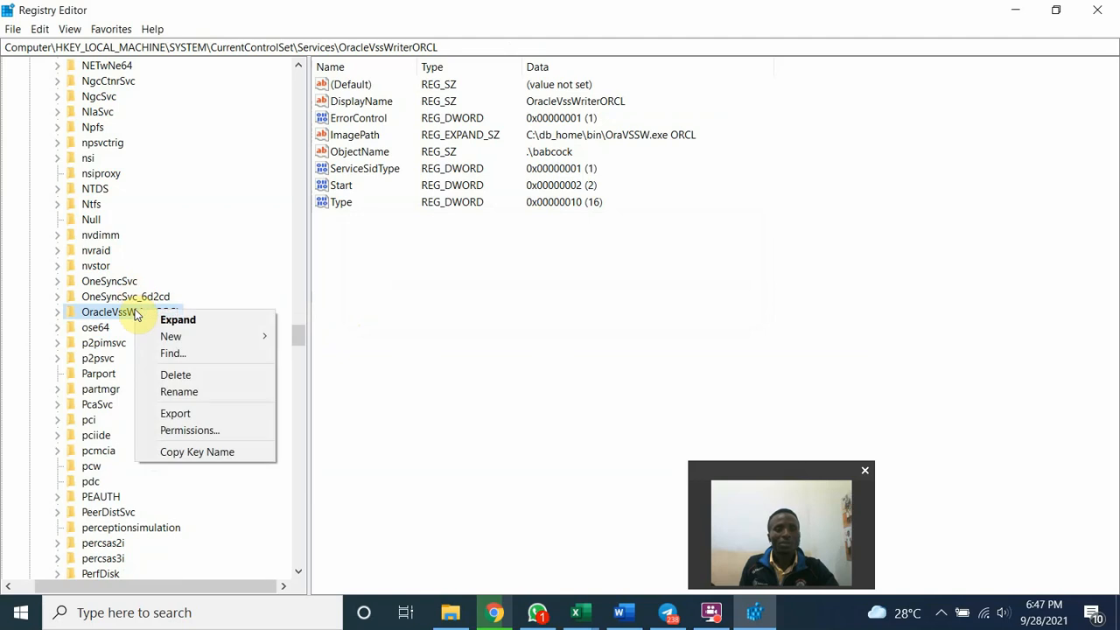
click(176, 374)
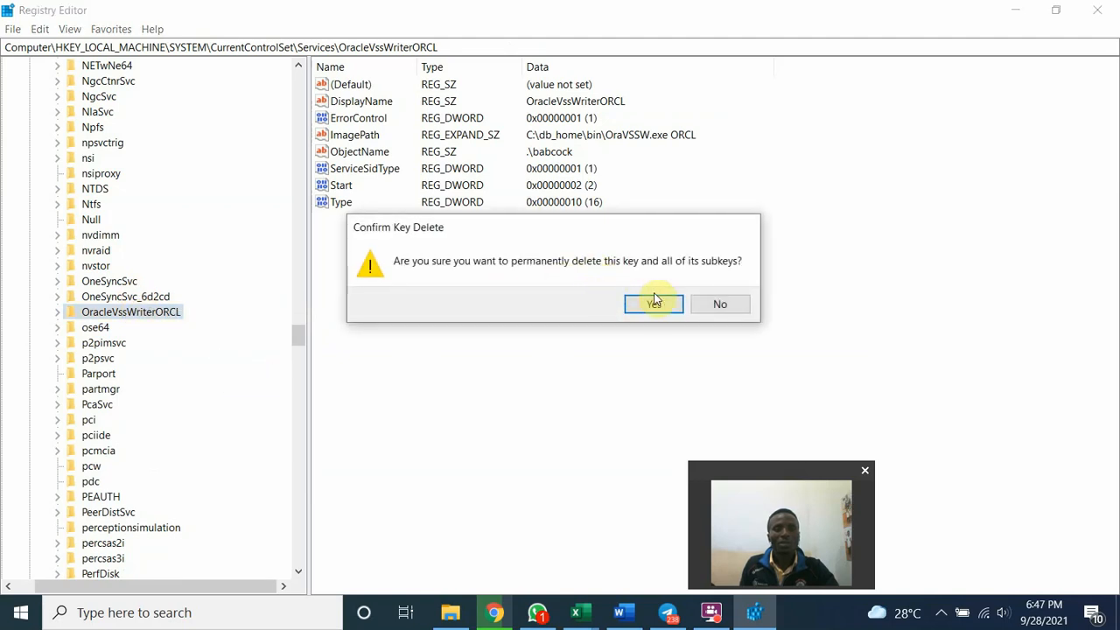
click(652, 303)
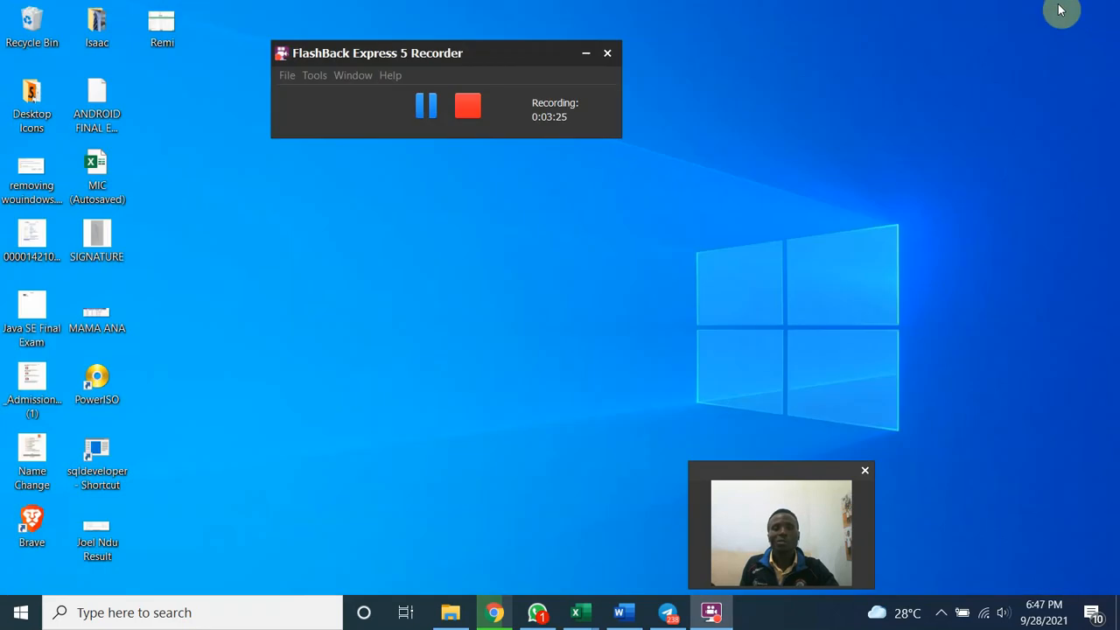
mouse_move(785, 38)
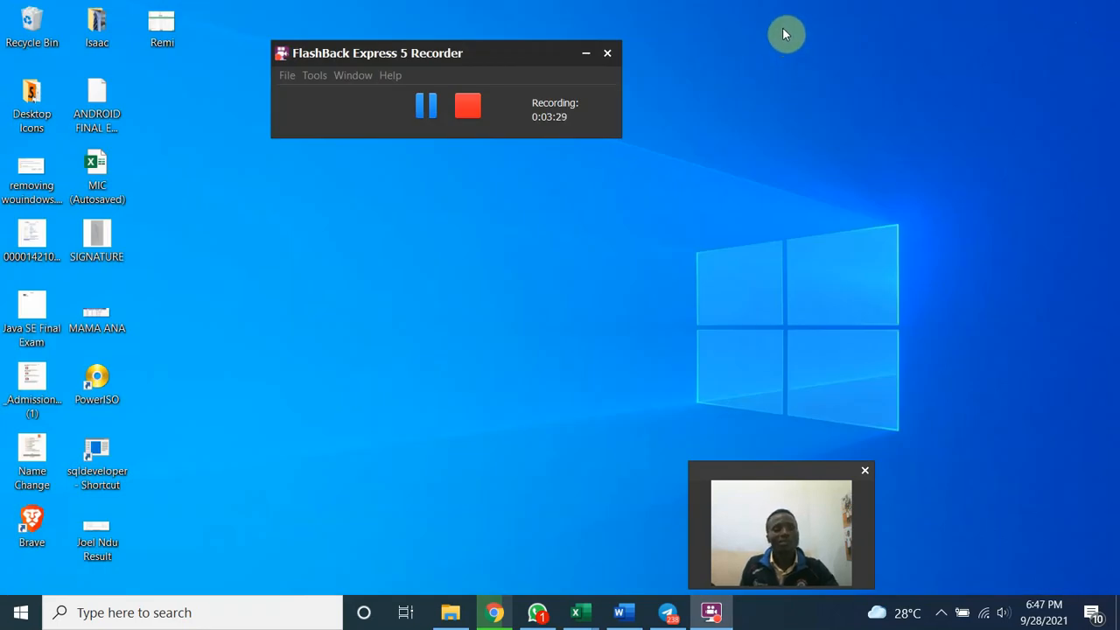
mouse_move(774, 7)
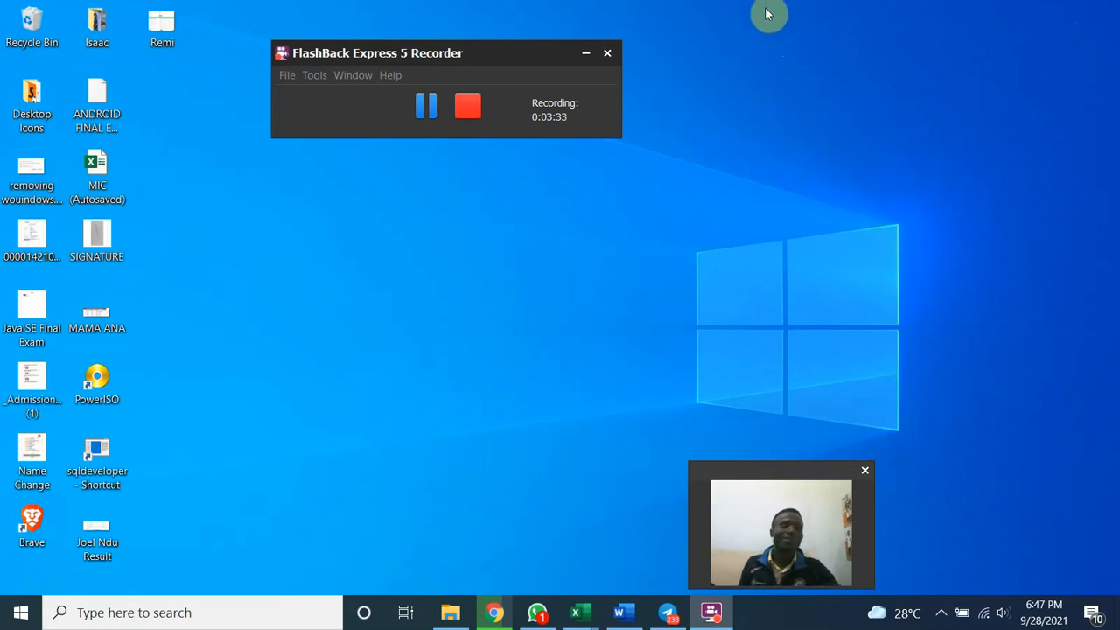
mouse_move(995, 18)
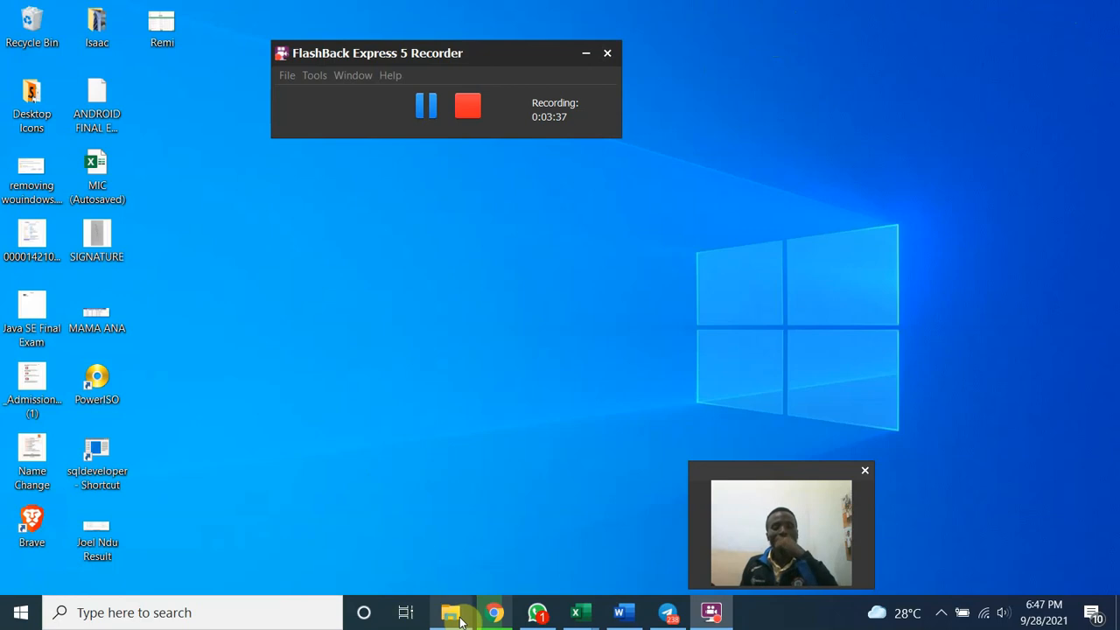
mouse_move(452, 612)
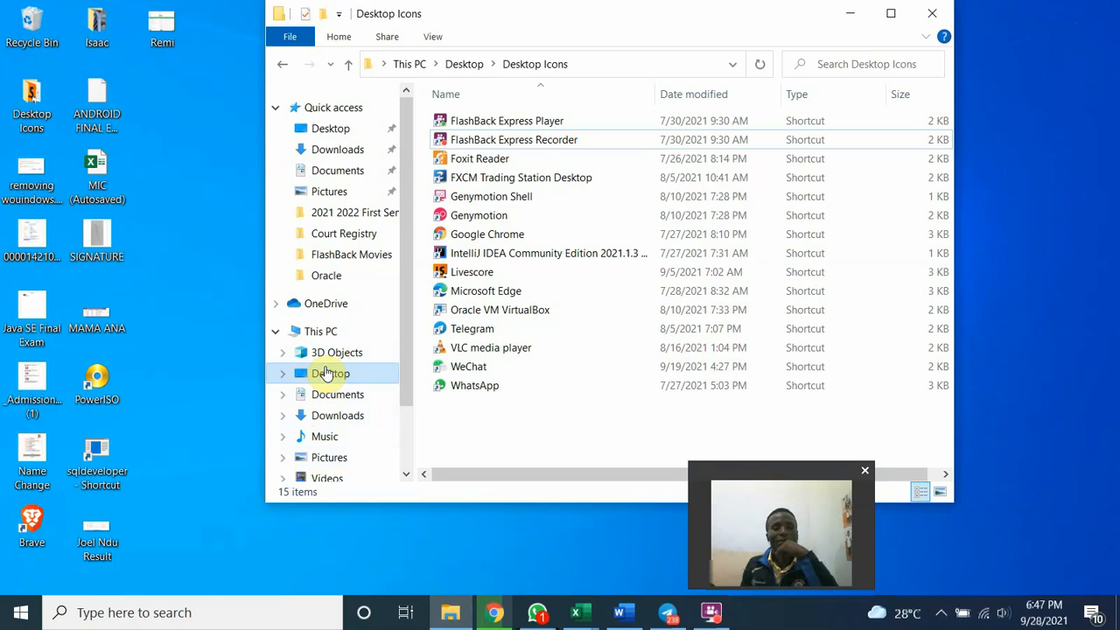
Step: Open C:\Program Files and delete the Oracle folder
scroll(down, 3)
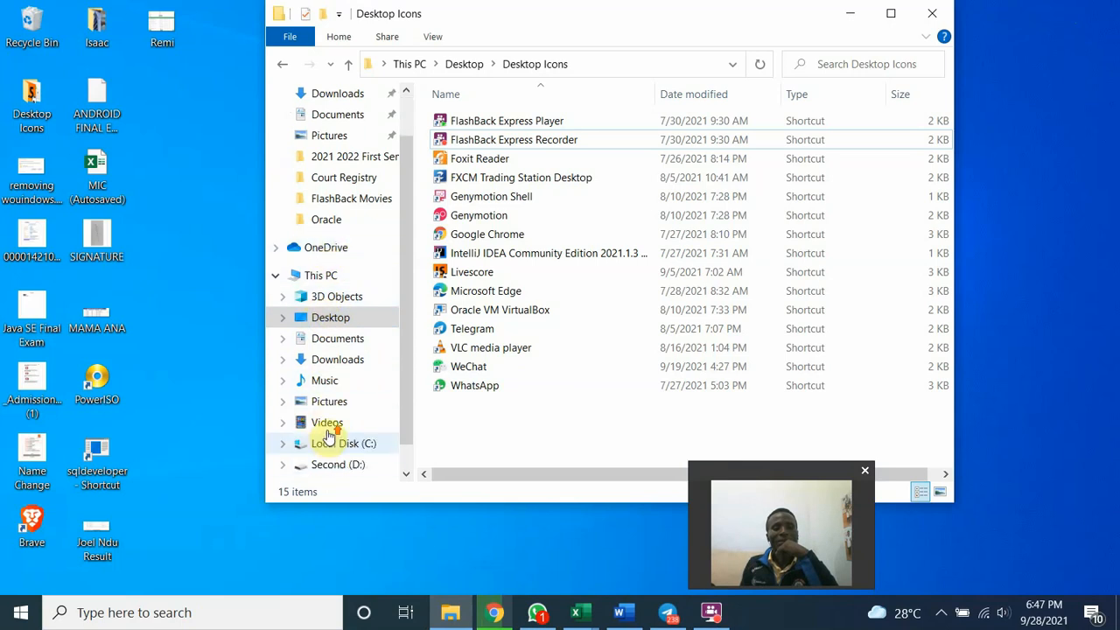
click(343, 443)
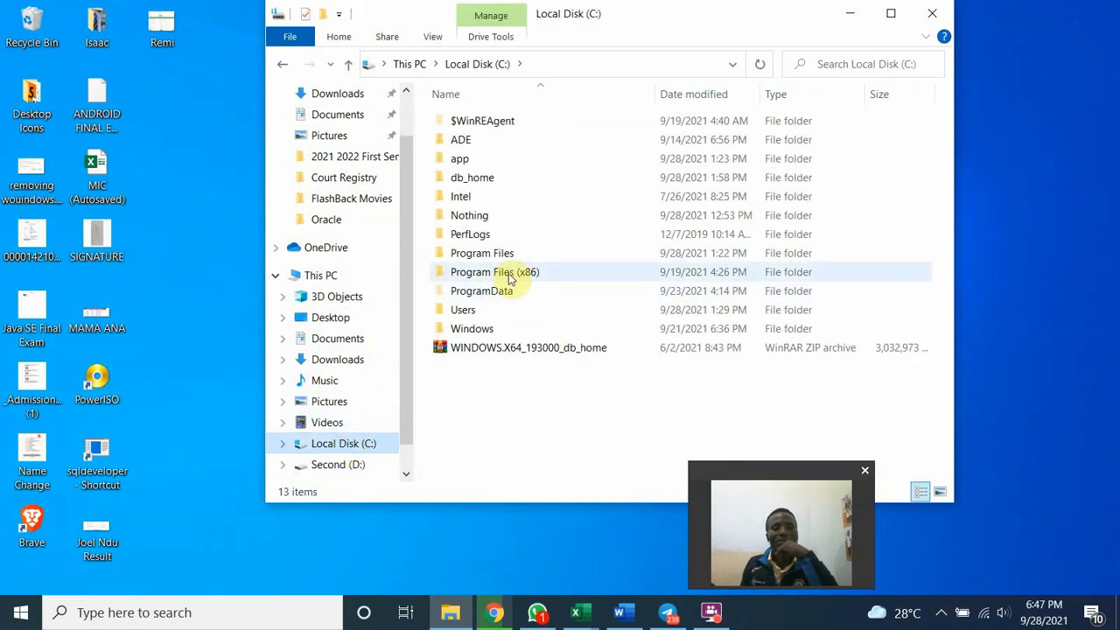
double_click(481, 253)
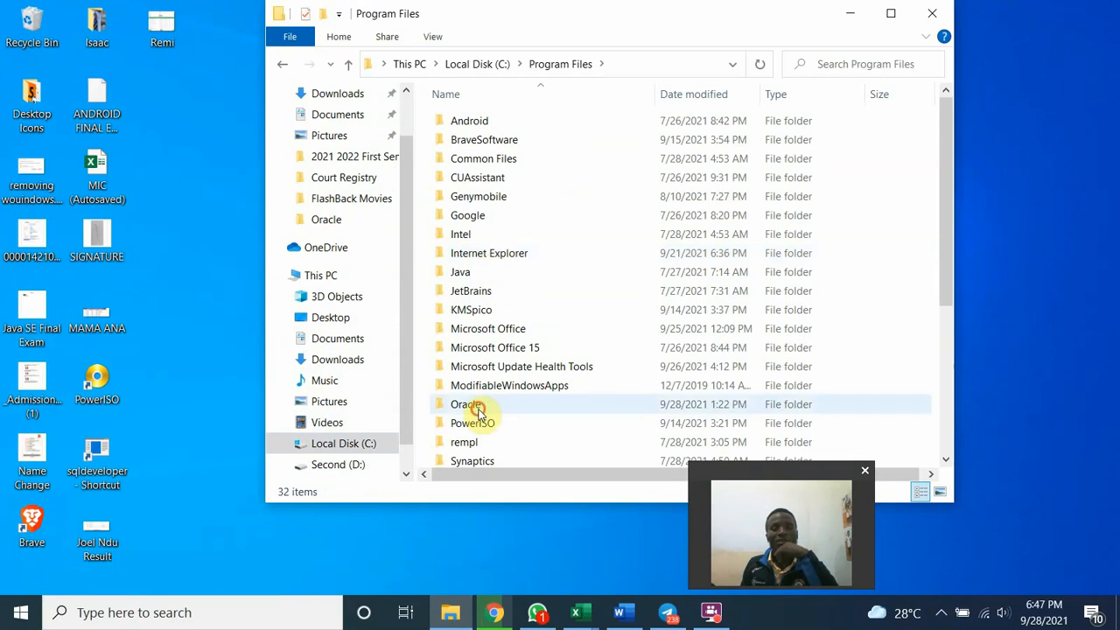
click(467, 404)
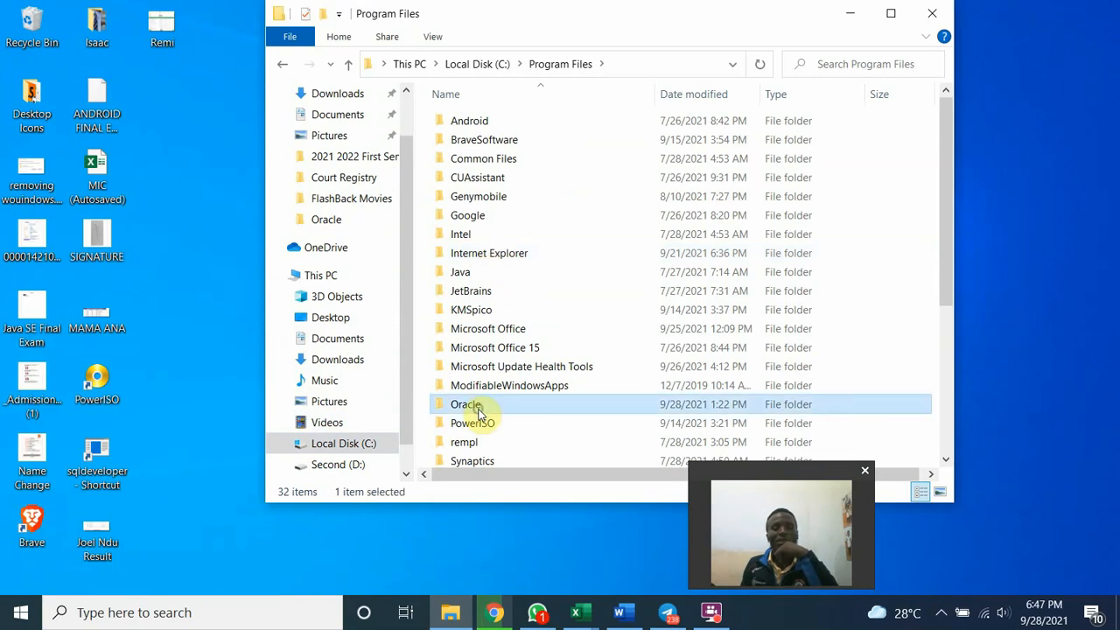
right_click(465, 403)
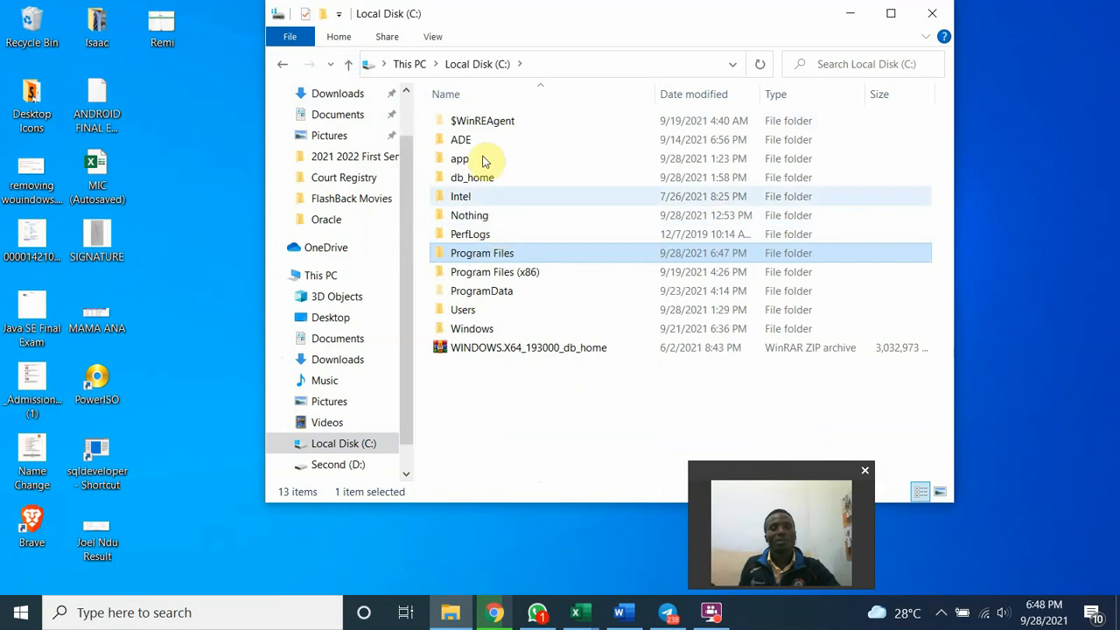
mouse_move(459, 158)
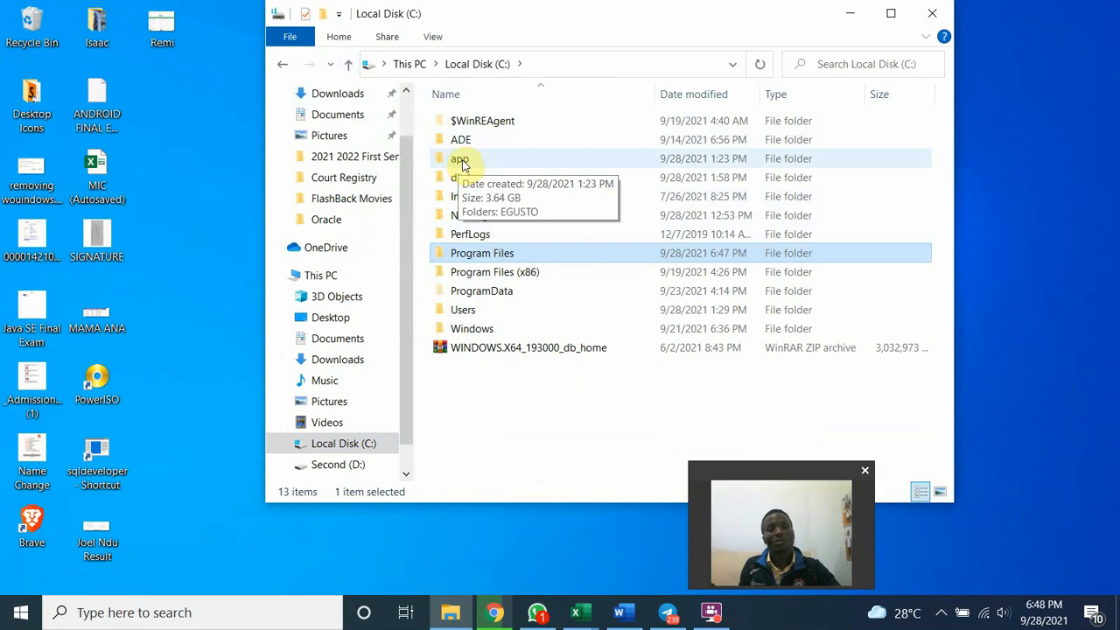
click(460, 158)
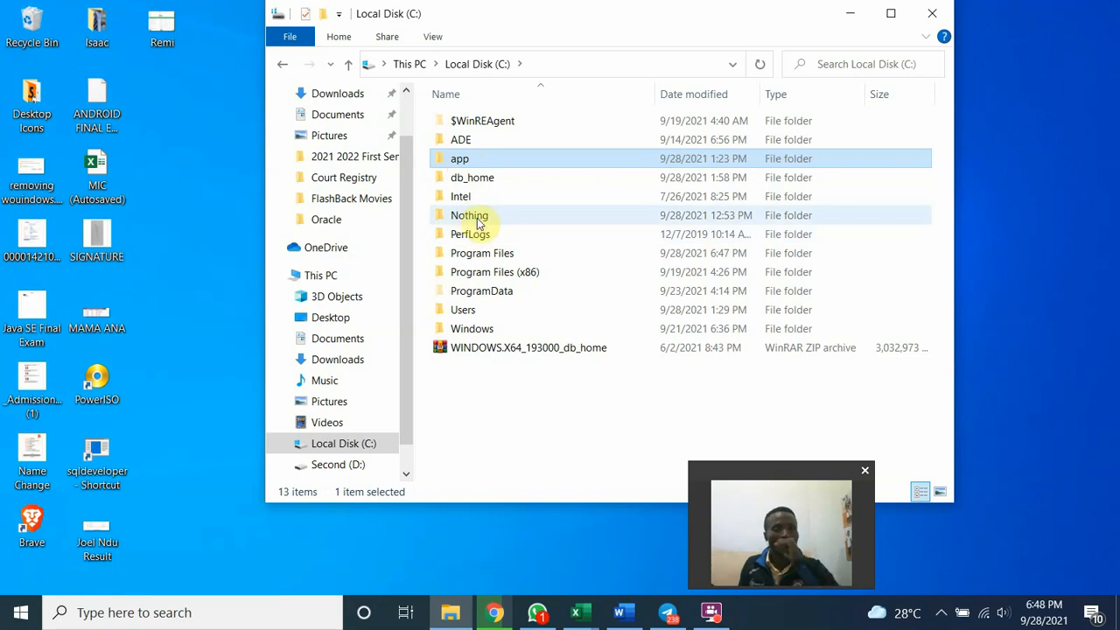
click(461, 158)
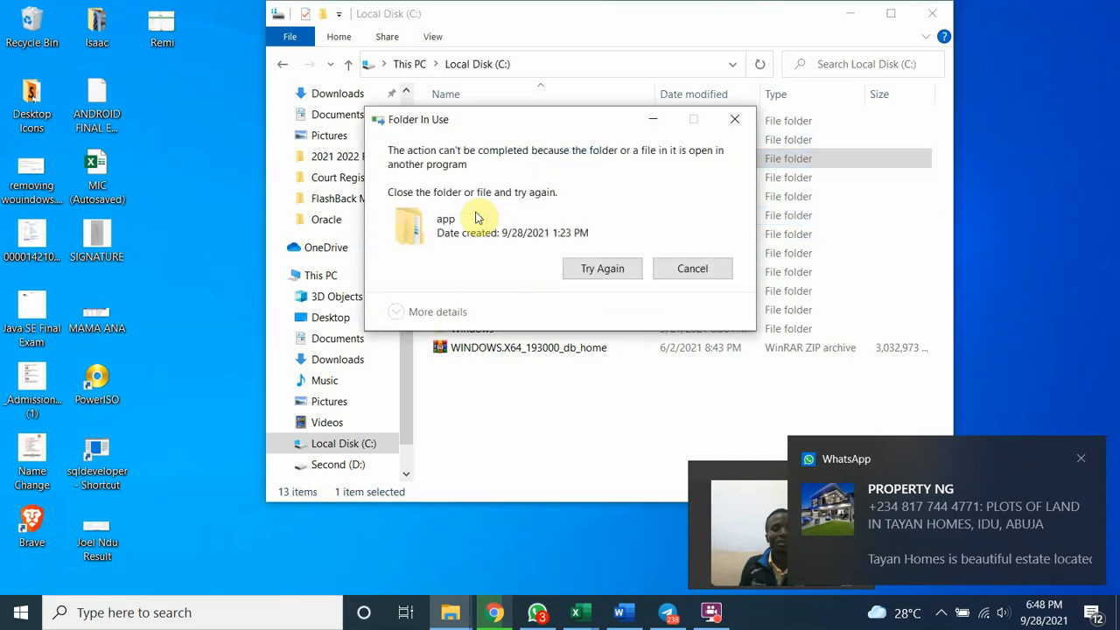
mouse_move(711, 133)
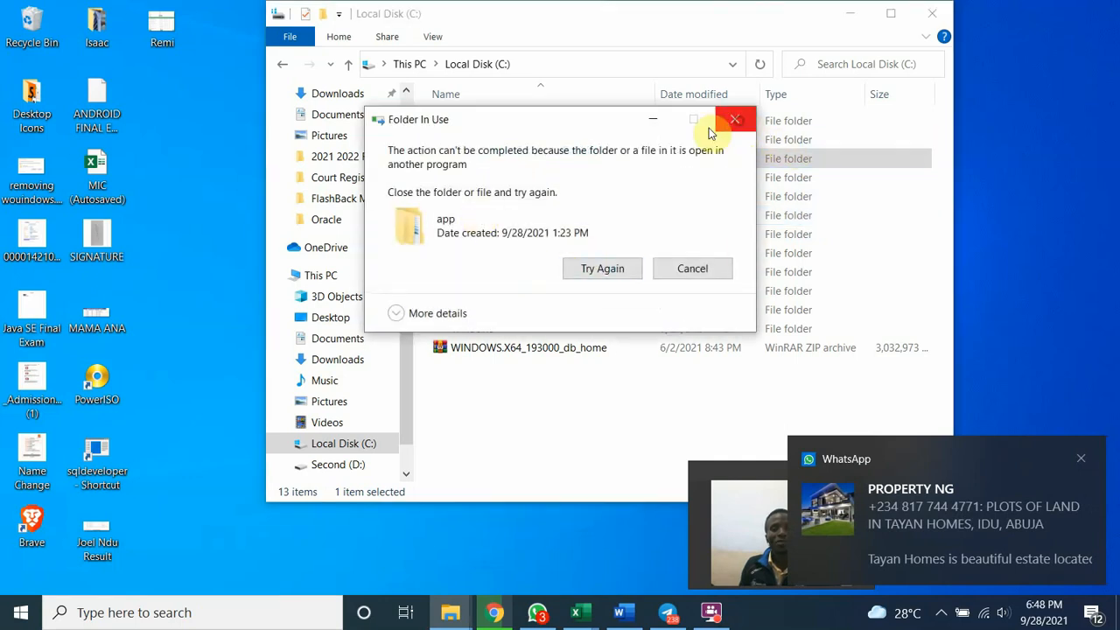
click(692, 268)
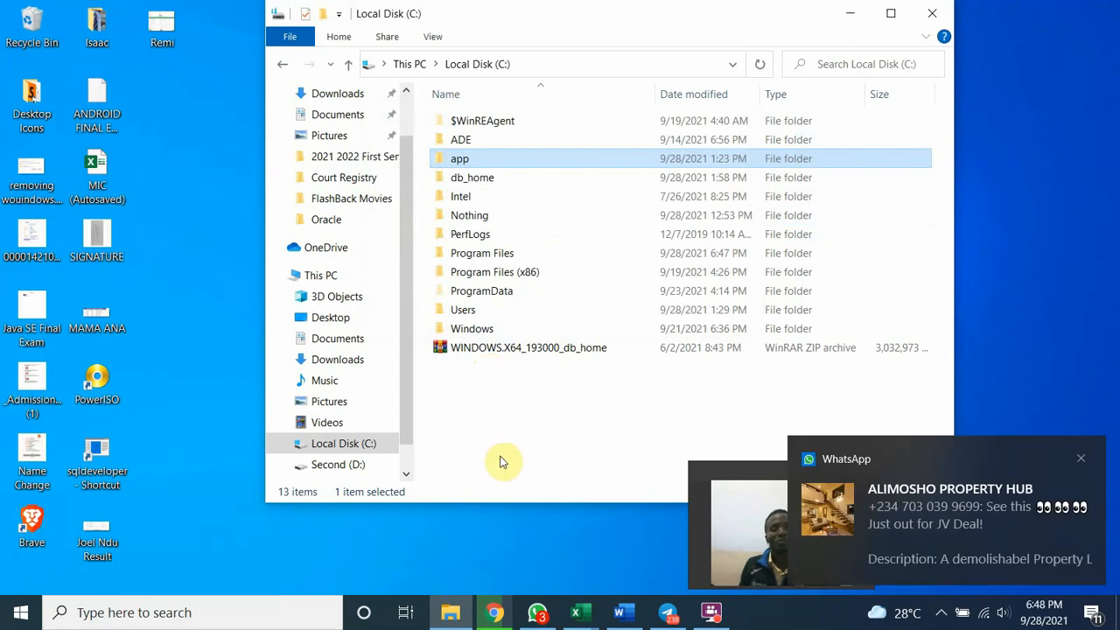
mouse_move(500, 446)
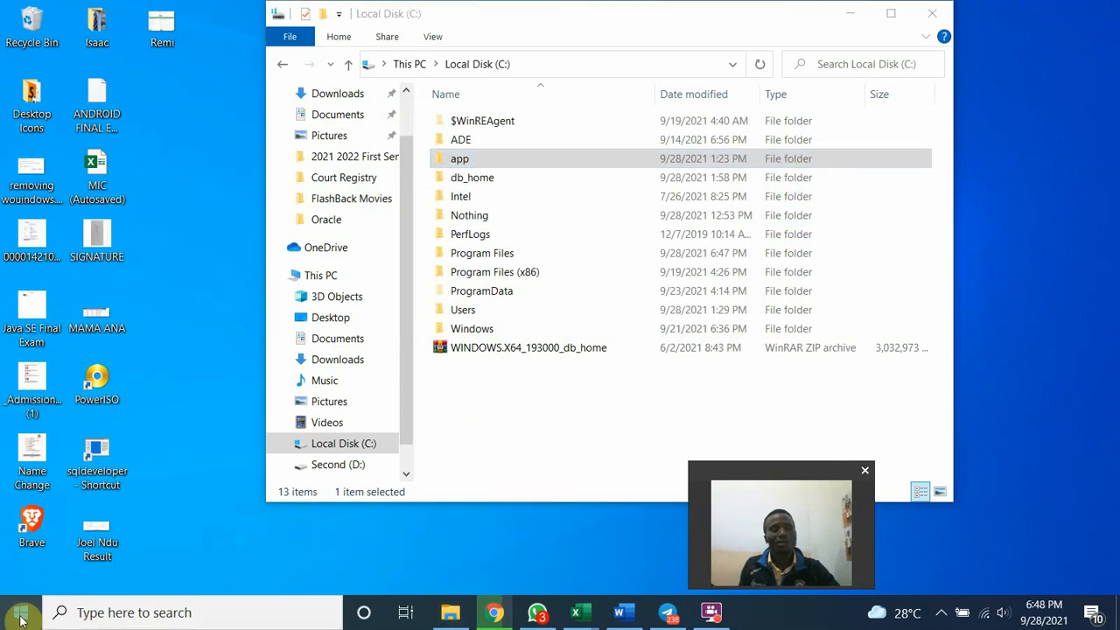
Step: Open the Start button's power-user menu listing the system tools
right_click(18, 612)
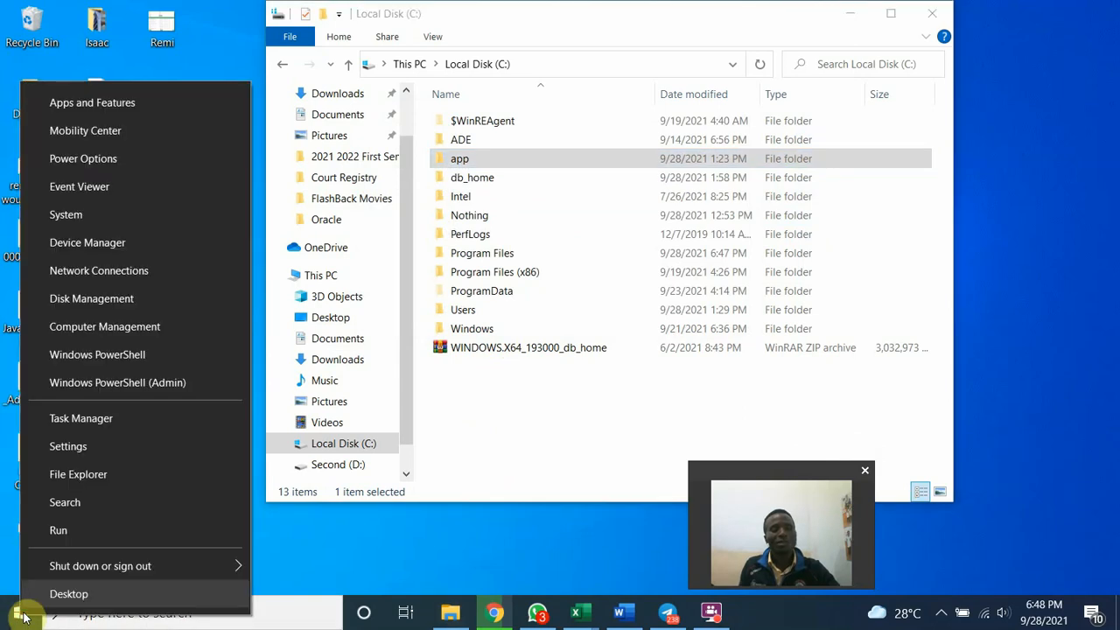
mouse_move(104, 326)
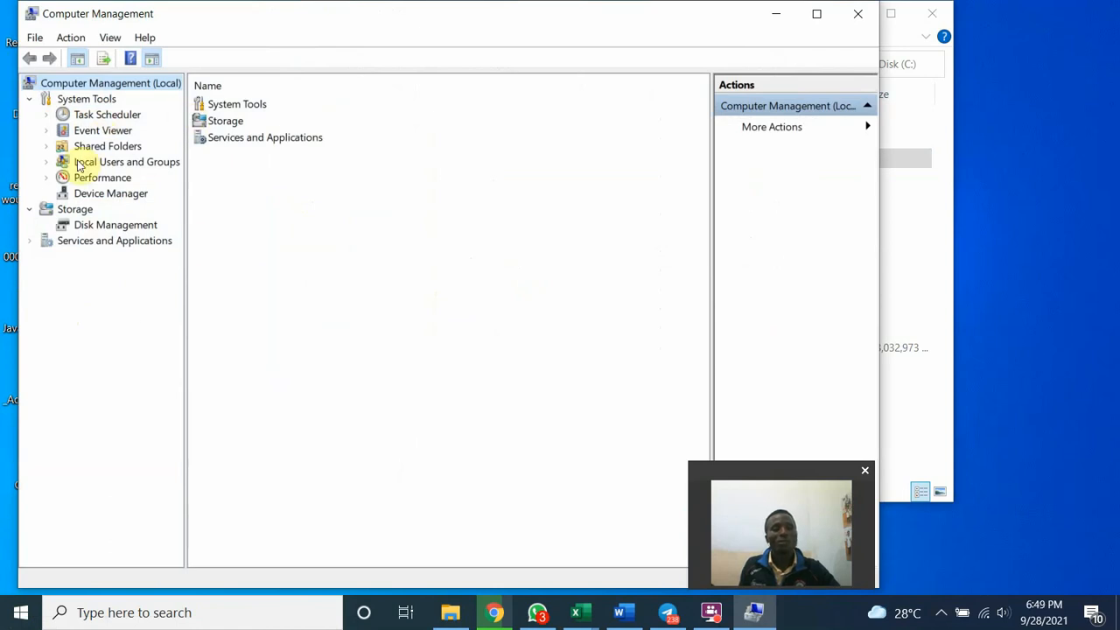
Step: Expand Local Users and Groups, list the Users accounts, and select the babcock account
click(46, 162)
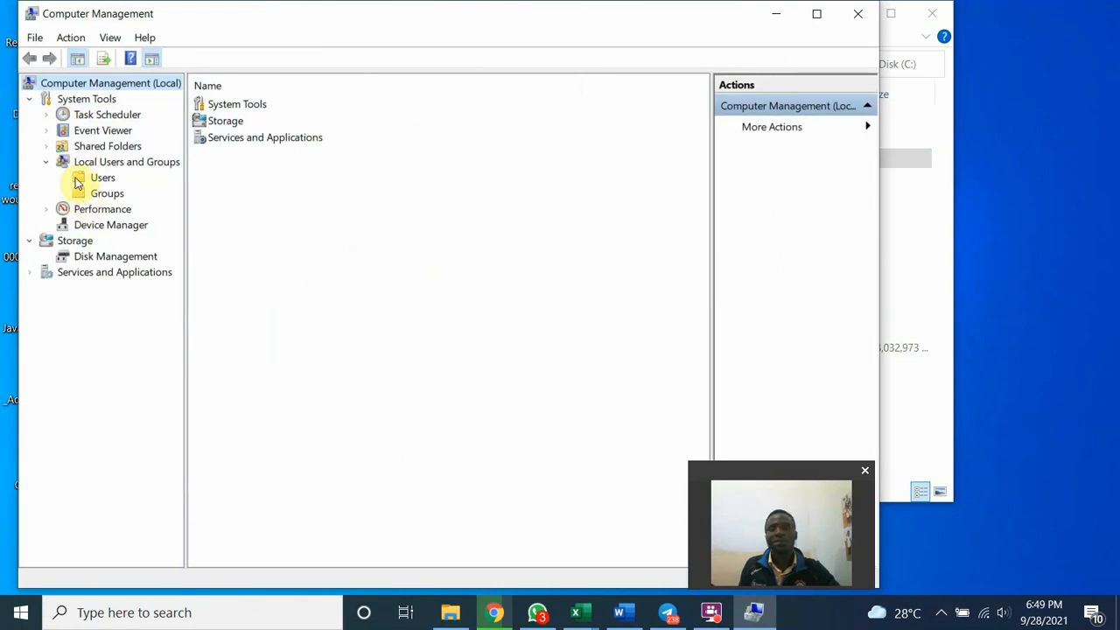
click(103, 178)
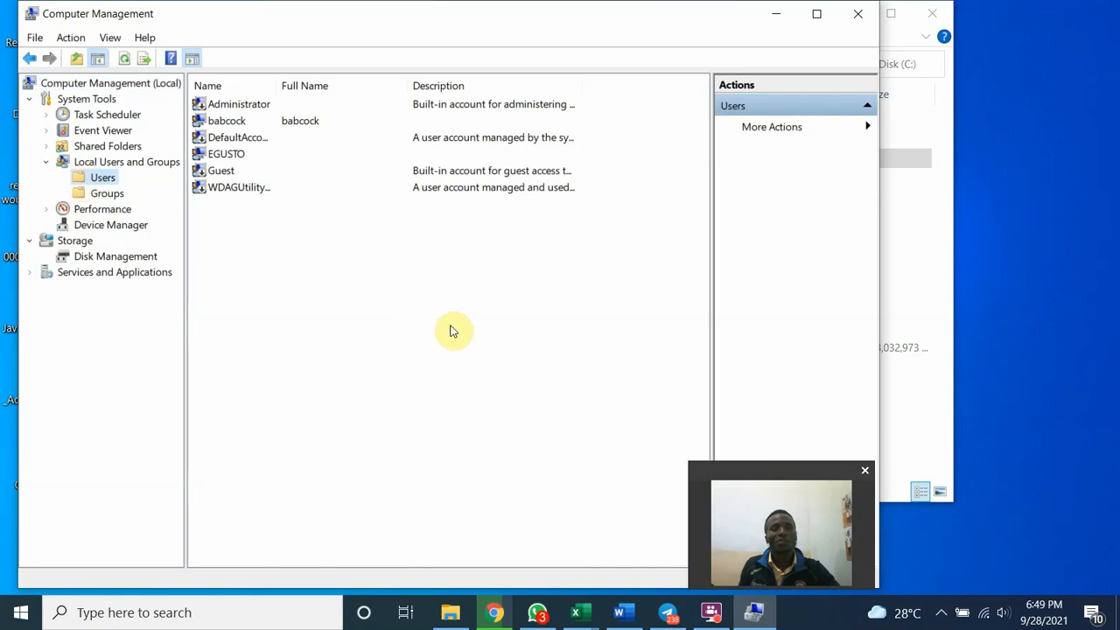
mouse_move(252, 129)
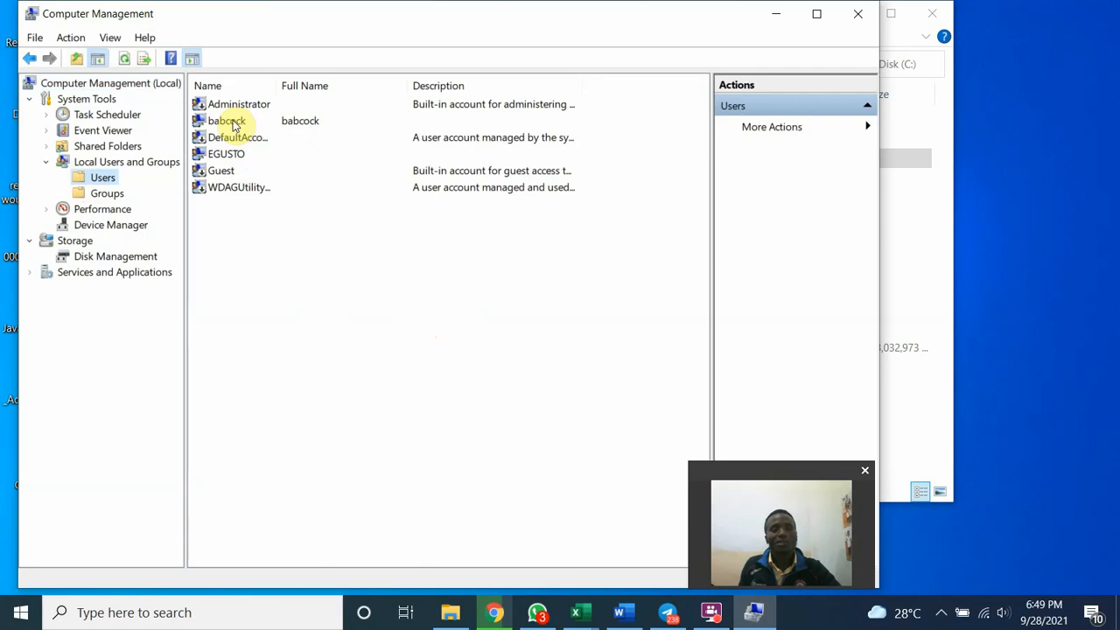
click(225, 121)
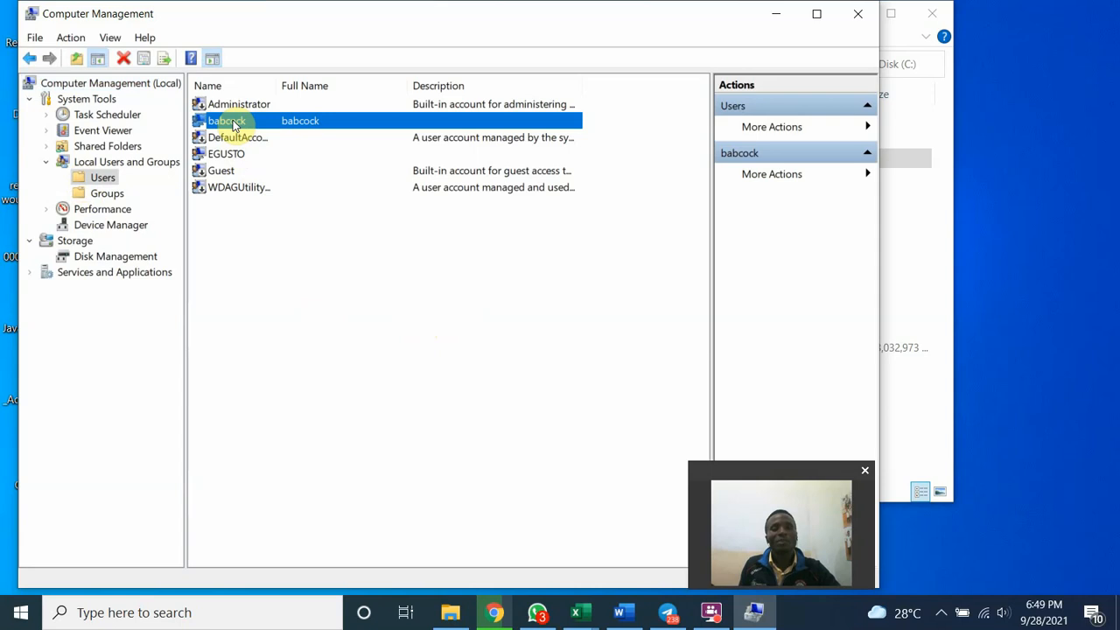
double_click(226, 120)
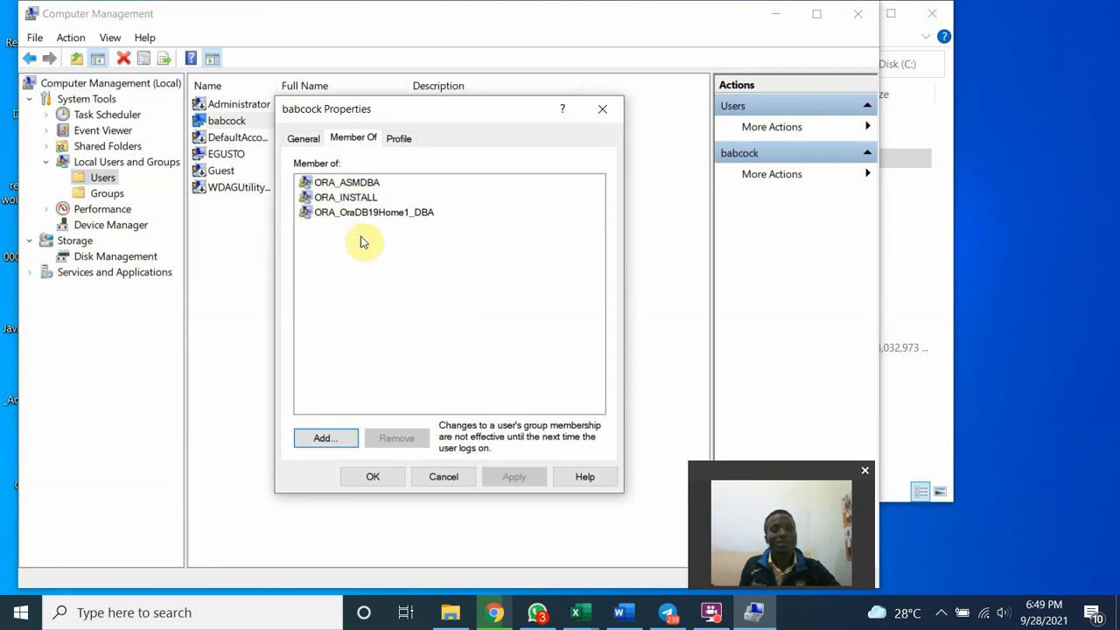
mouse_move(604, 108)
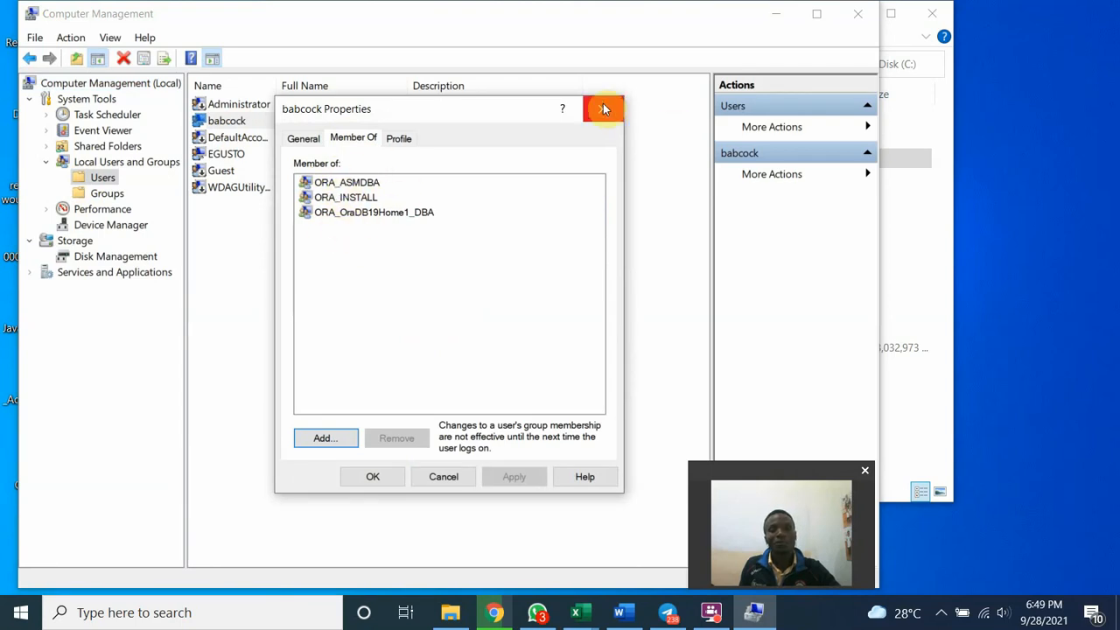
mouse_move(604, 109)
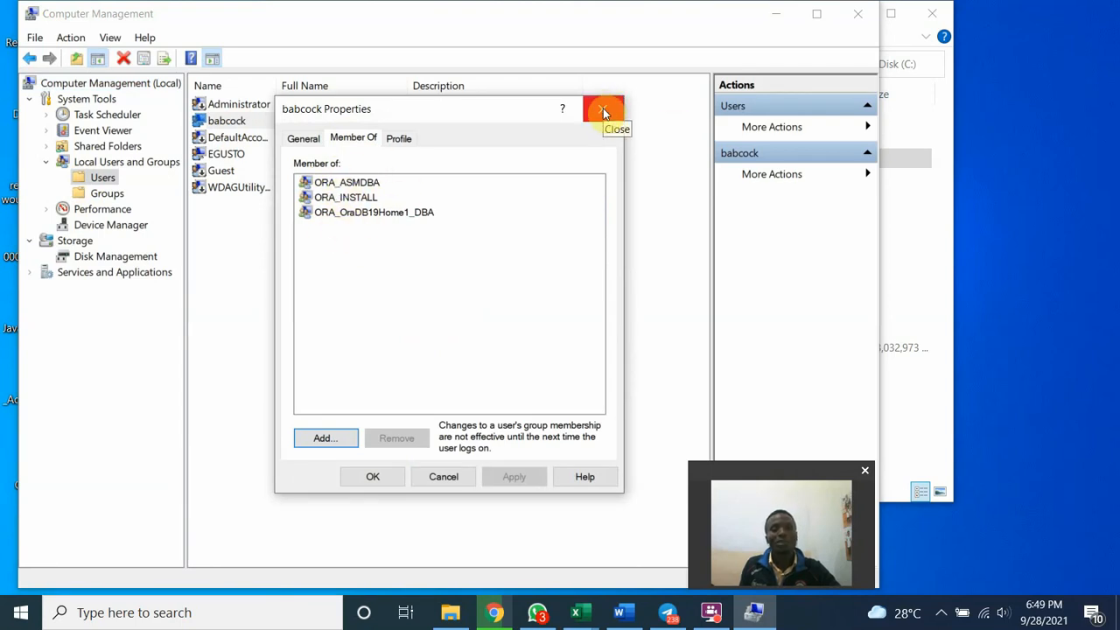
click(603, 108)
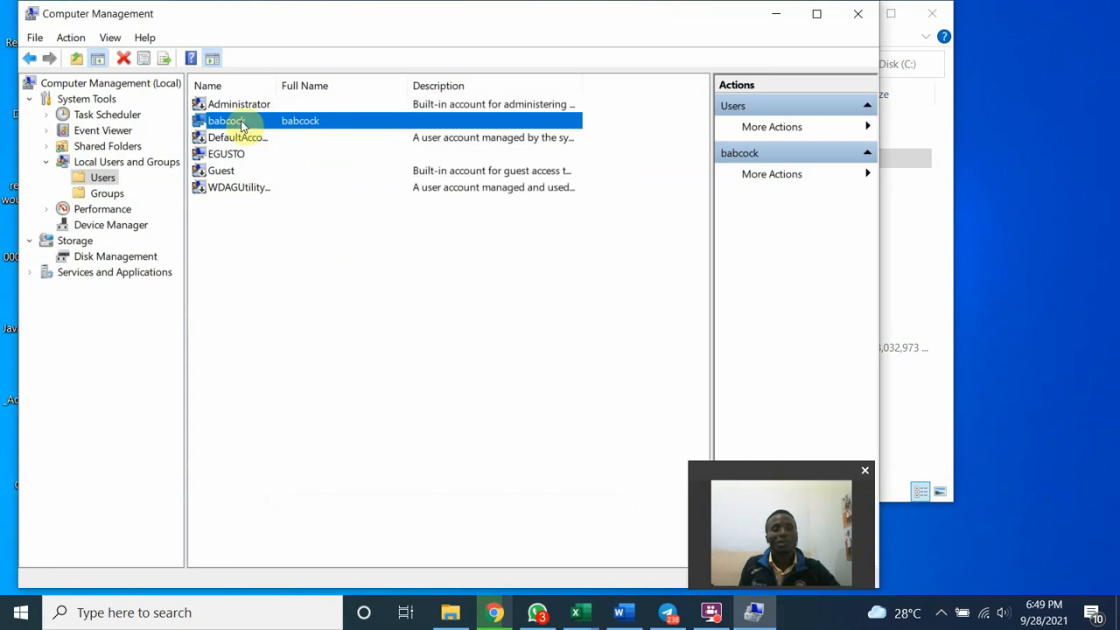
right_click(226, 120)
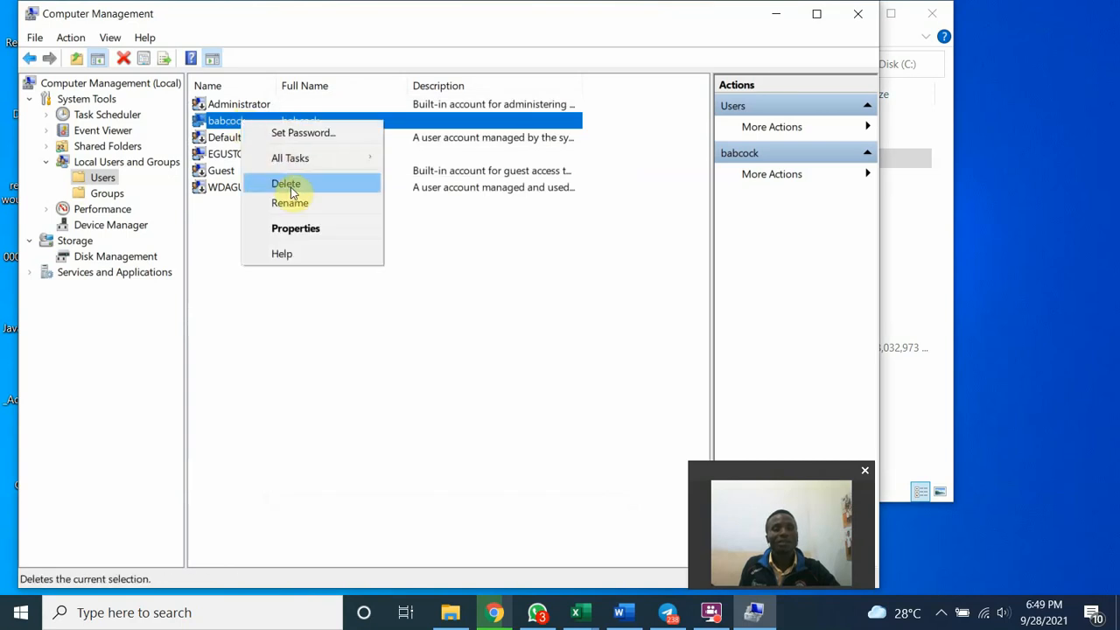
click(286, 183)
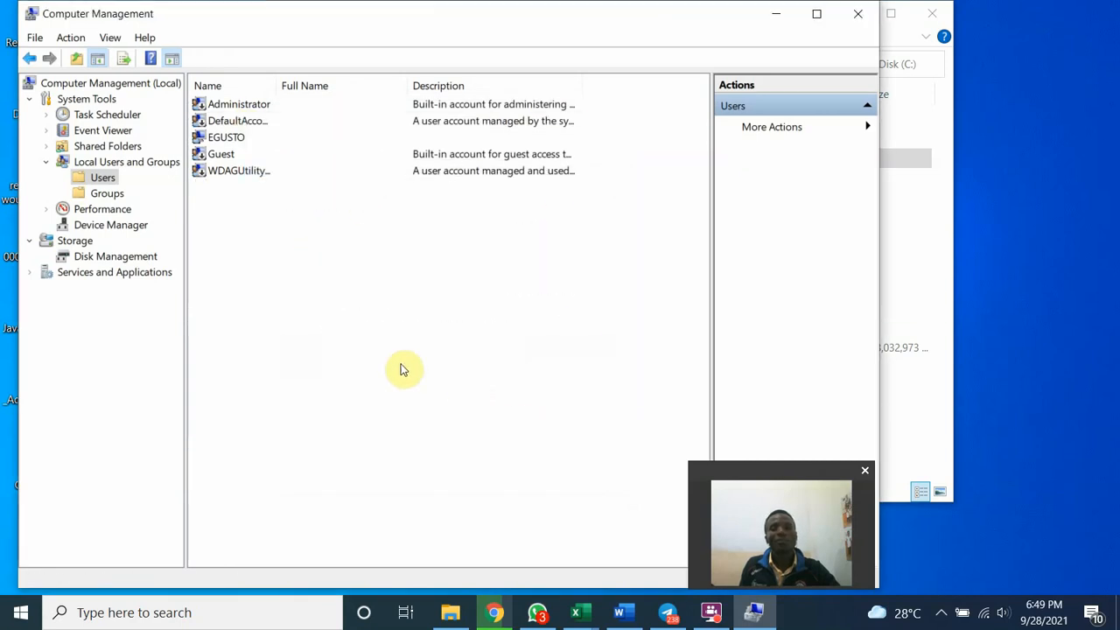
mouse_move(301, 312)
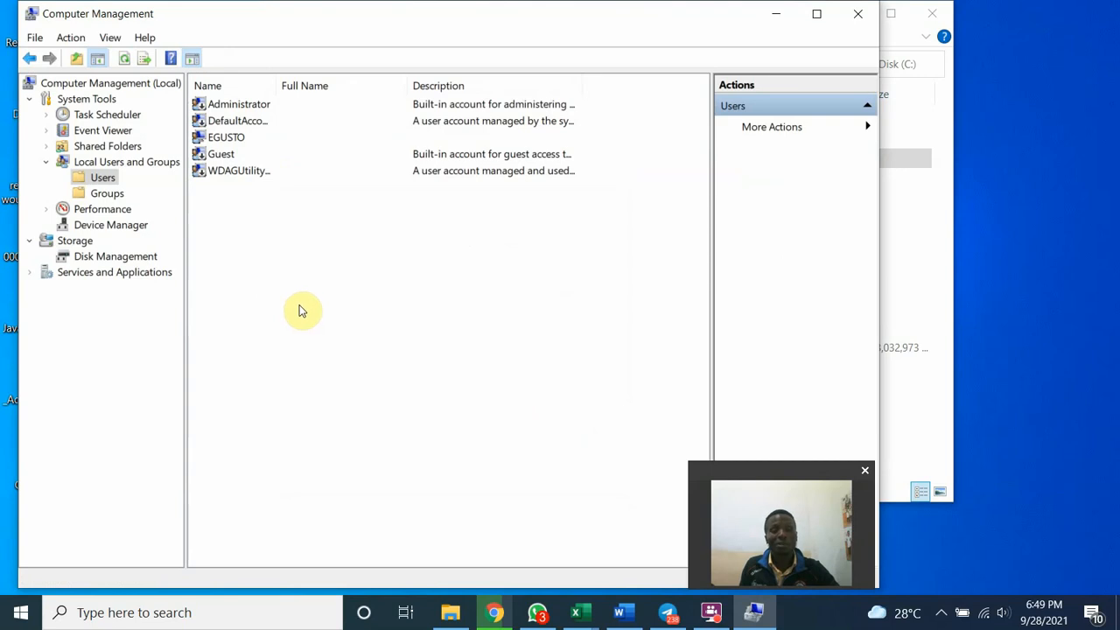
mouse_move(236, 109)
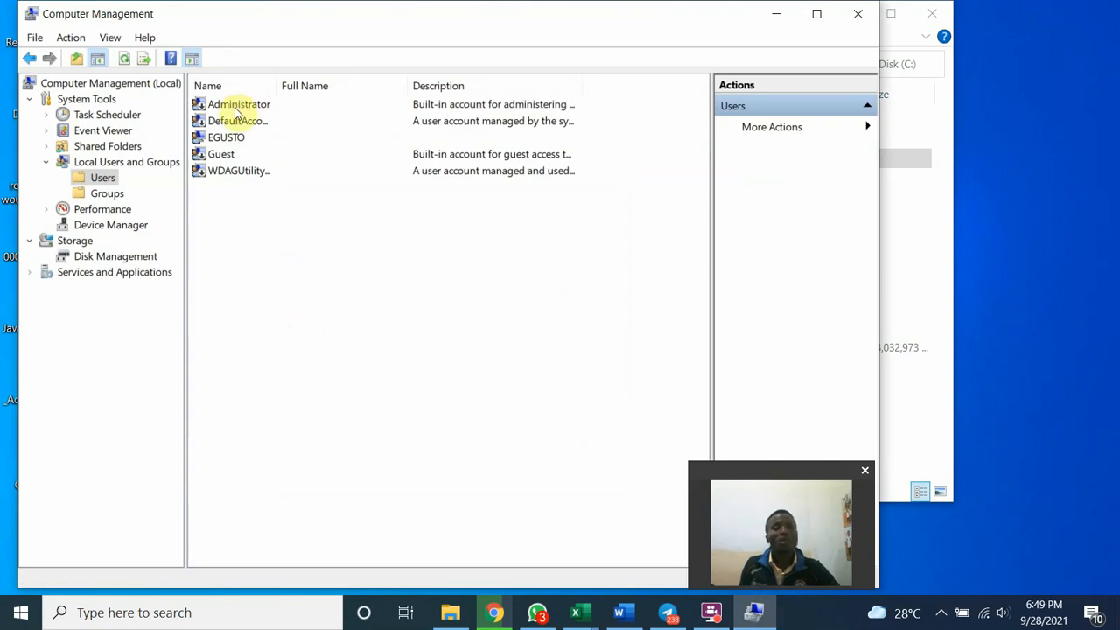
double_click(240, 104)
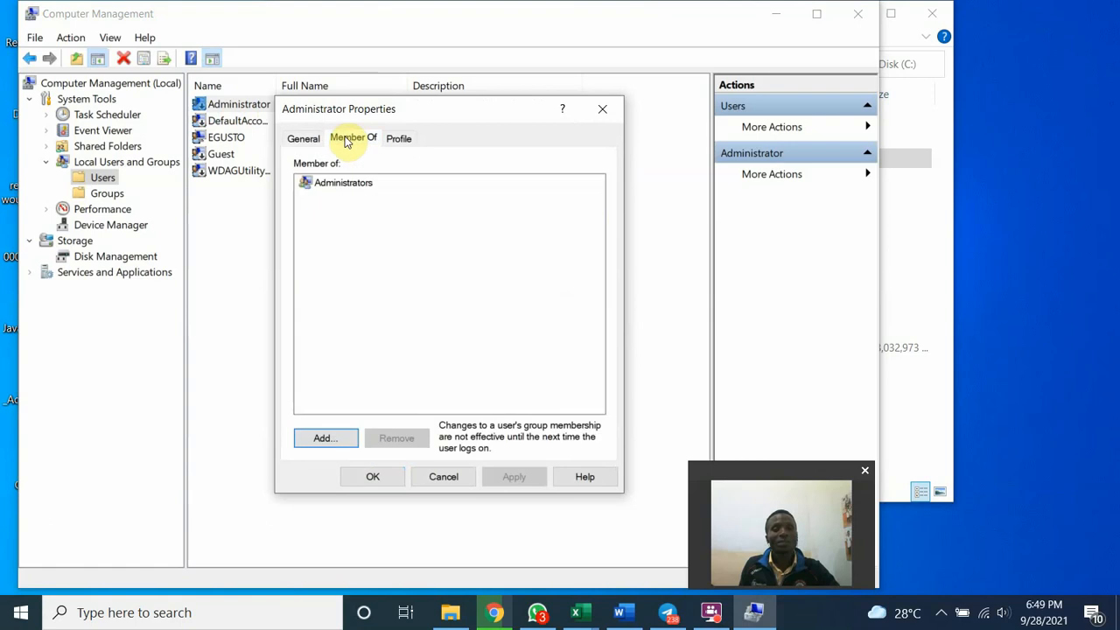
click(443, 475)
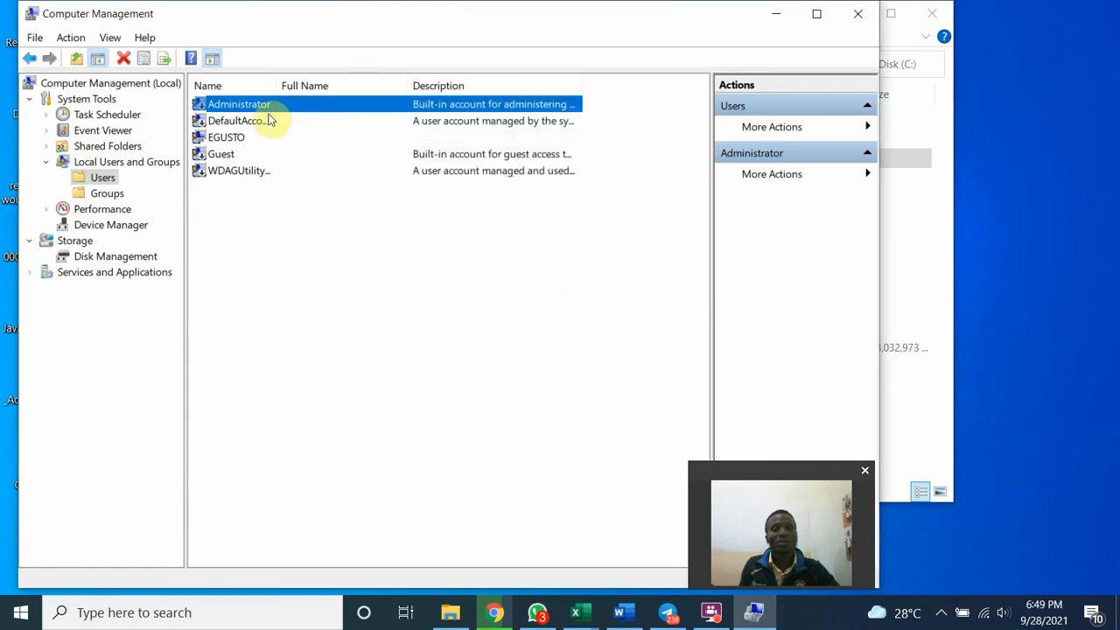
double_click(236, 121)
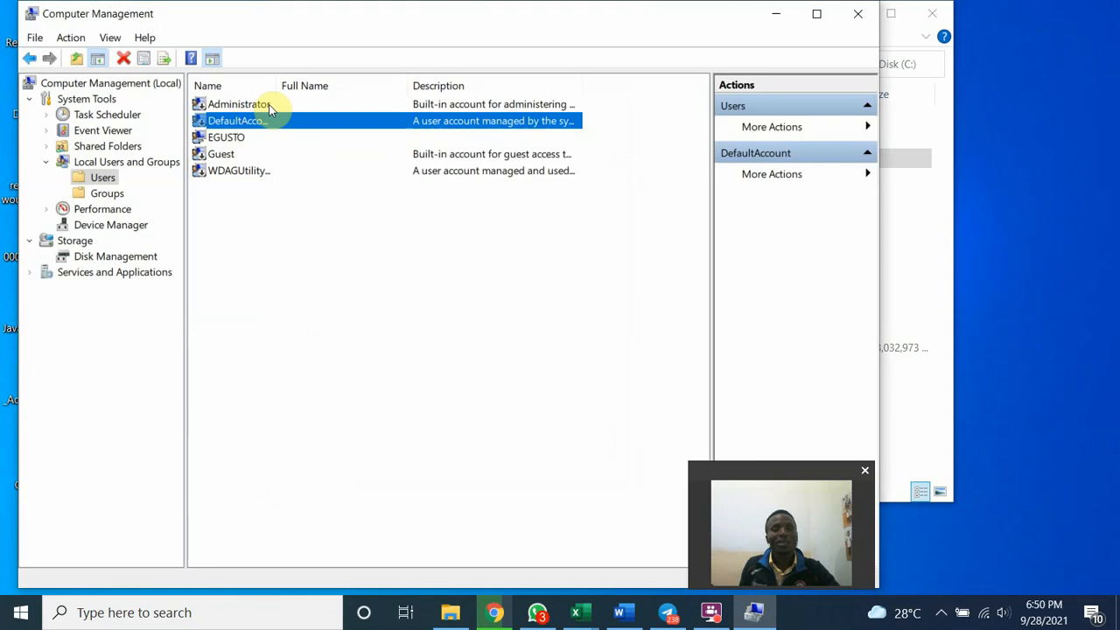
Step: Remove EGUSTO from the ORA_ASMDBA, SYSBACKUP, SYSDG and SYSKM Oracle groups in its Member Of list
double_click(225, 137)
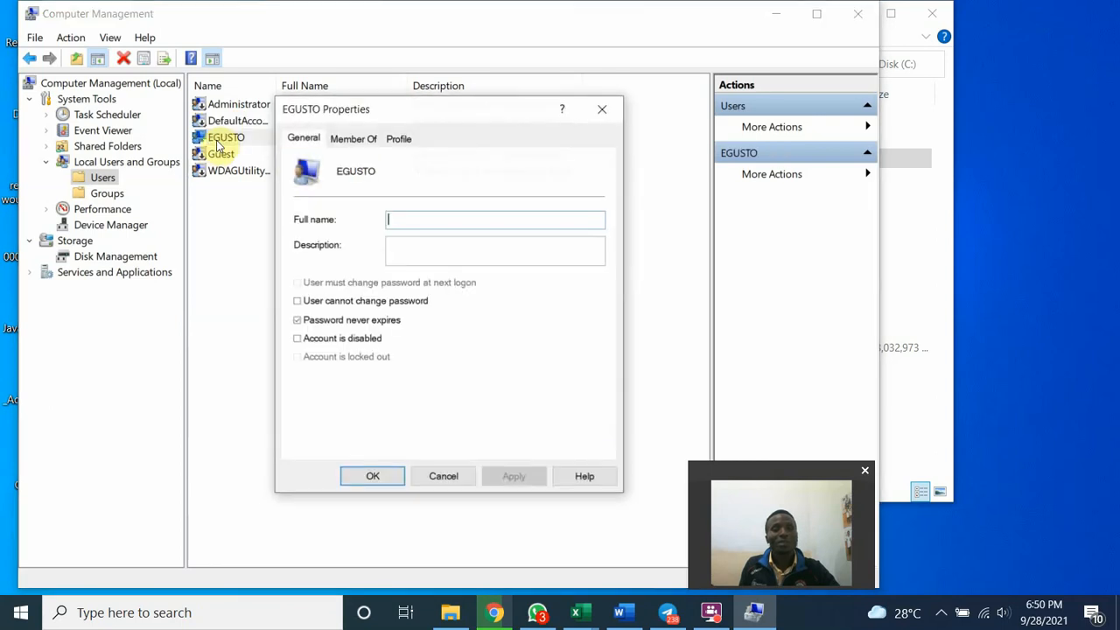
click(352, 138)
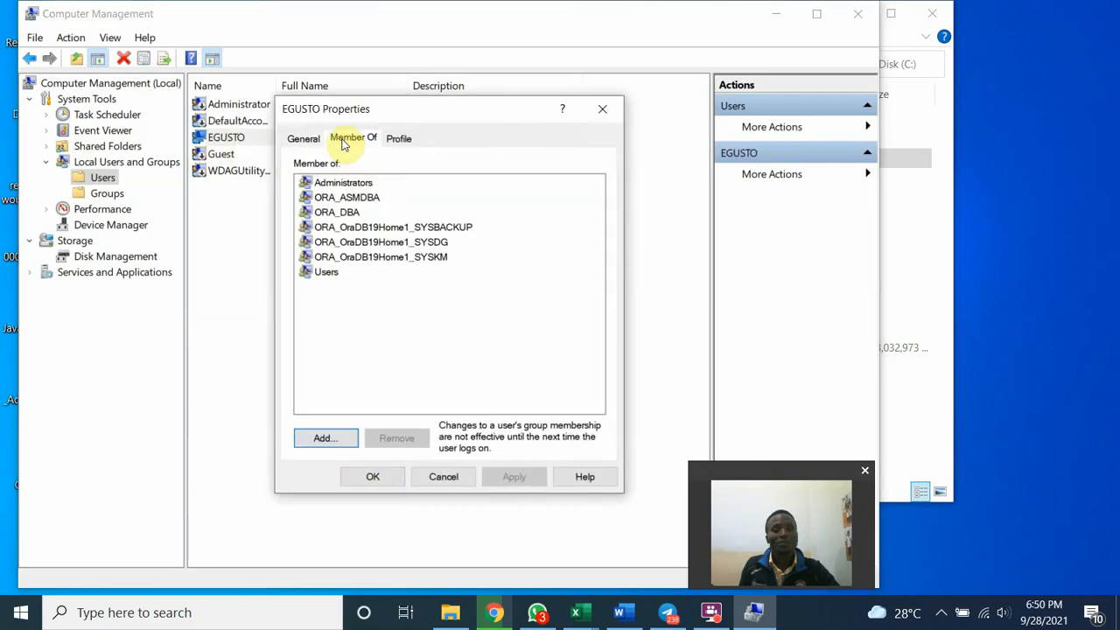
mouse_move(341, 197)
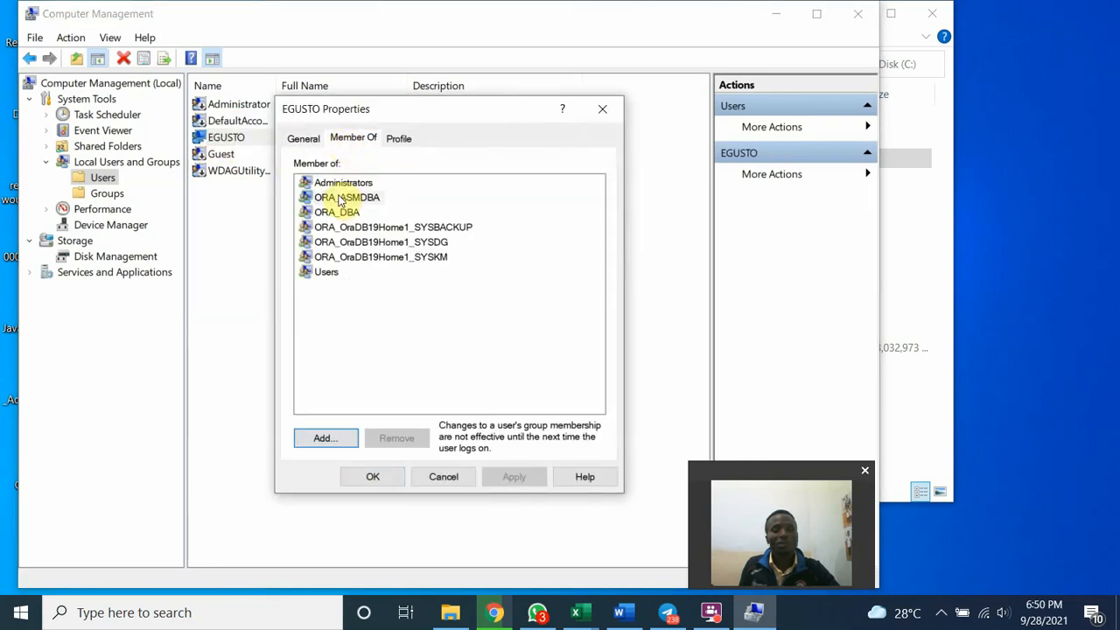
click(346, 196)
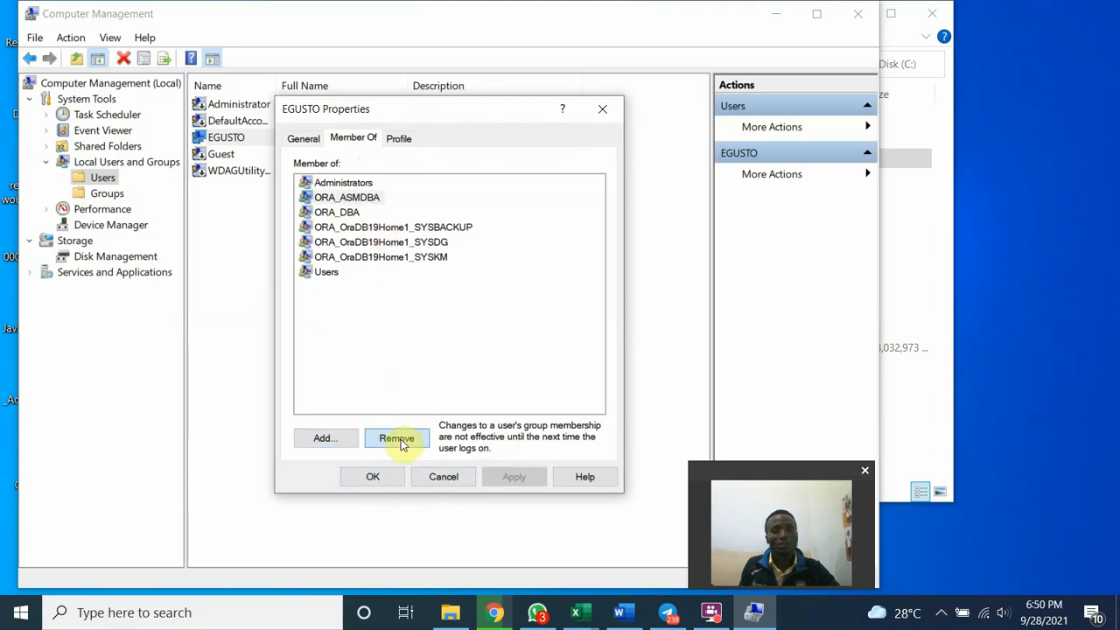
click(397, 437)
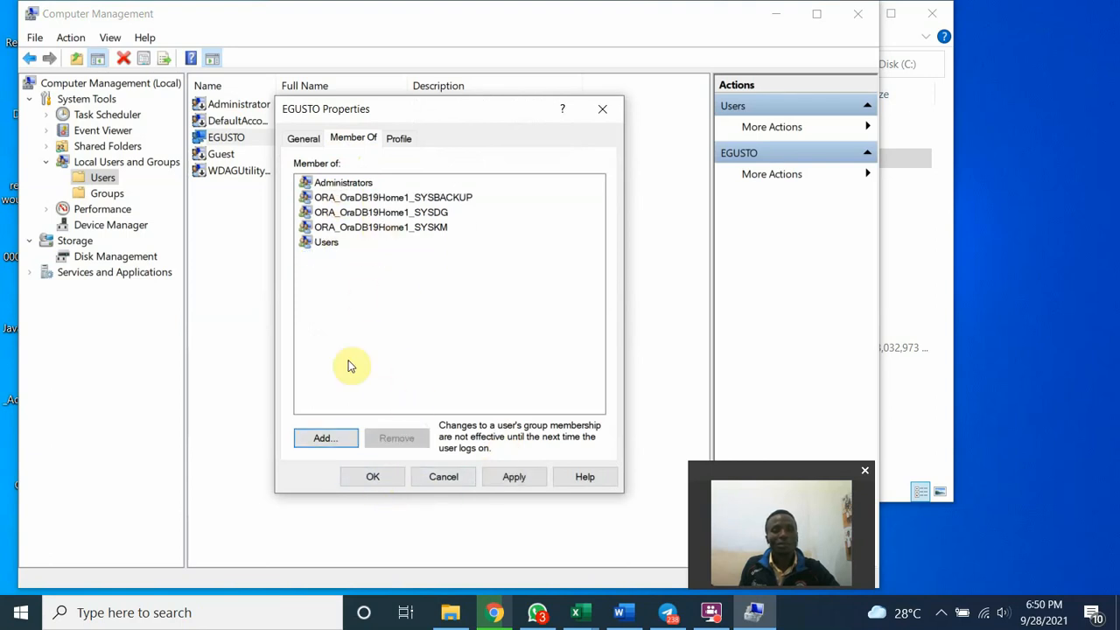
click(392, 197)
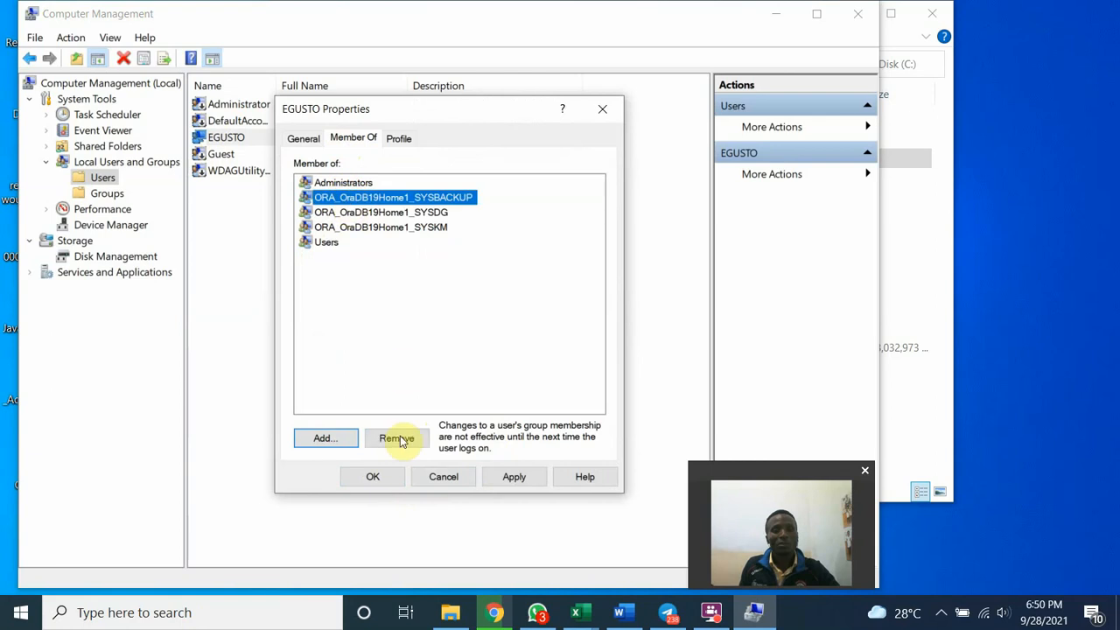
click(396, 437)
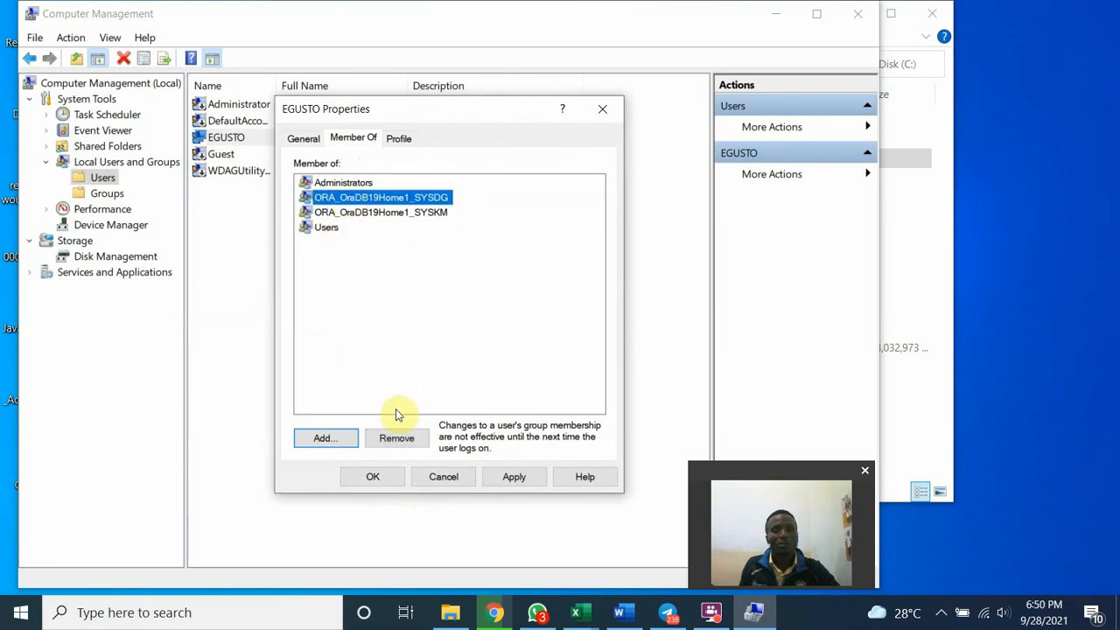
click(396, 437)
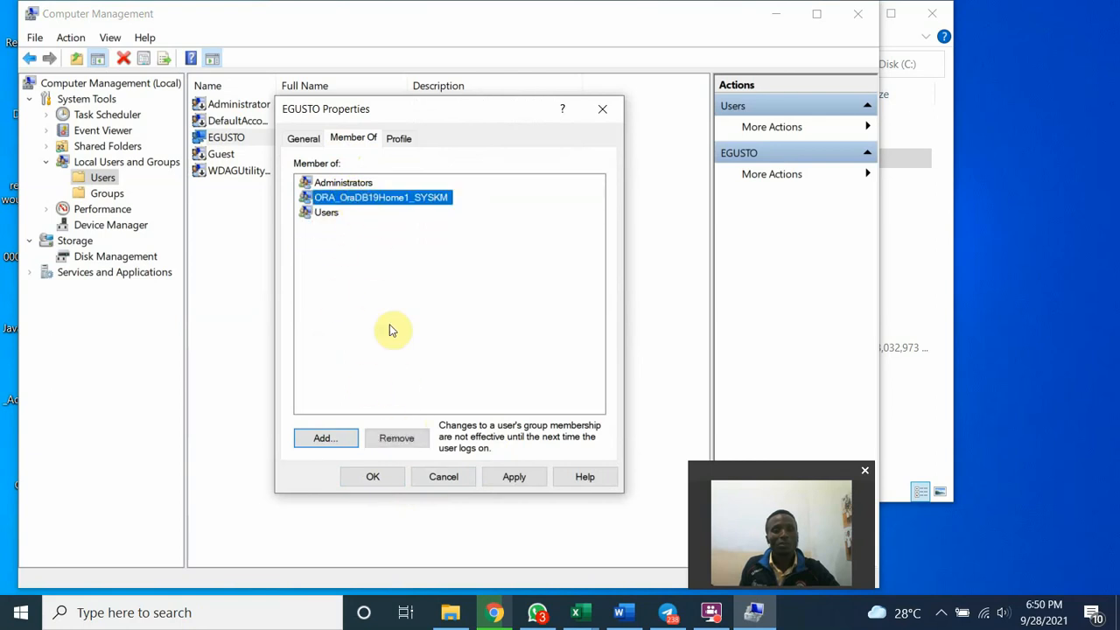
click(396, 437)
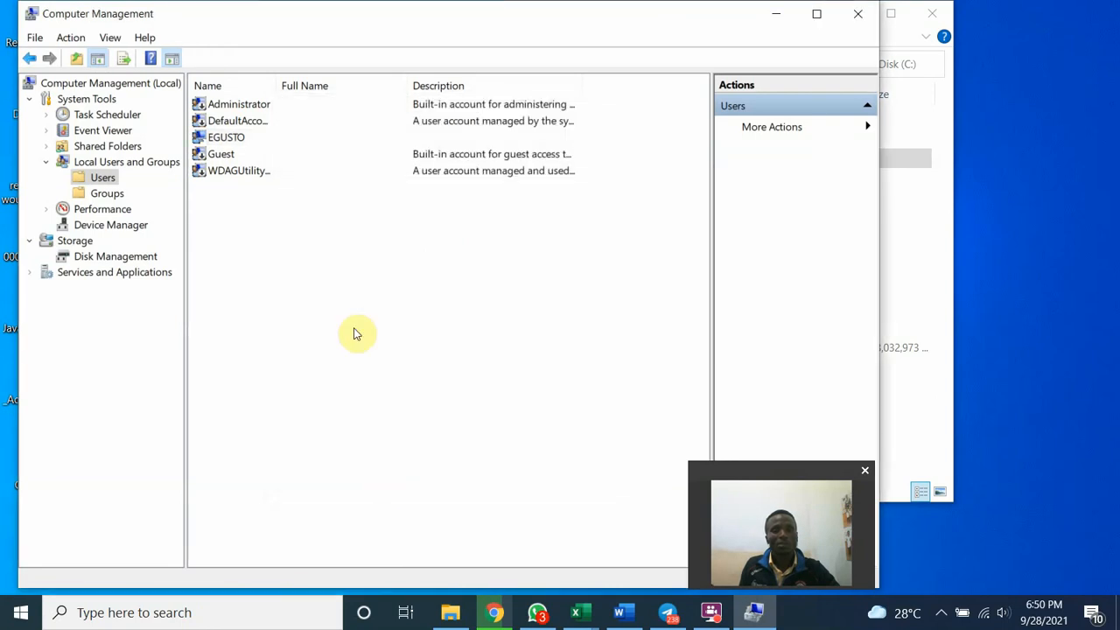
mouse_move(350, 319)
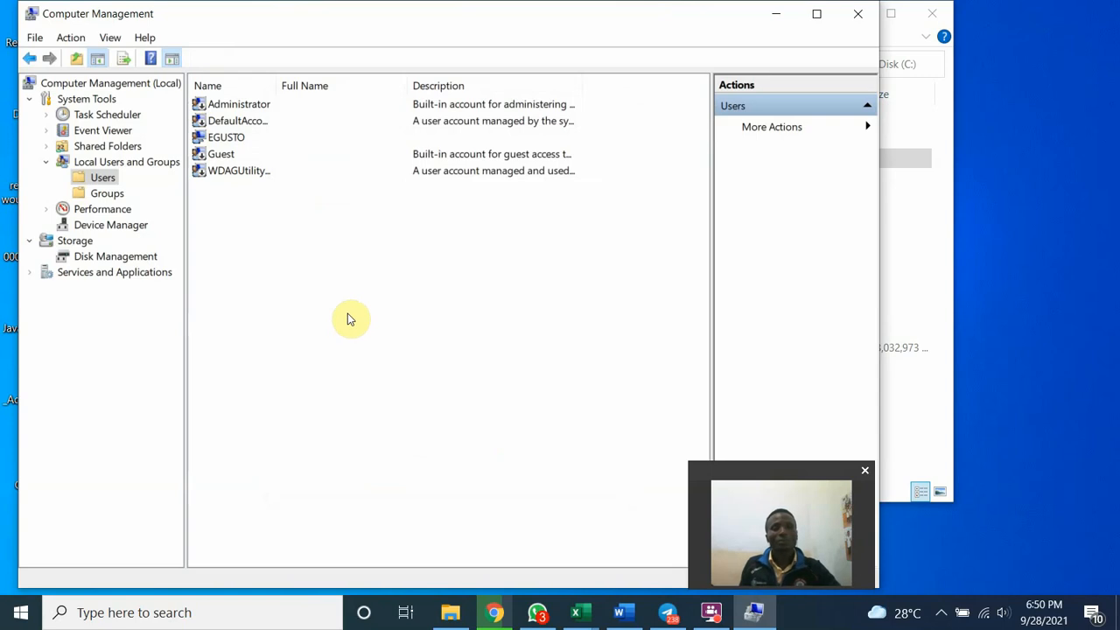
mouse_move(350, 309)
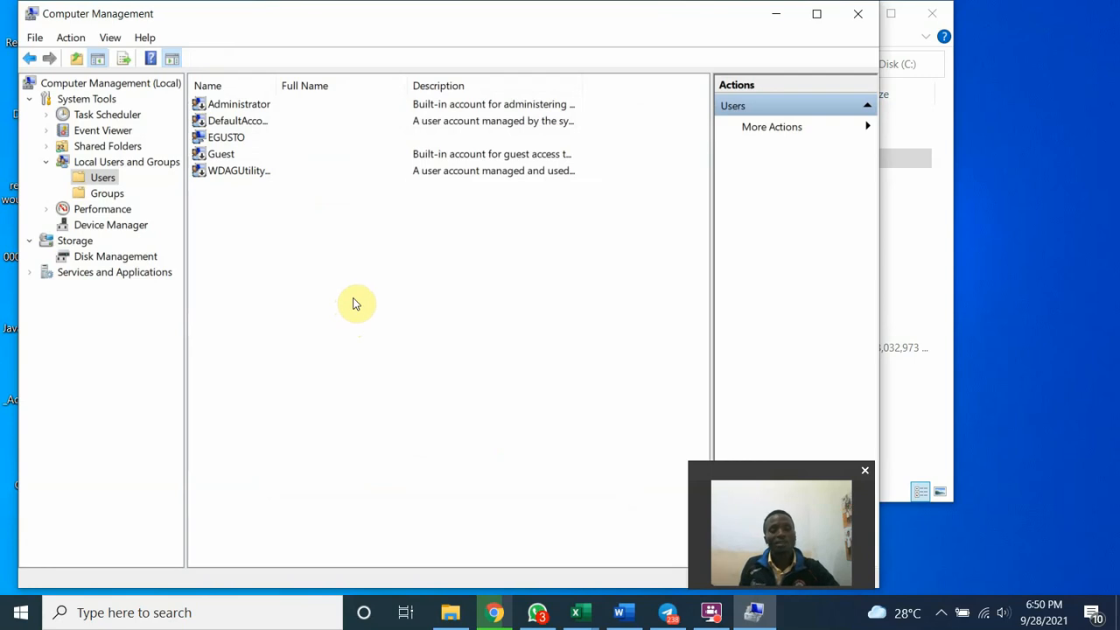
mouse_move(378, 414)
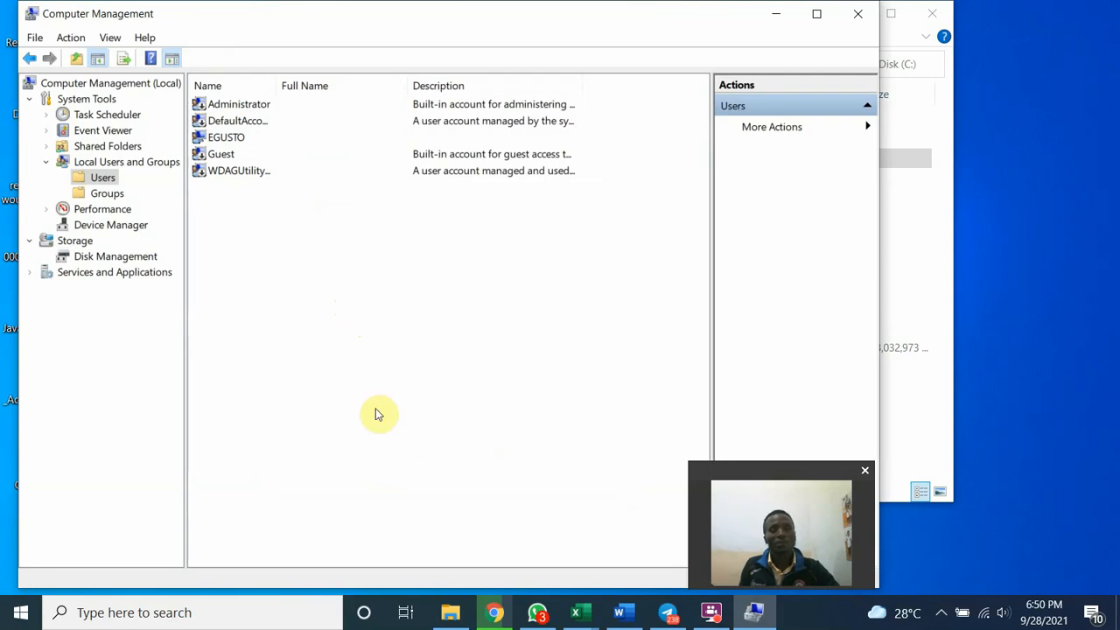
mouse_move(450, 612)
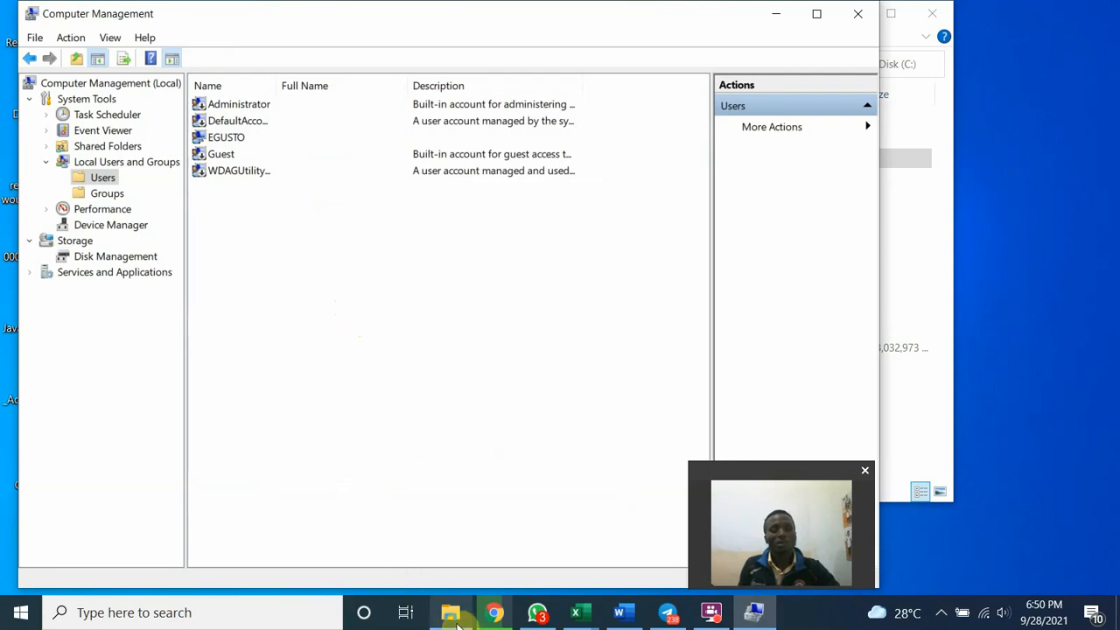
mouse_move(451, 612)
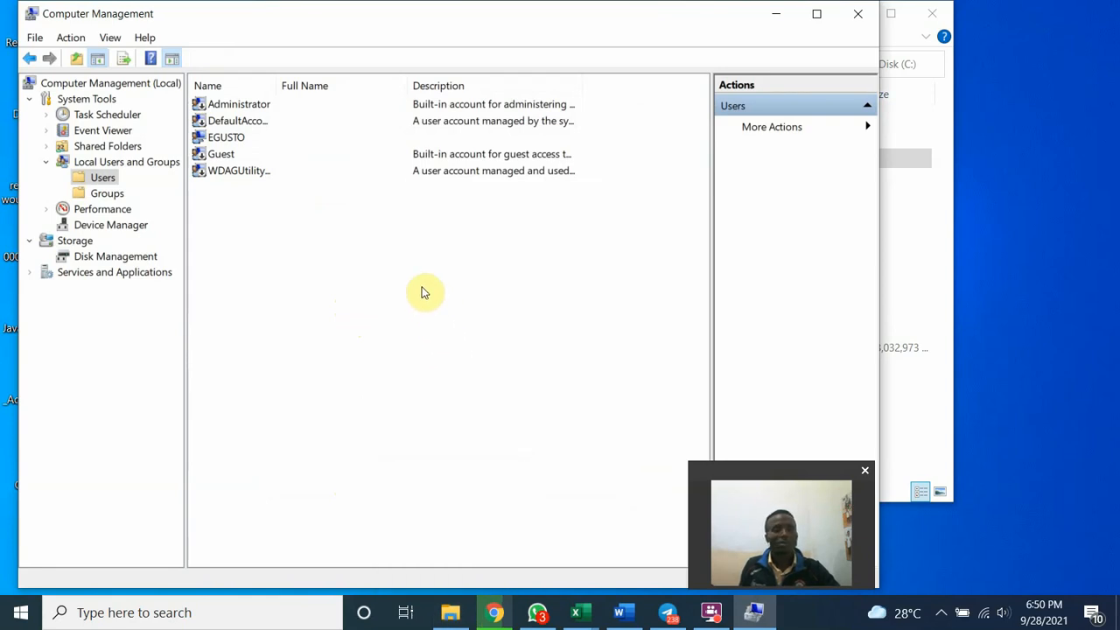
mouse_move(288, 402)
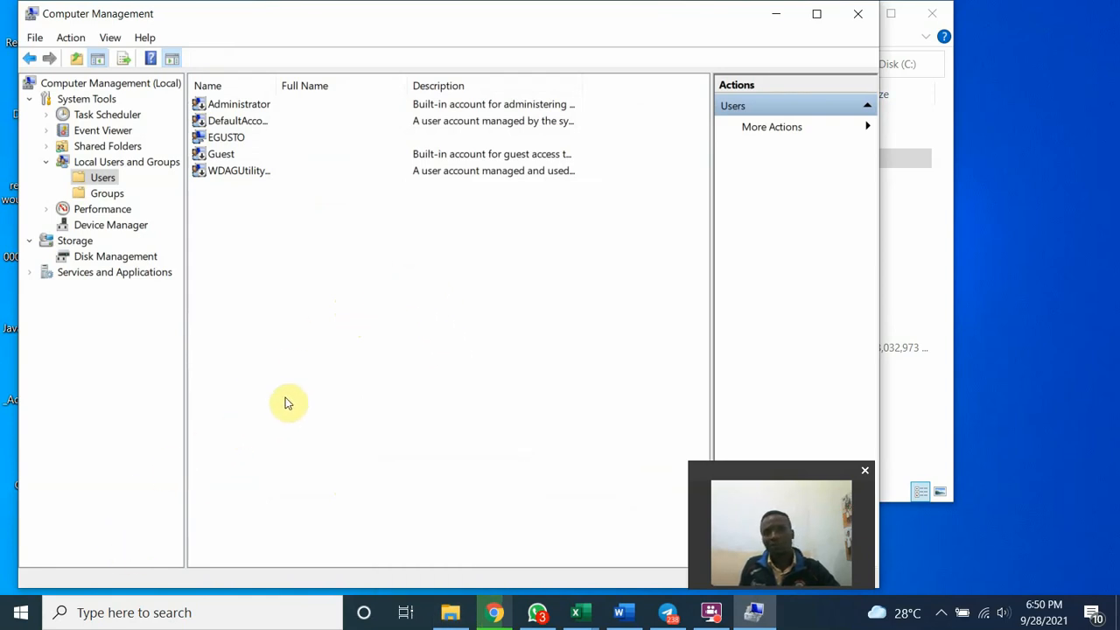
mouse_move(294, 394)
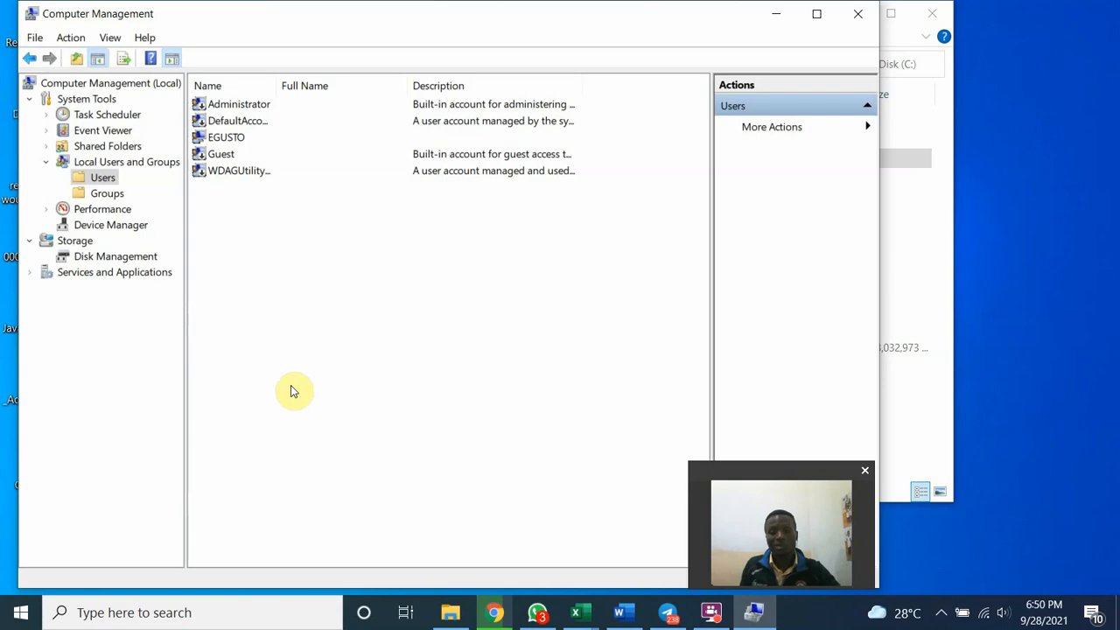
mouse_move(324, 409)
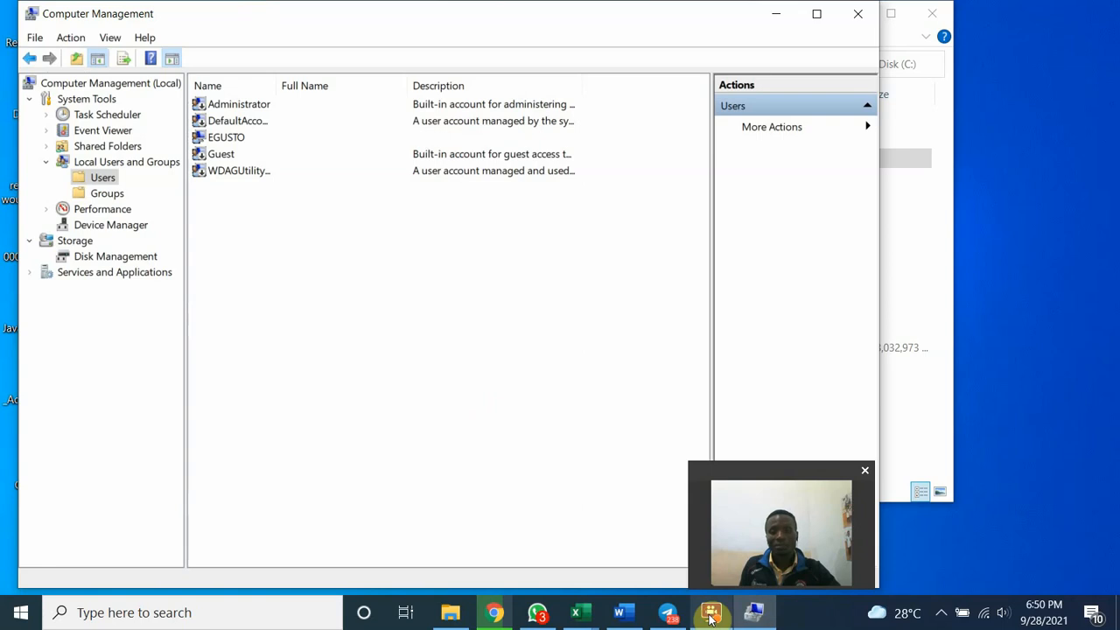
click(711, 611)
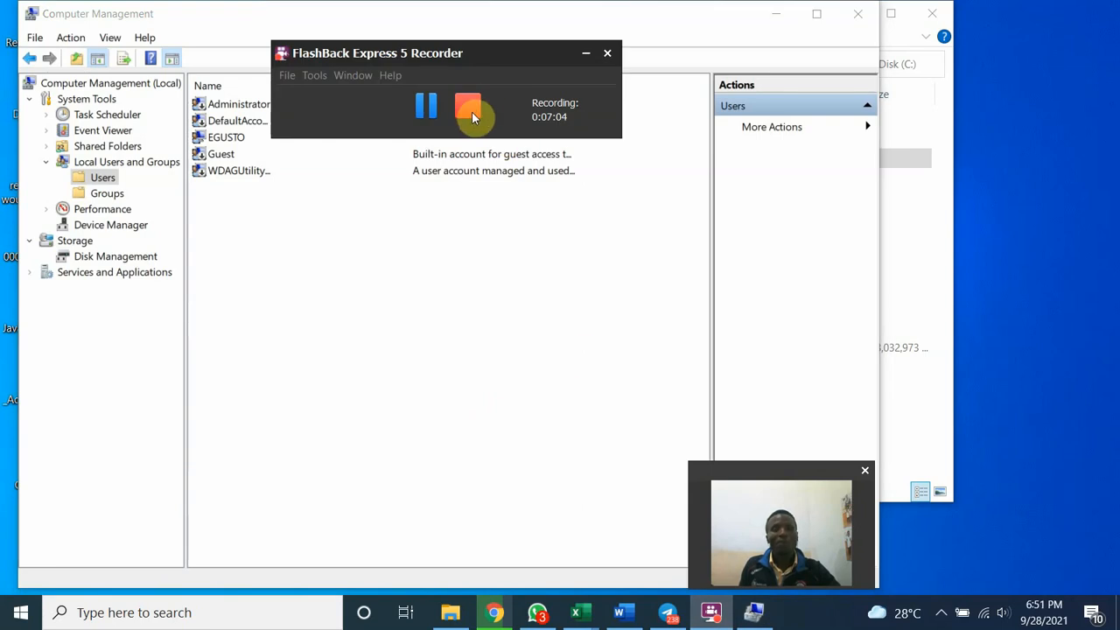